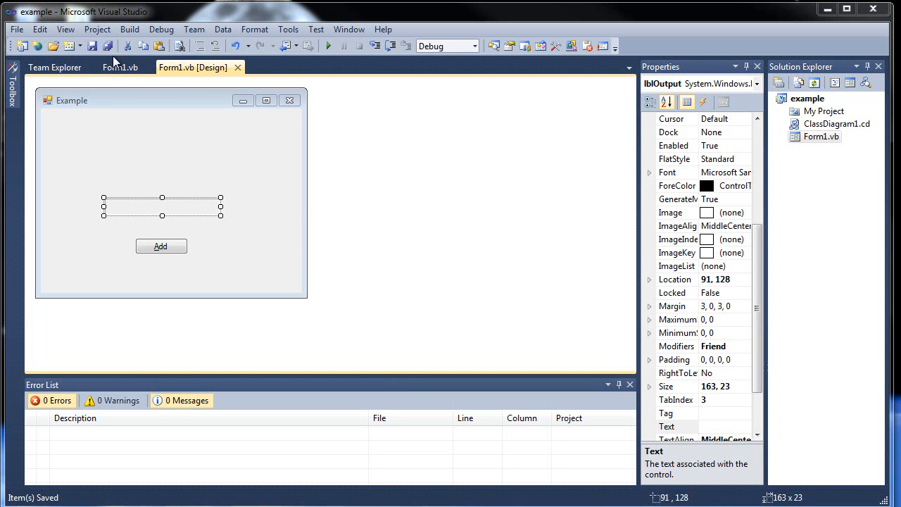
mouse_move(175, 141)
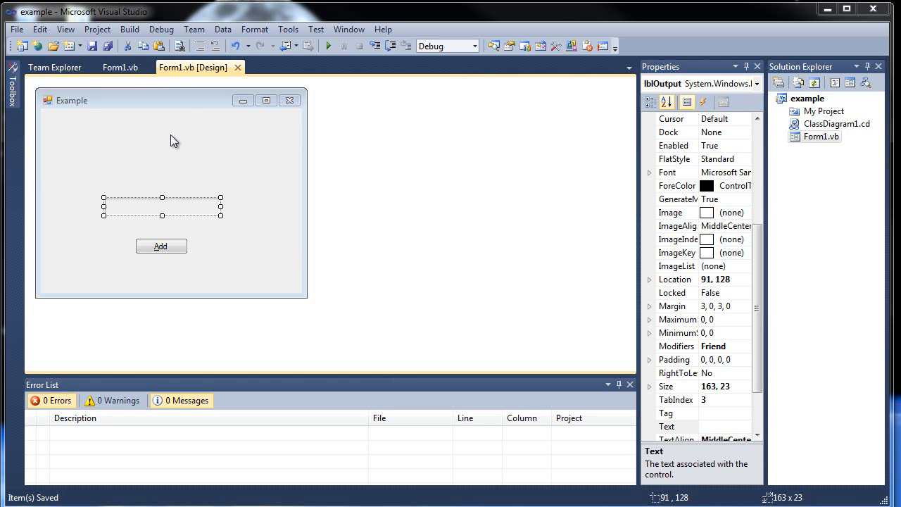
Declare the class-level variable 'Dim input As String' in Form1.vb
click(122, 66)
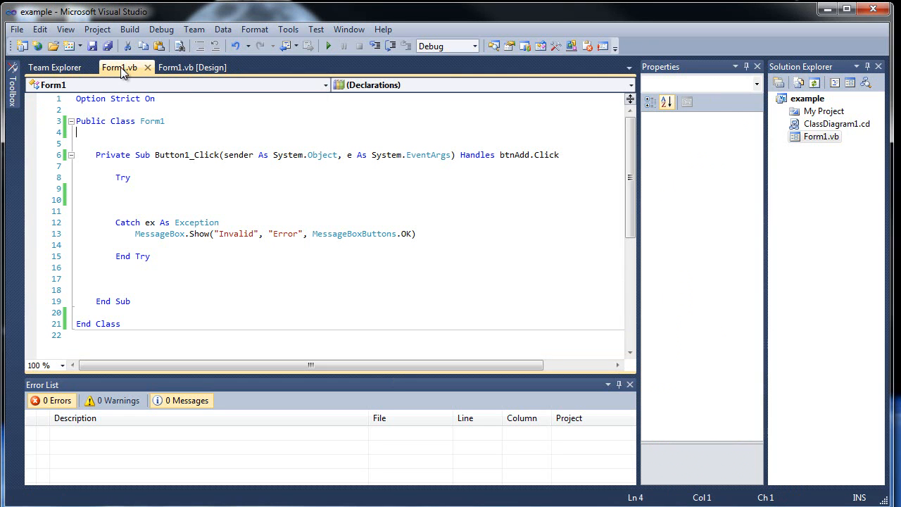
click(164, 120)
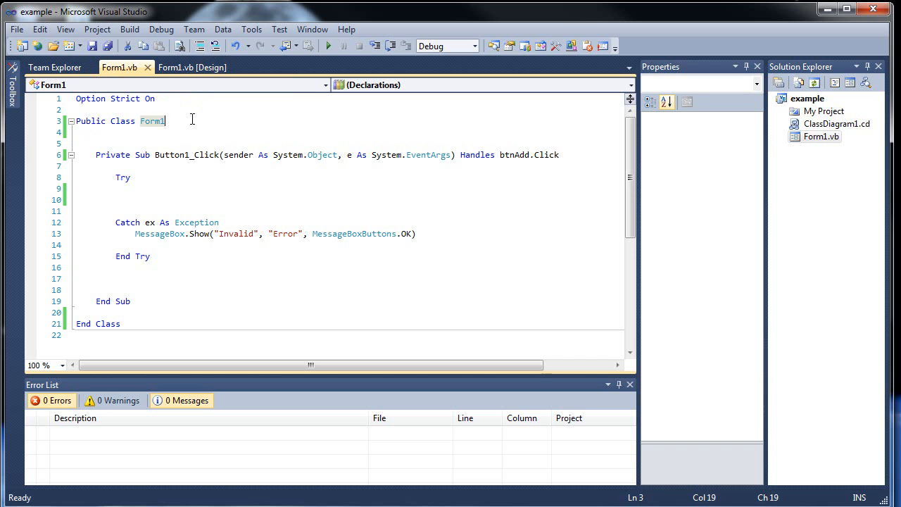
key(Enter)
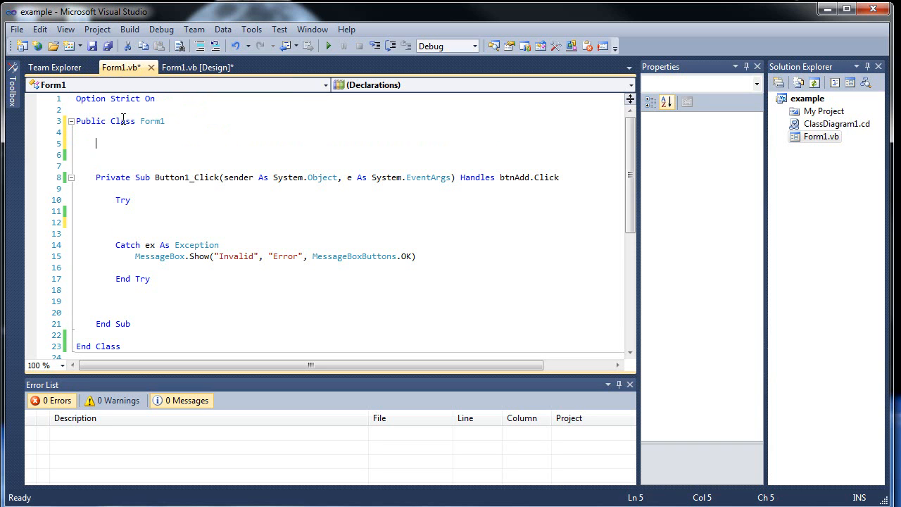
text(Dim inp)
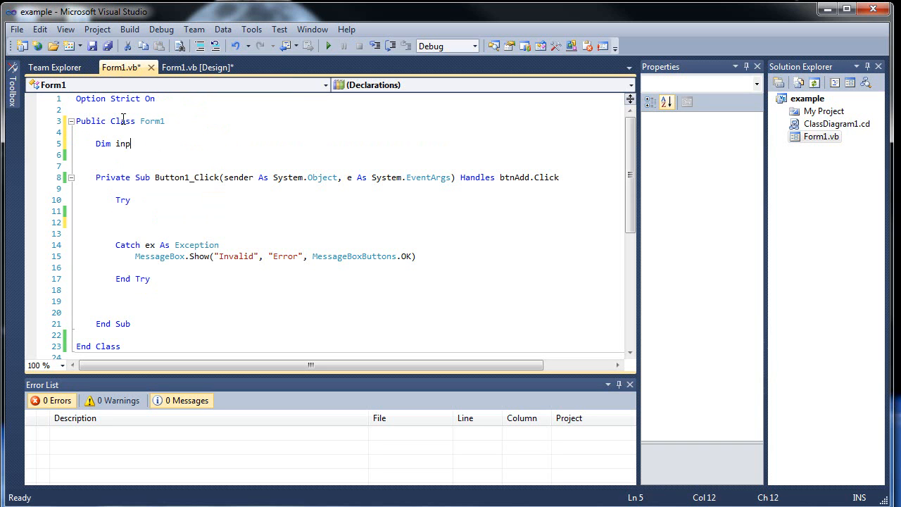
text(ut As String)
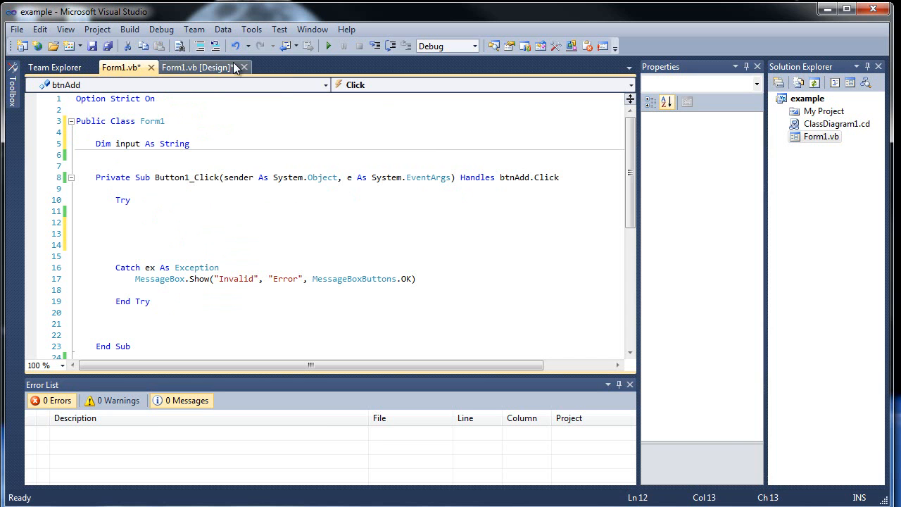
In the Add button's click handler, set input from an InputBox prompting 'Type in a string'
click(199, 67)
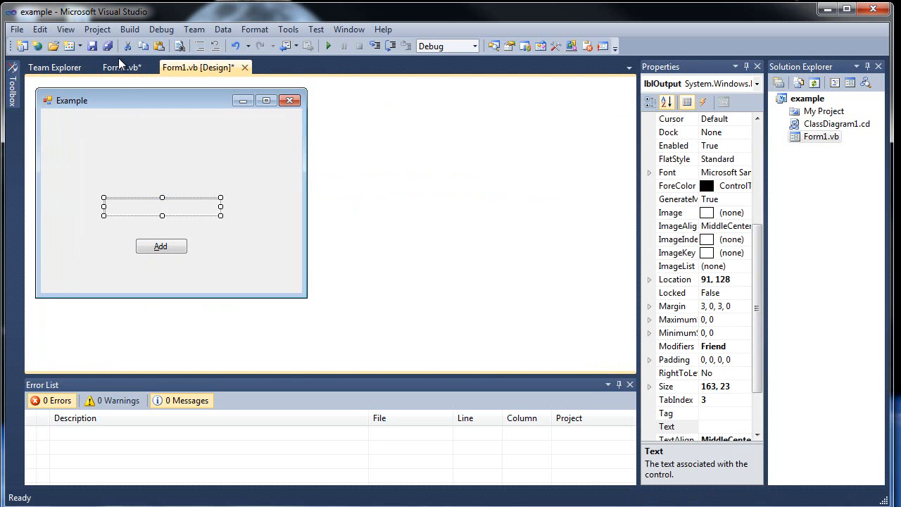
double_click(160, 246)
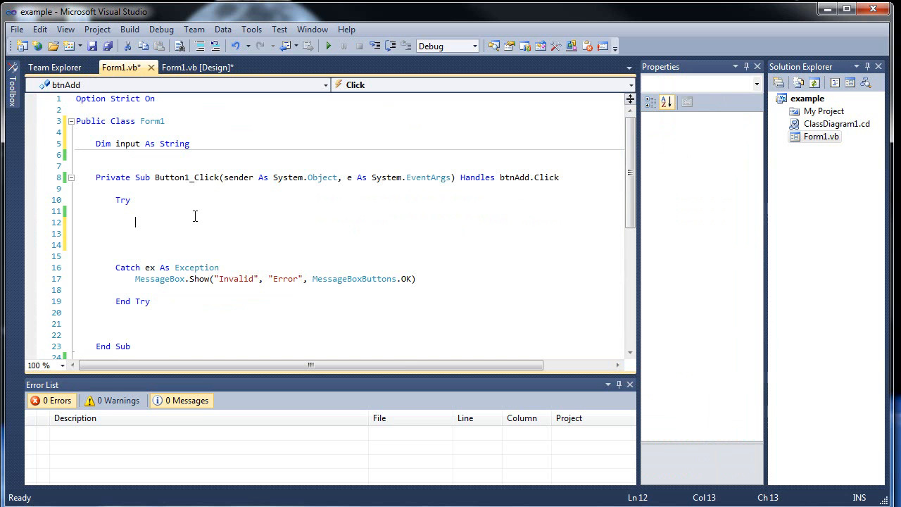
text(input)
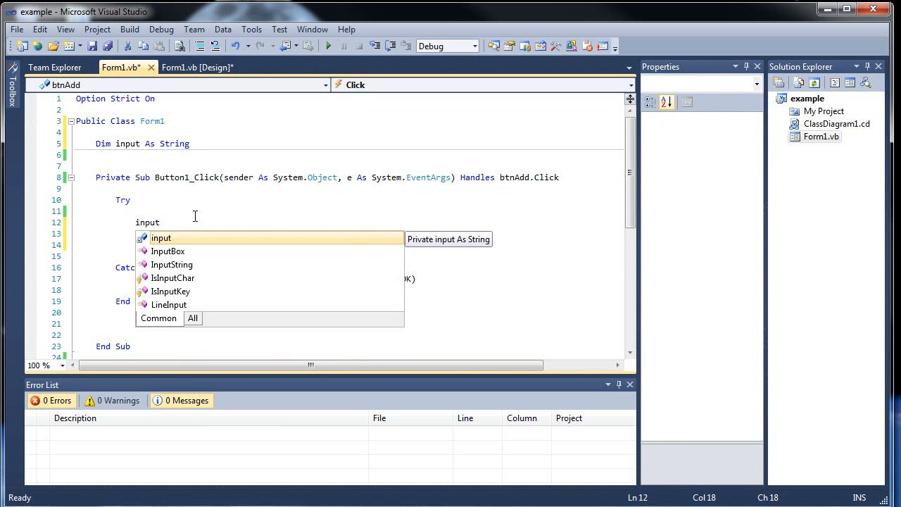
text(=)
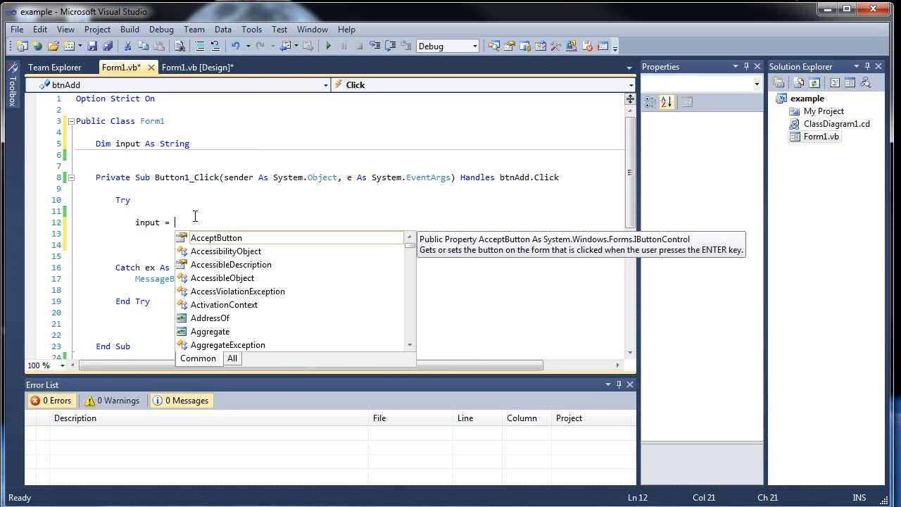
text(InputBox)
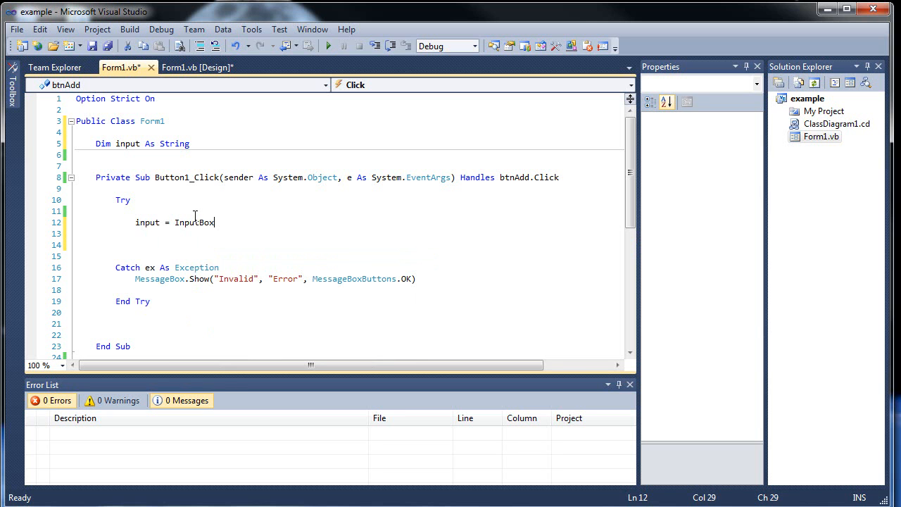
text(())
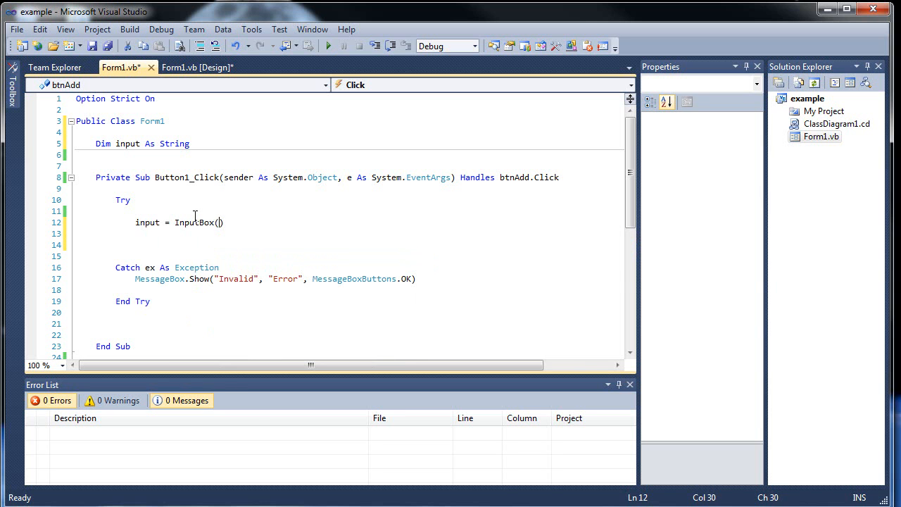
text("T")
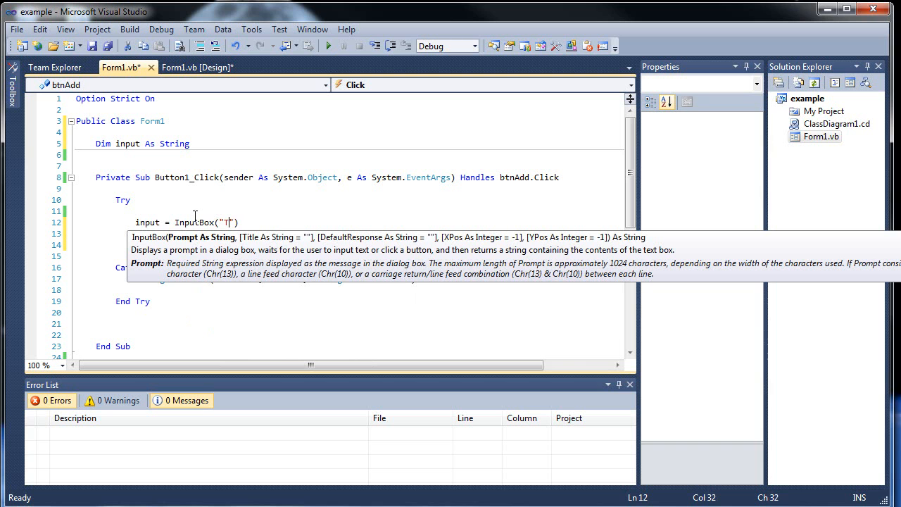
text(ype in a strin)
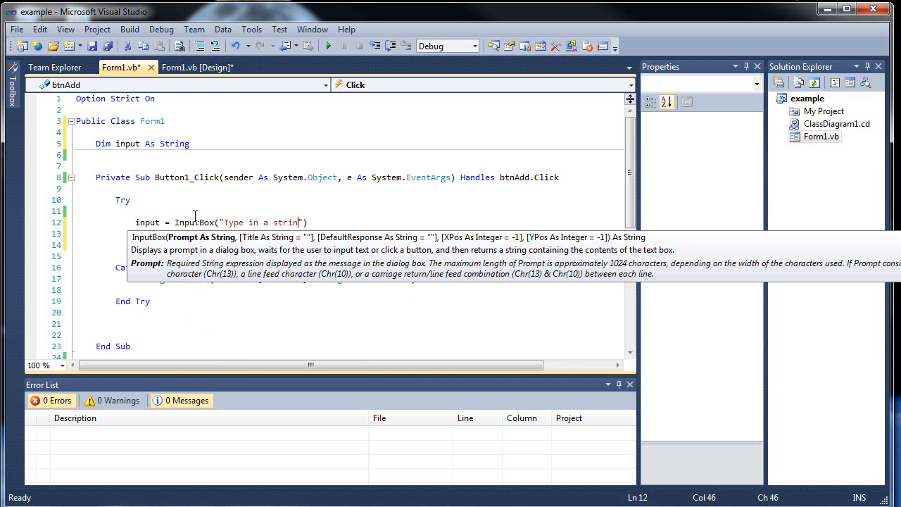
text(g)
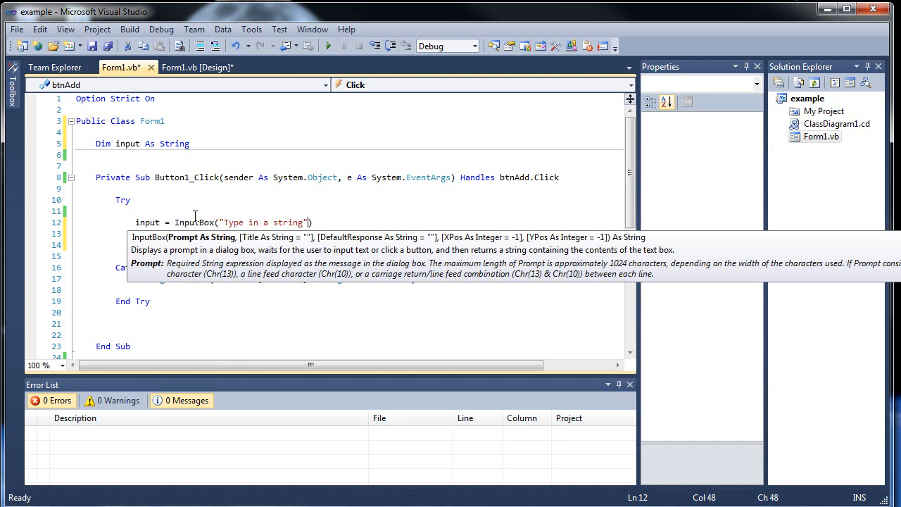
text(, "")
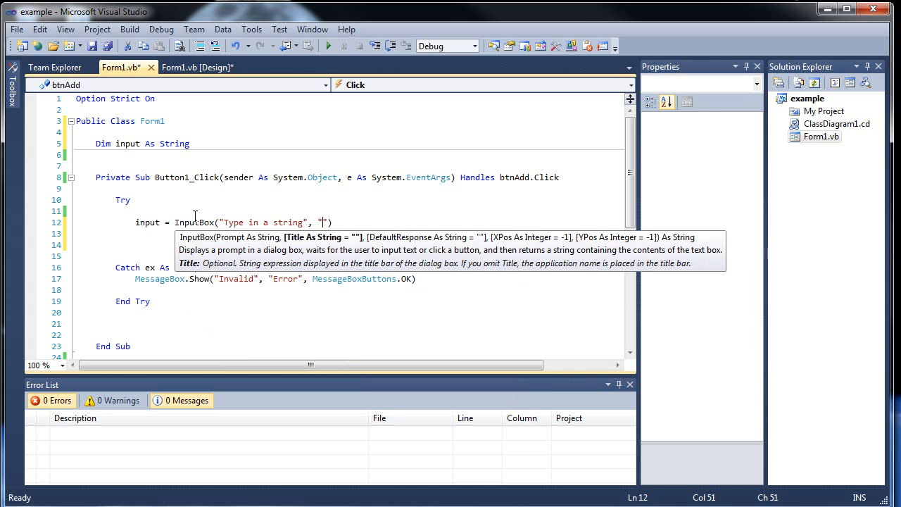
text(Input required)
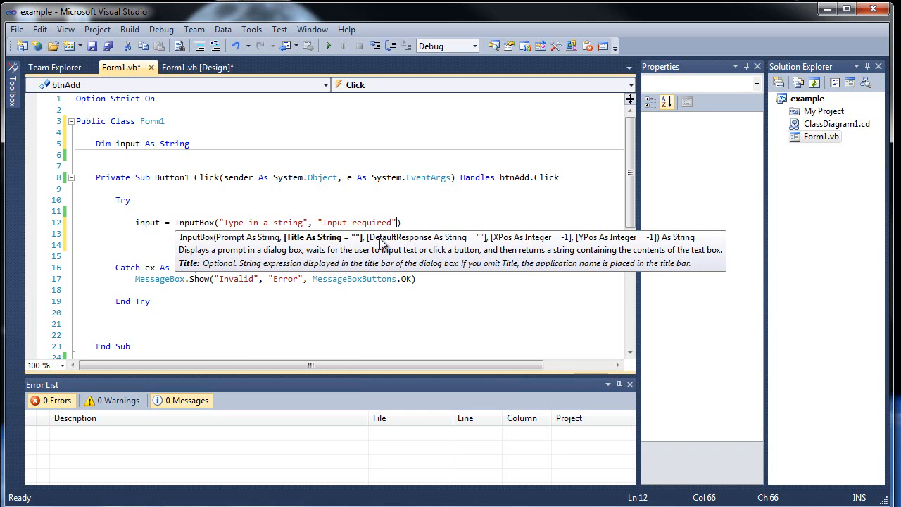
text(, "0)
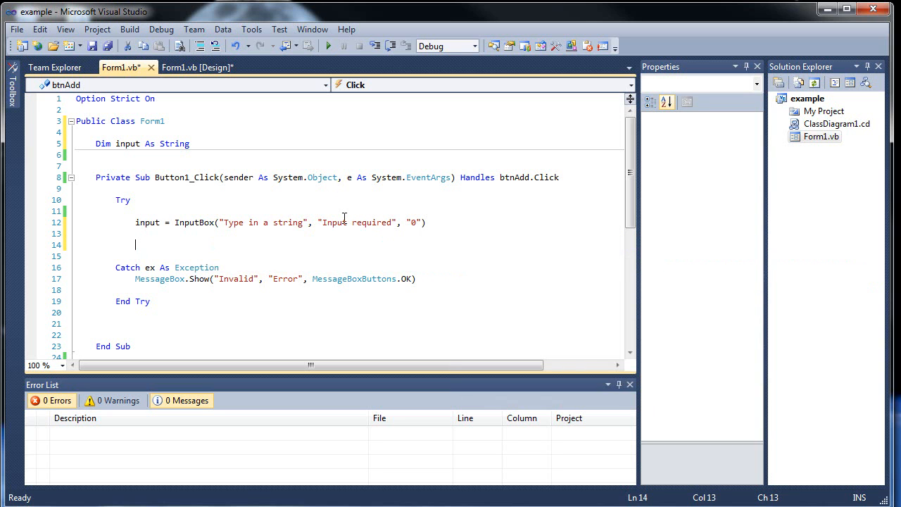
Set lblOutput.Text to input.ToString in the Add handler
text(lblOutput.Te)
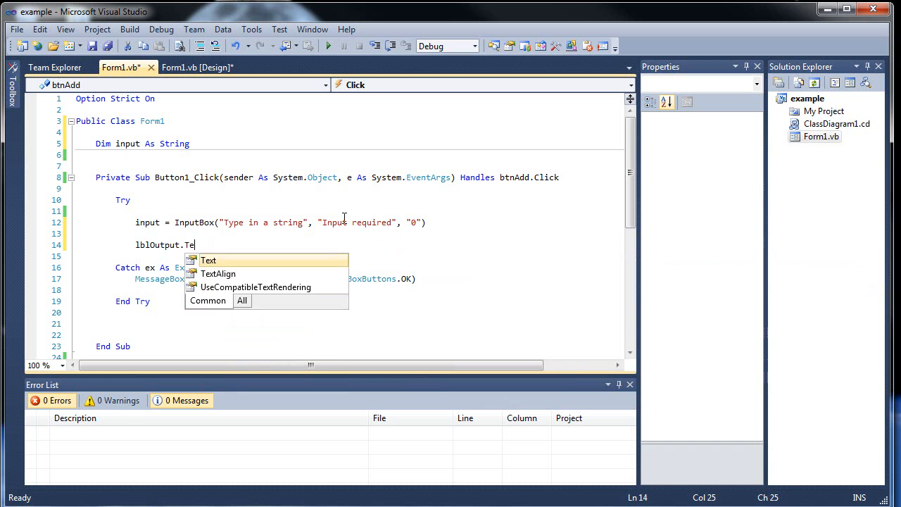
text(xt =)
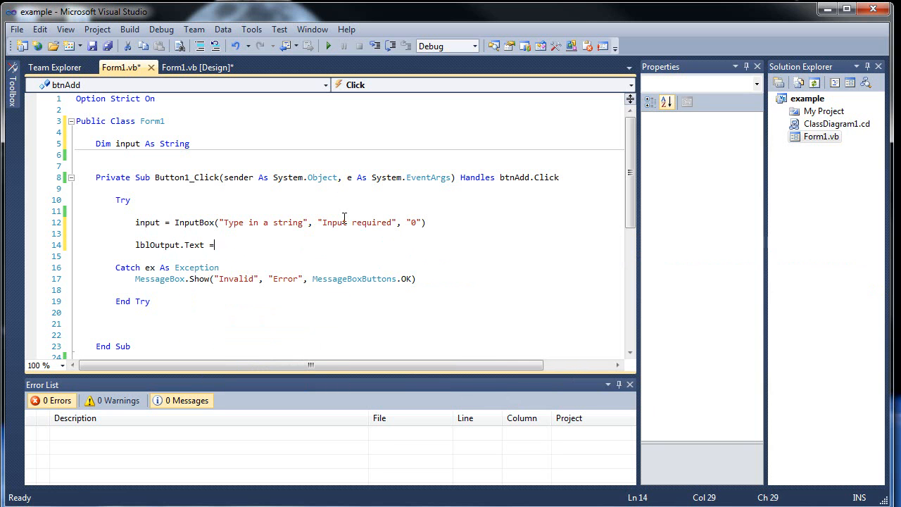
text(inop)
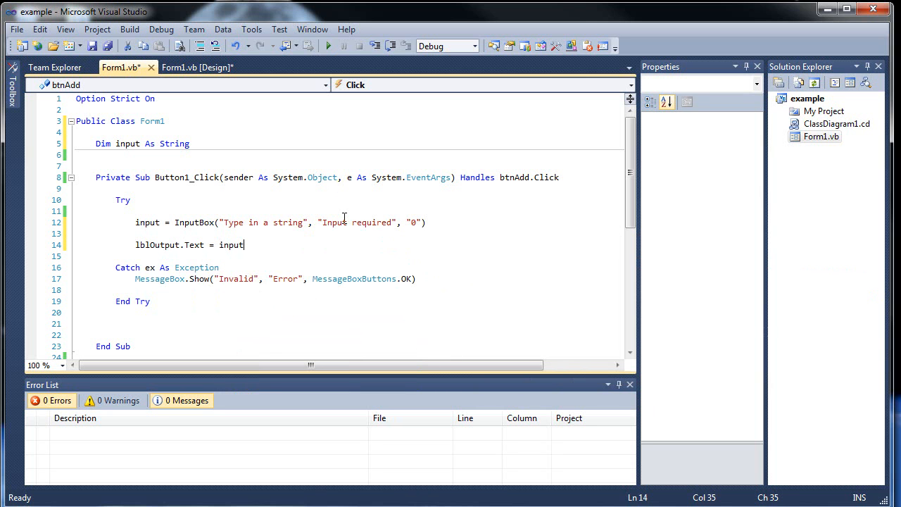
text(.T)
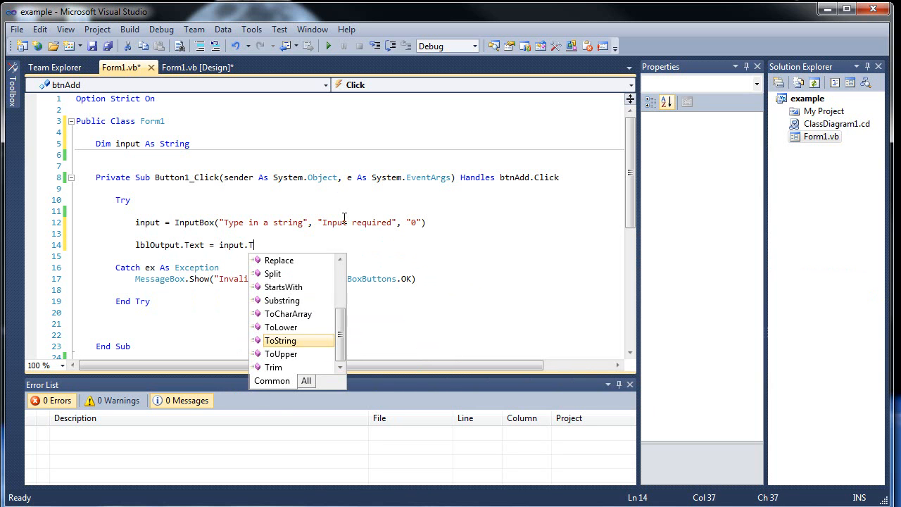
text(ext)
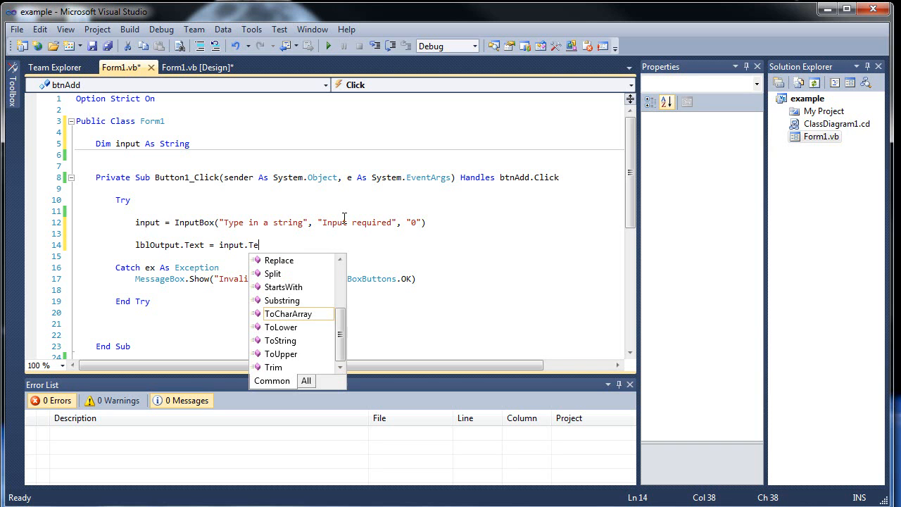
text(O)
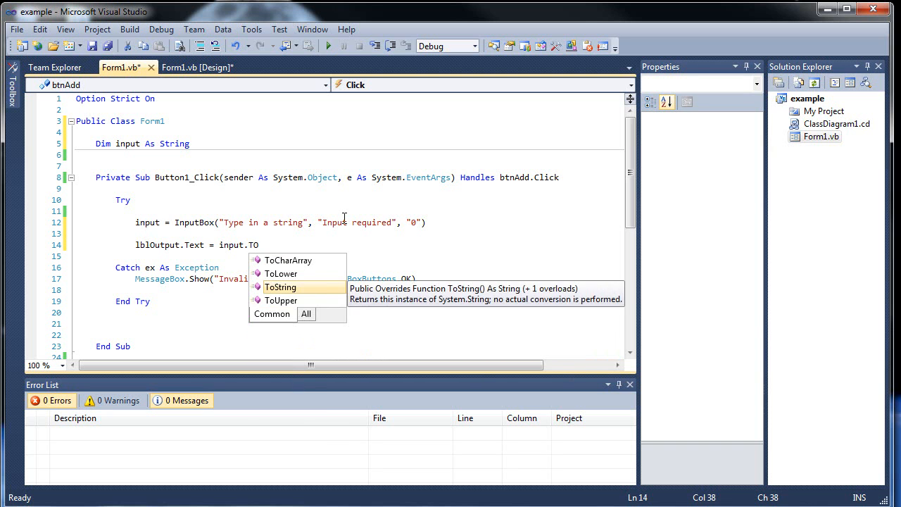
key(Tab)
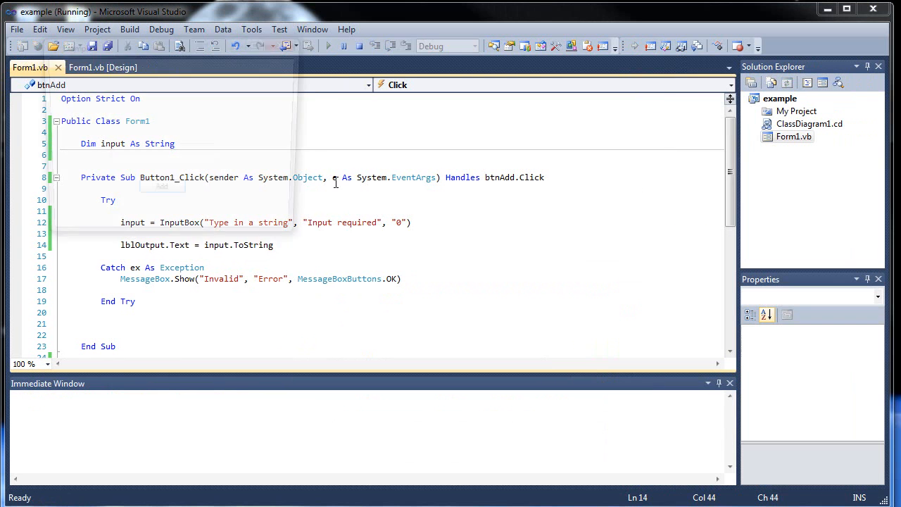
Test the Add button by entering 'hello' in the input box, then close the Example app
click(543, 284)
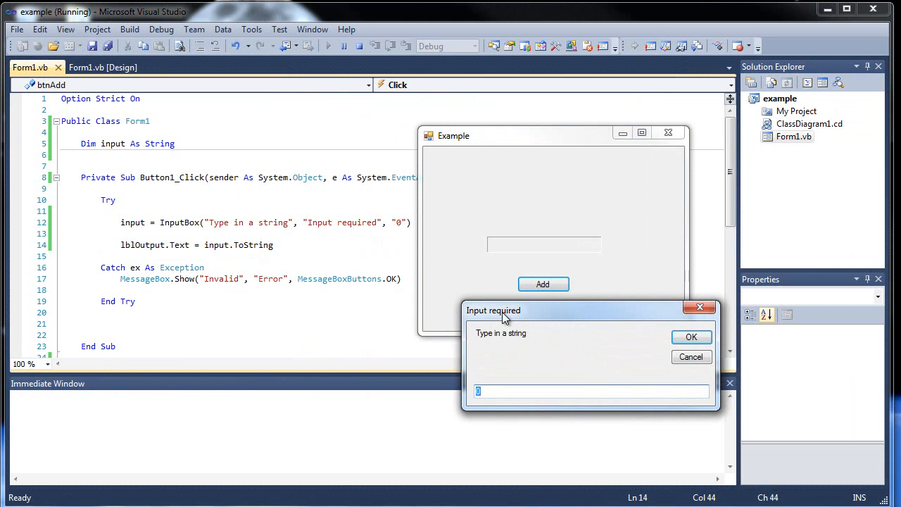
text(h)
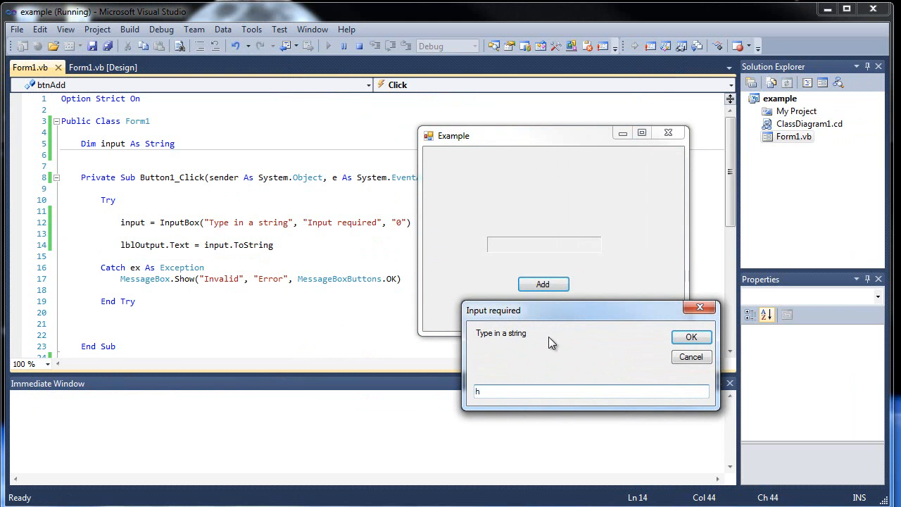
click(691, 337)
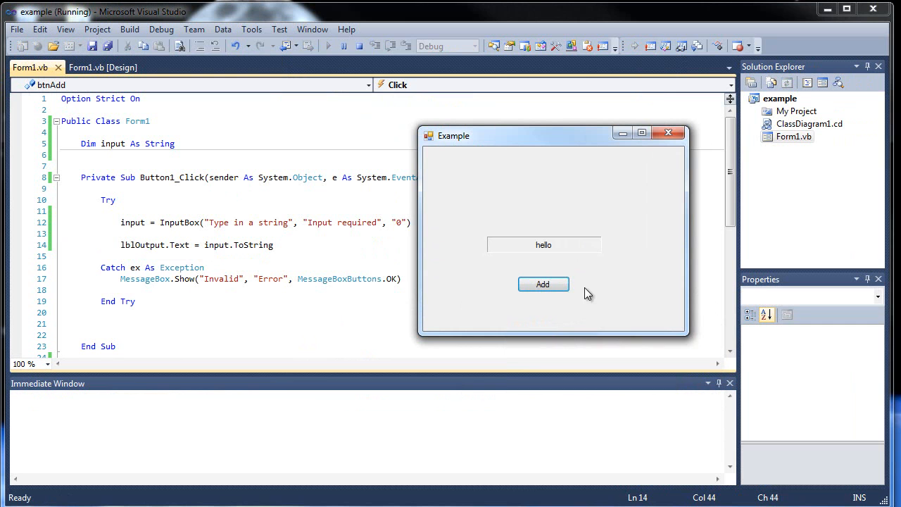
mouse_move(555, 256)
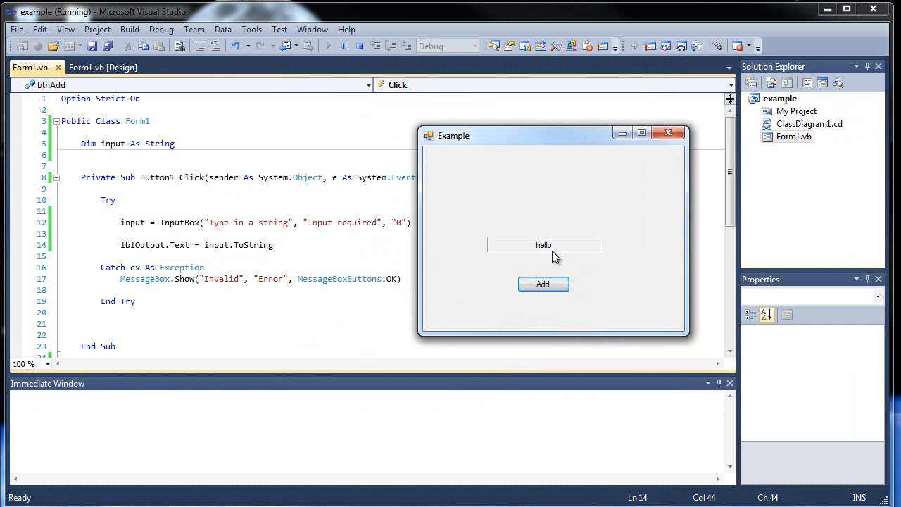
mouse_move(668, 133)
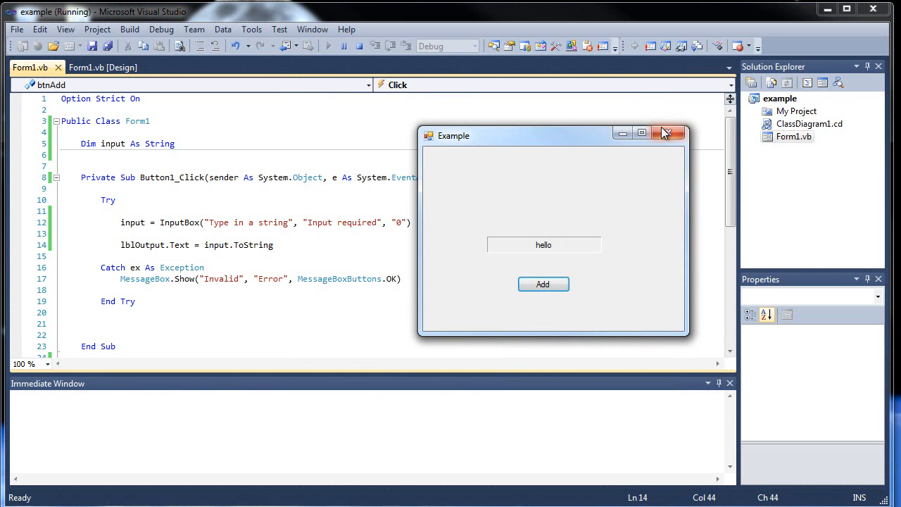
click(669, 132)
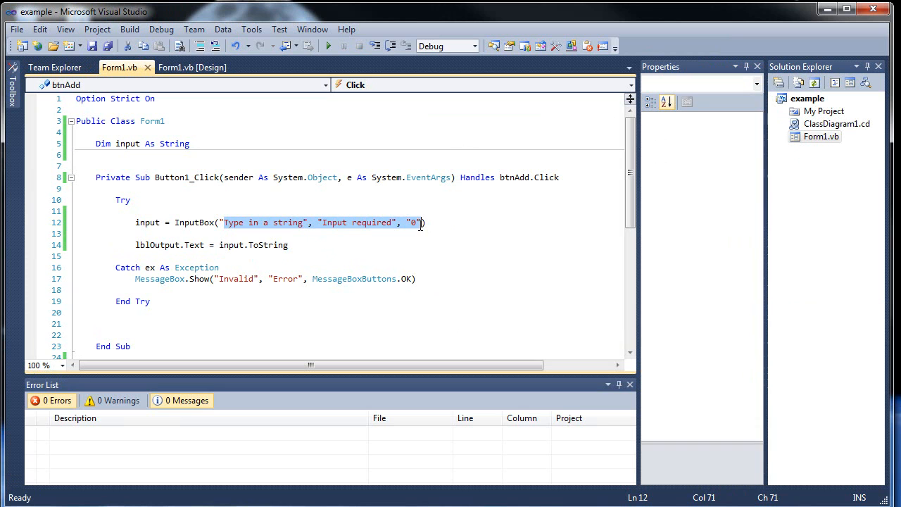
mouse_move(421, 231)
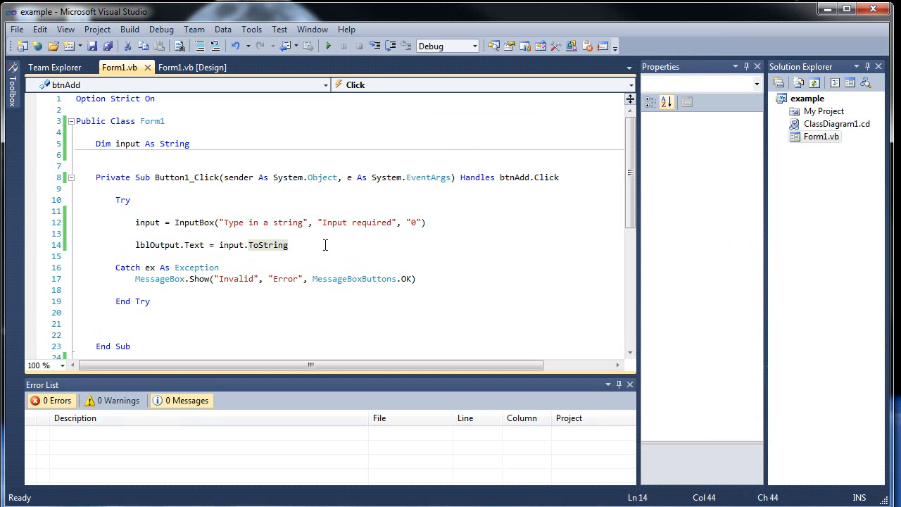
click(193, 67)
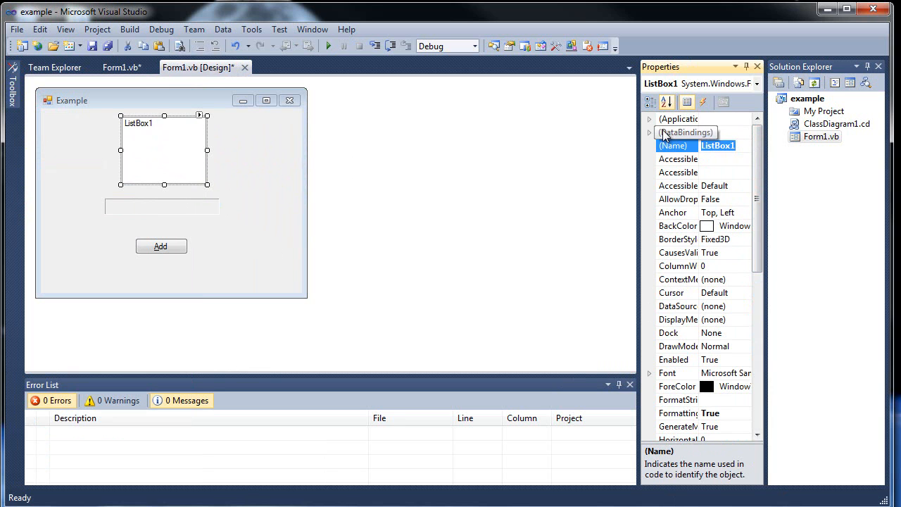
Rename the list box to lstCollection and paste a copy of Add as btnRemove, labelled &Remove
text(lstCollection)
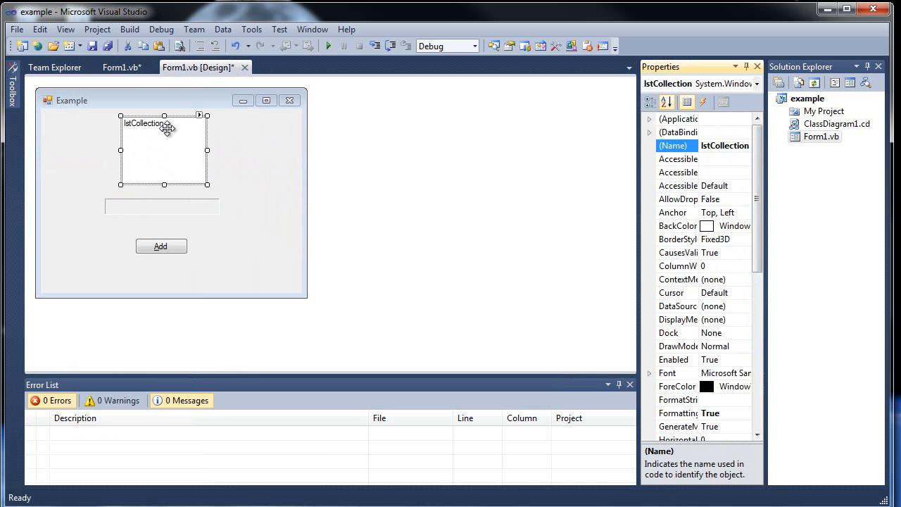
mouse_move(218, 156)
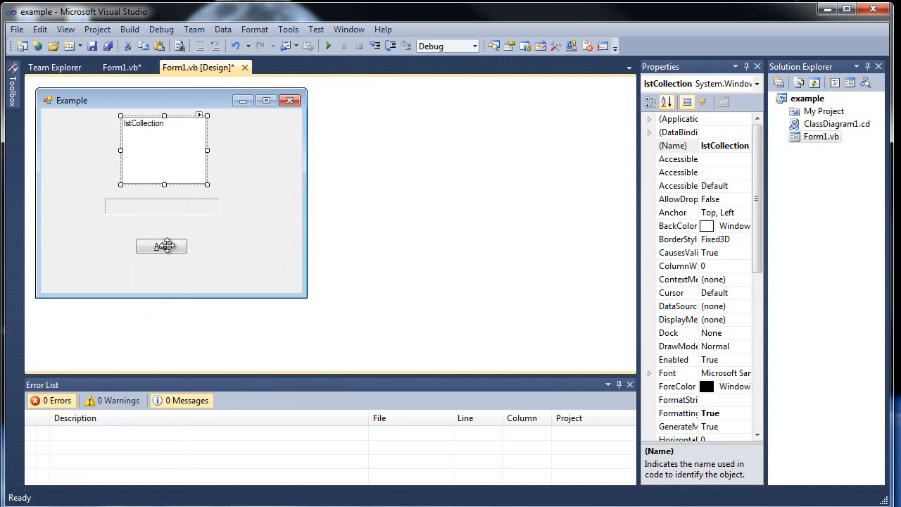
right_click(160, 246)
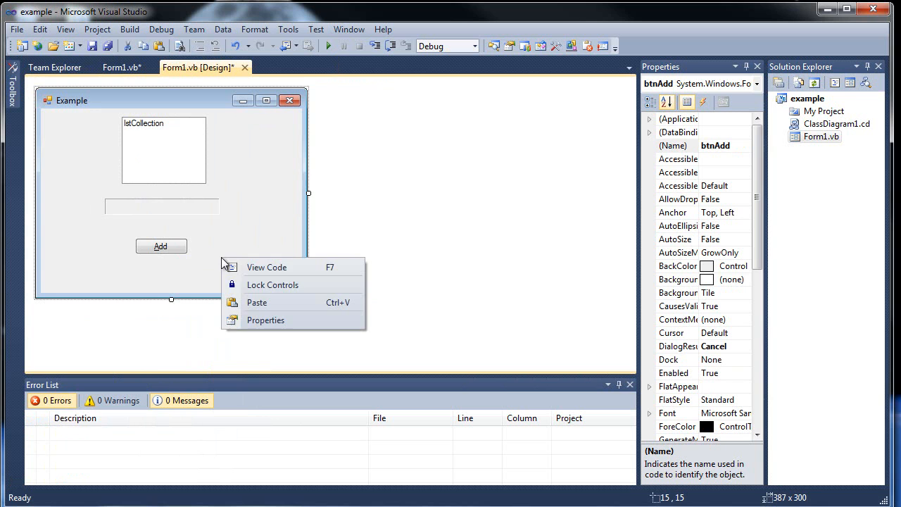
click(256, 302)
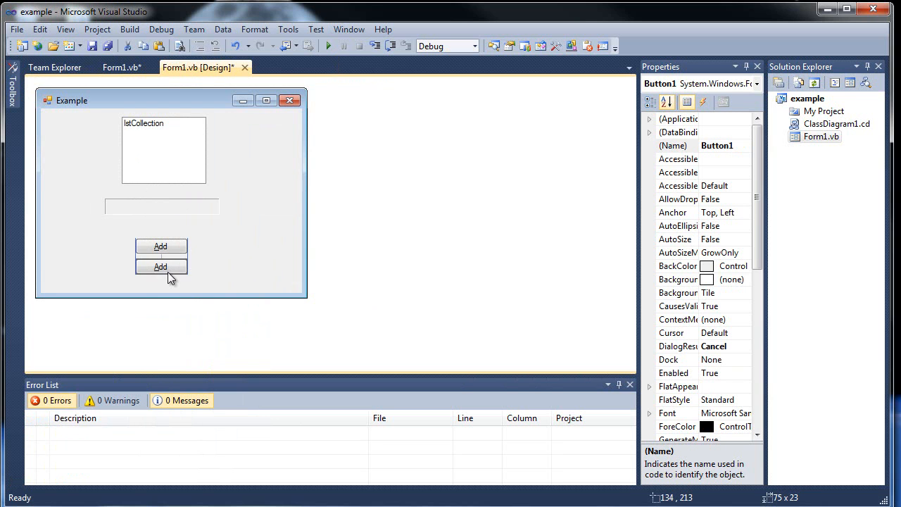
click(160, 276)
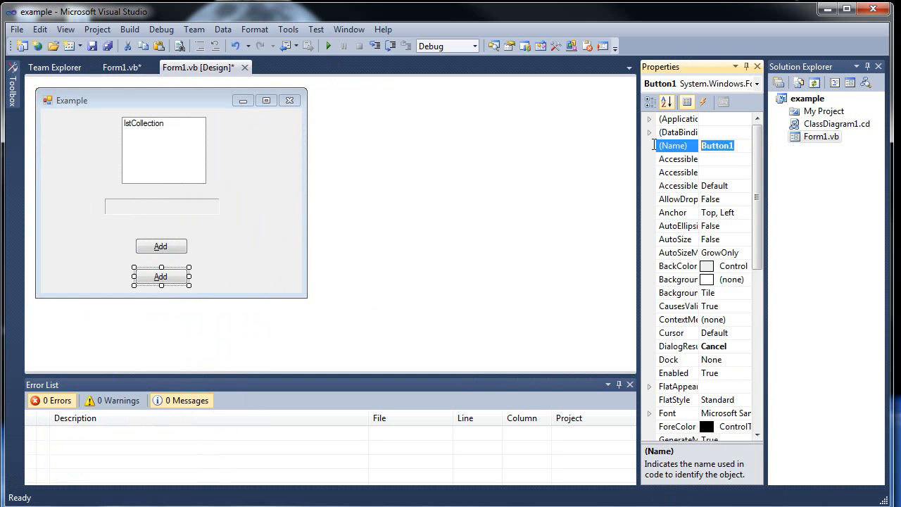
text(btnRemove)
text(&)
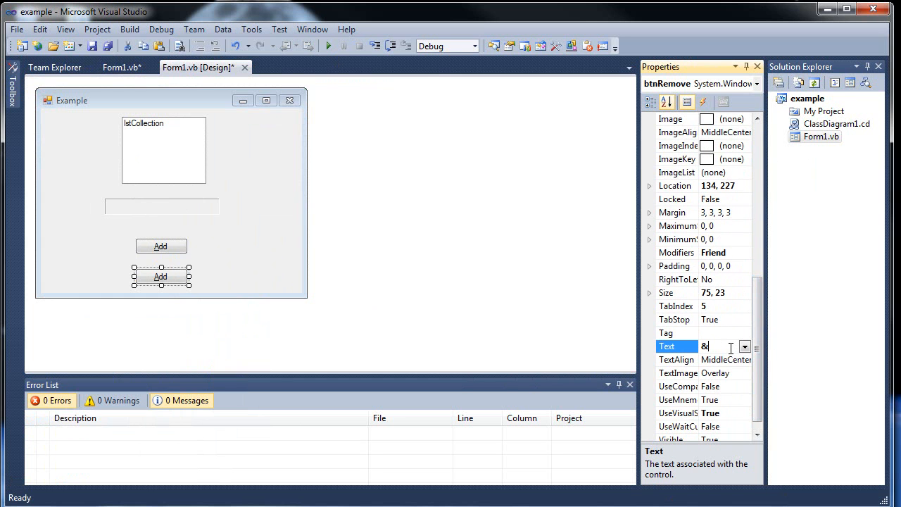
text(Remove)
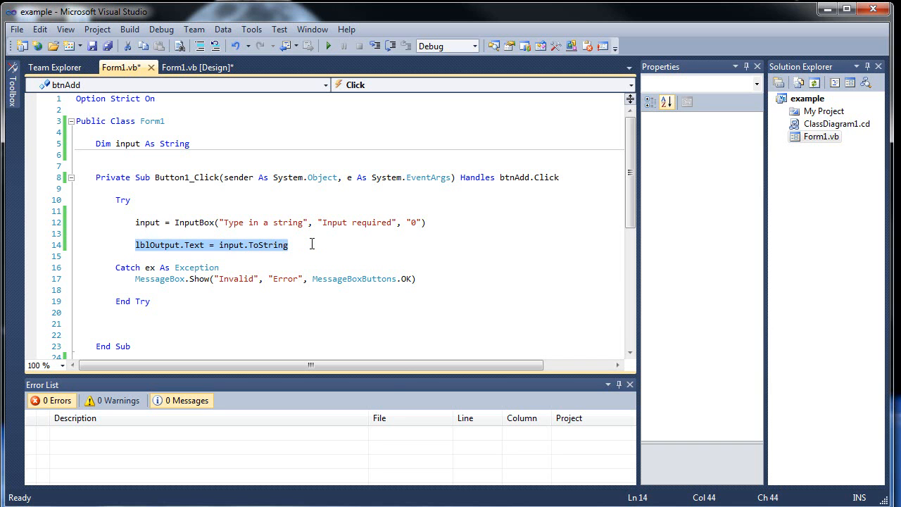
Replace the label line with lstCollection.Items.Add(input) in the Add handler
text(lstCollection)
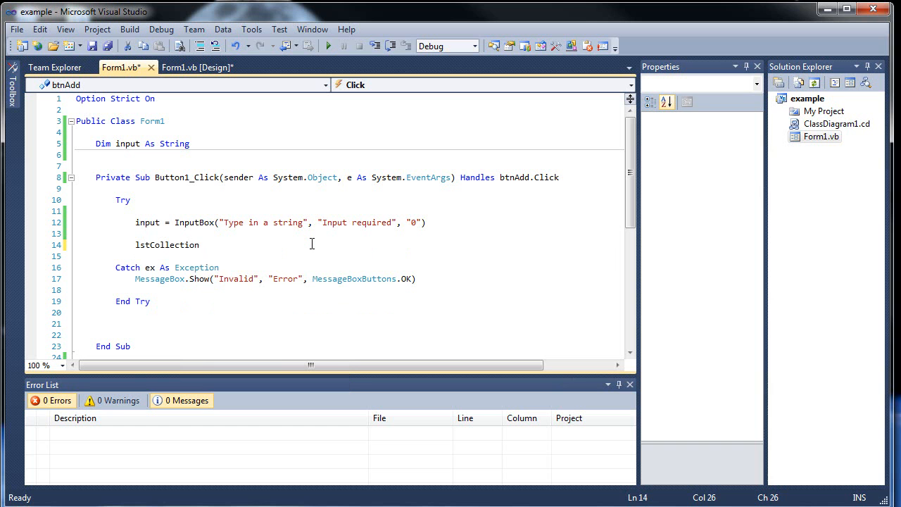
text(.items)
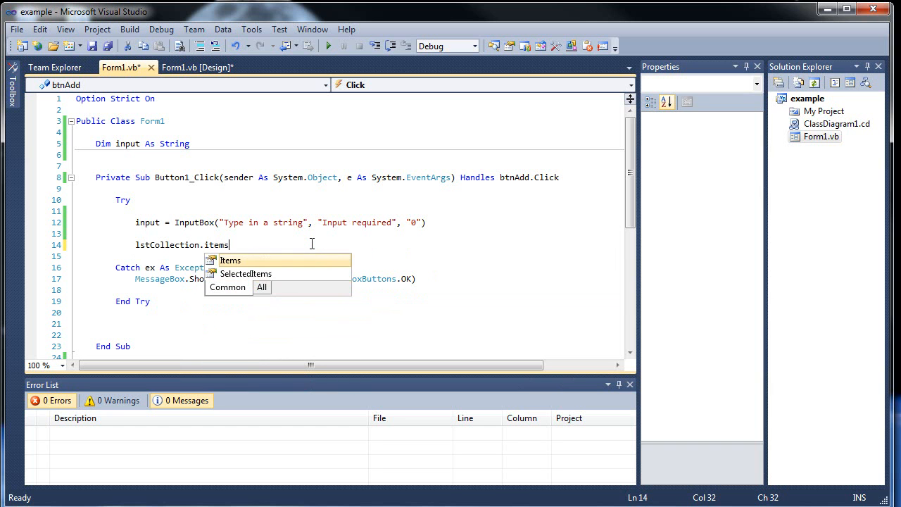
text(.Add)
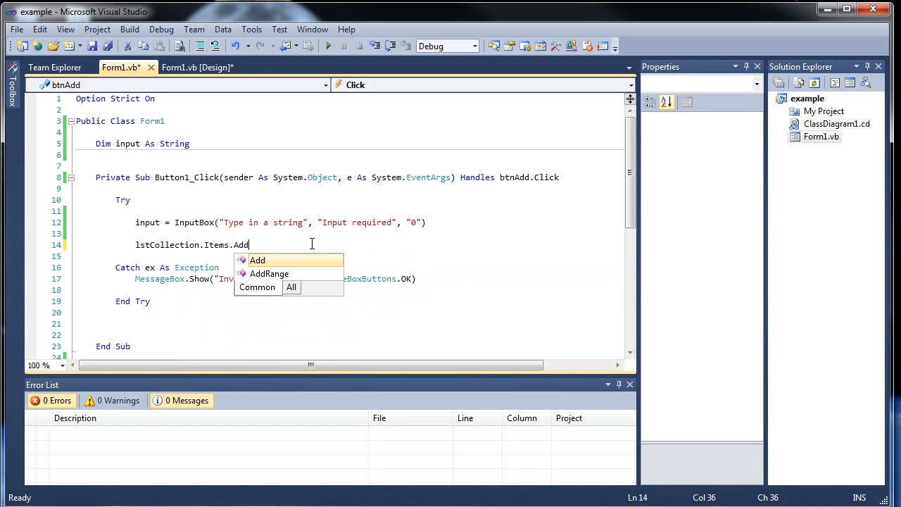
key(Escape)
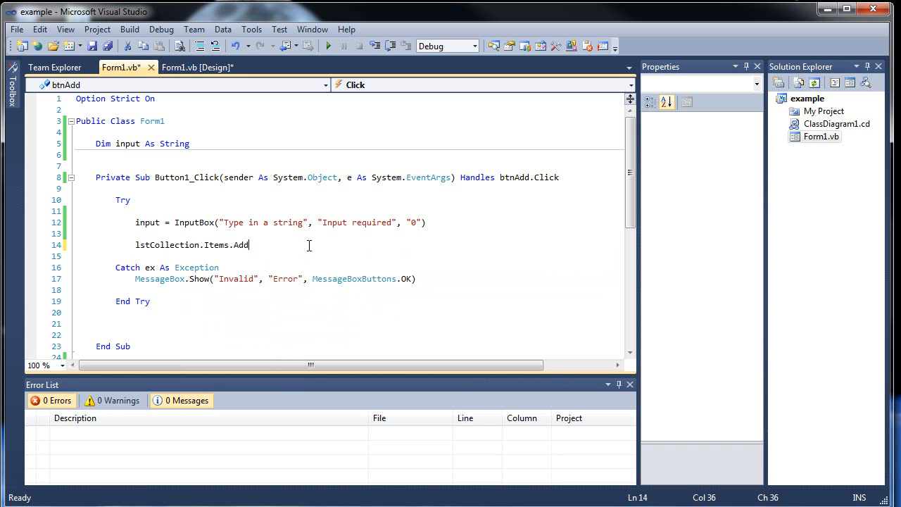
text(()
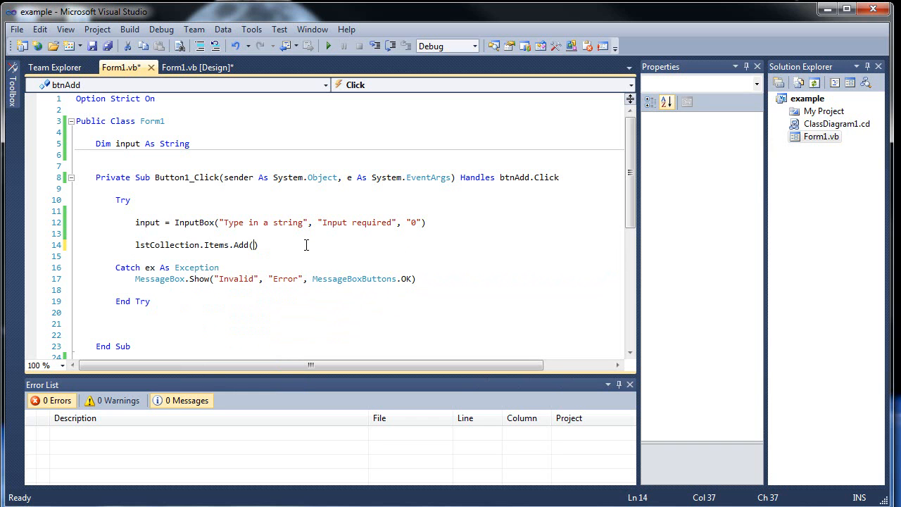
text(input)
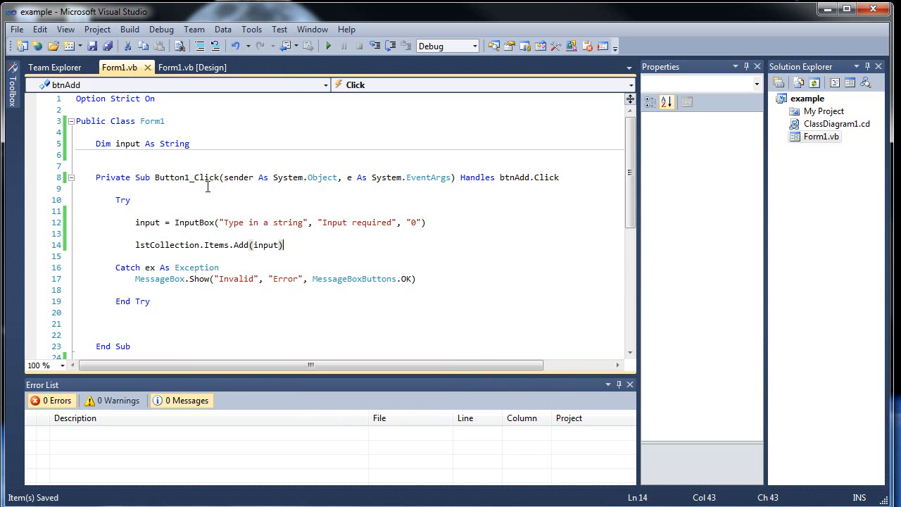
Run the form, add 'hi', 'bye\' and '0', select the list entries, then close the app
click(320, 45)
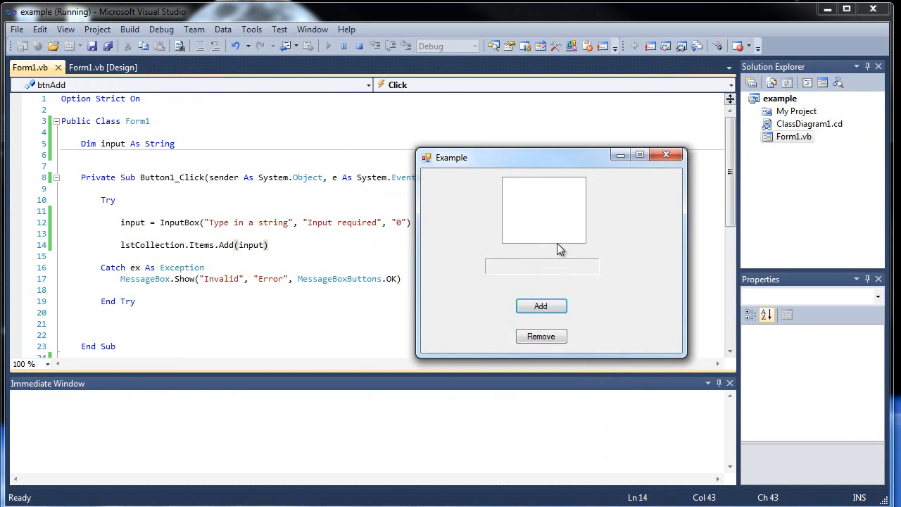
click(541, 306)
text(bye\)
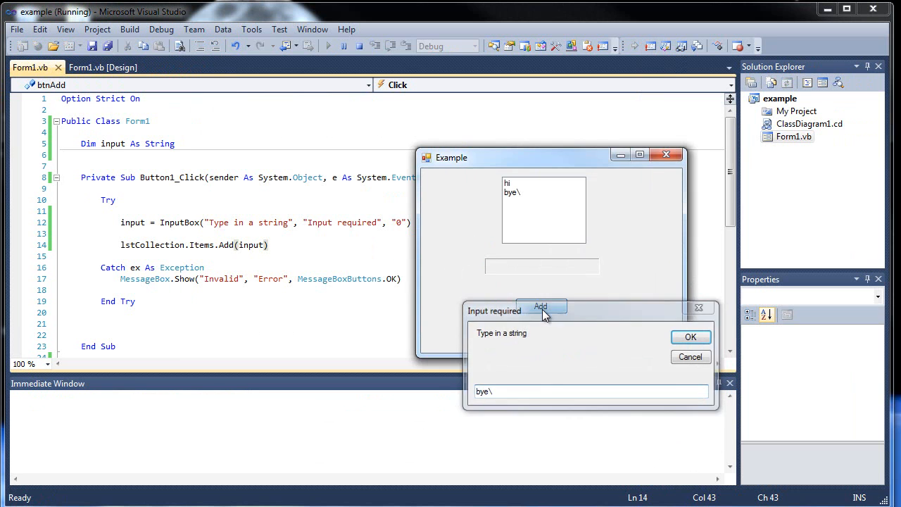
click(690, 336)
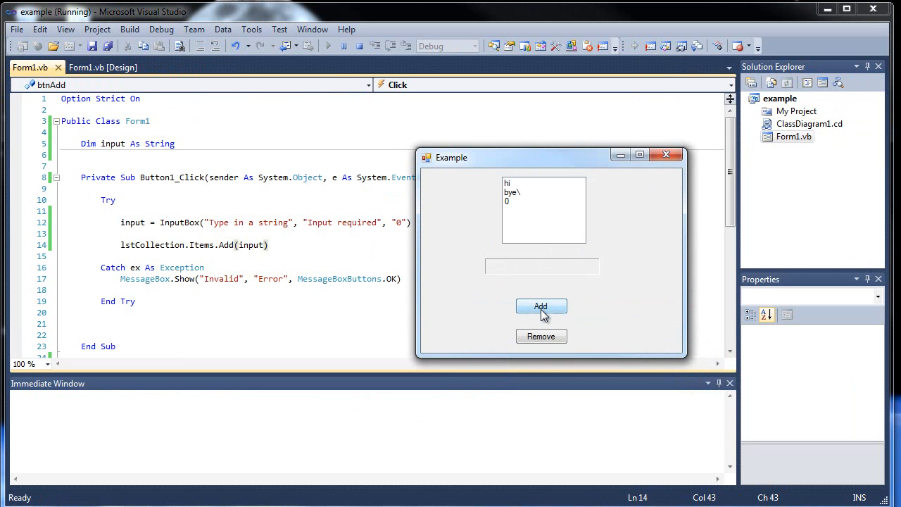
click(513, 192)
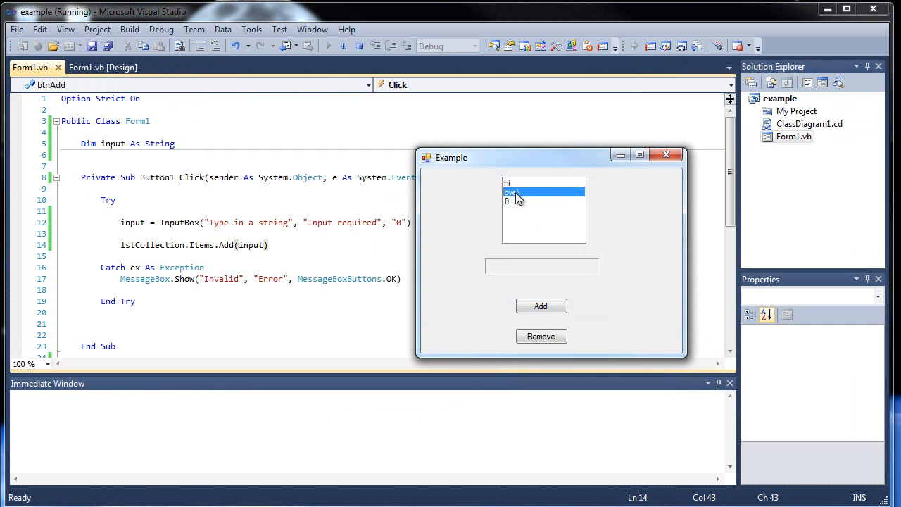
click(512, 183)
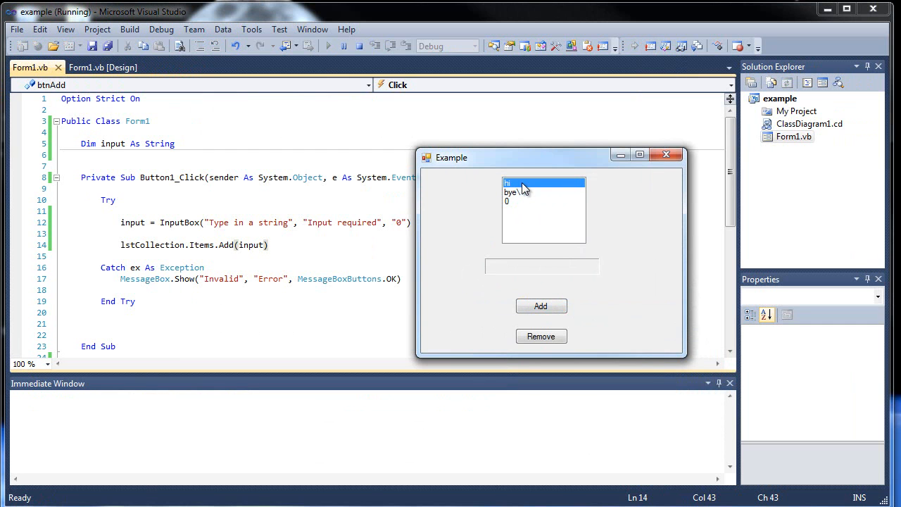
click(513, 192)
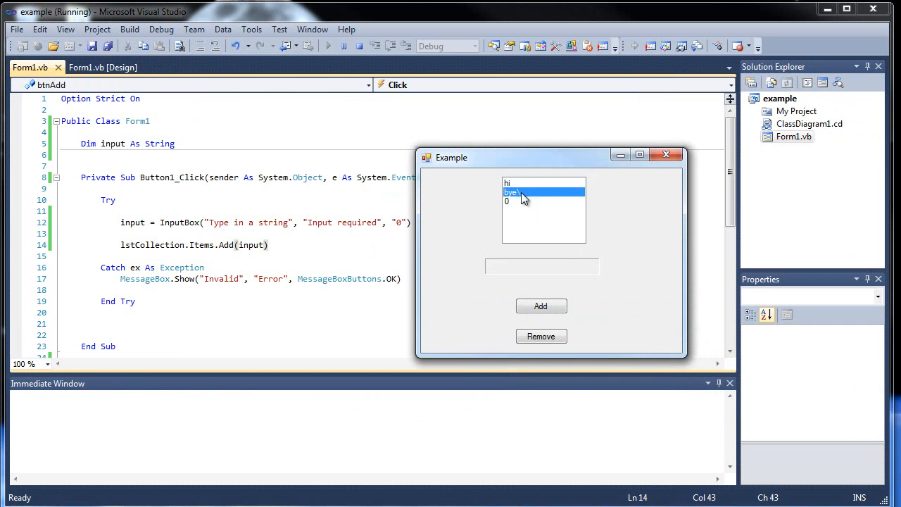
click(528, 183)
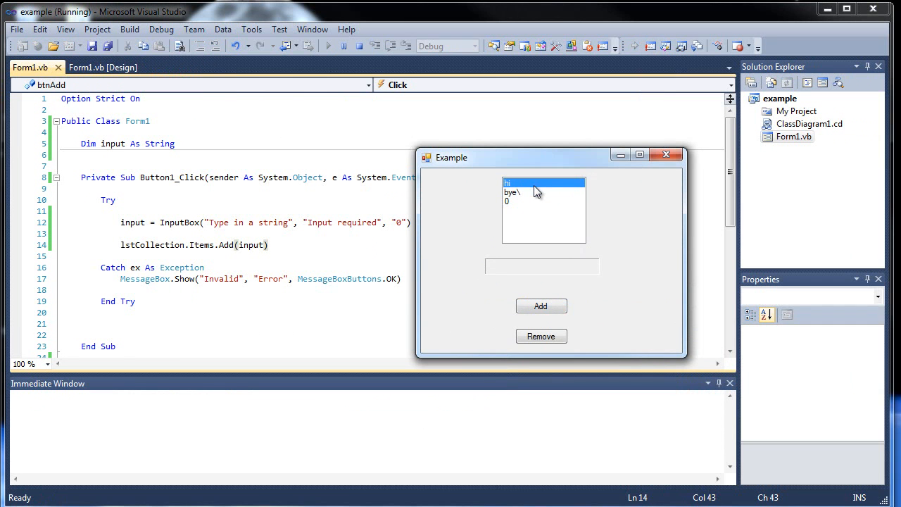
click(517, 192)
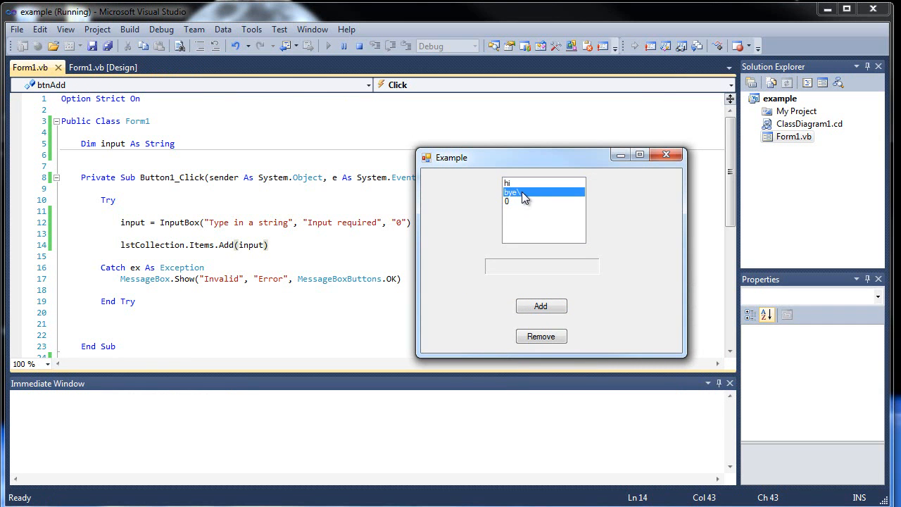
click(511, 182)
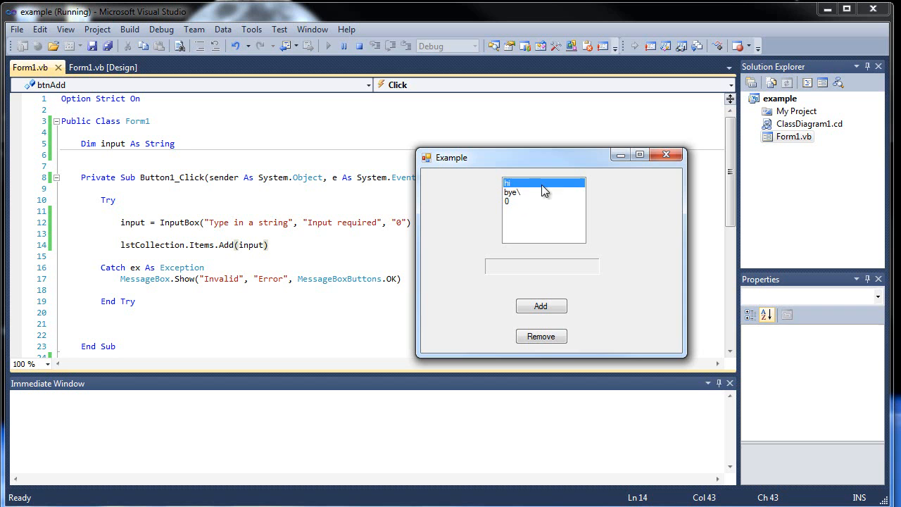
click(513, 192)
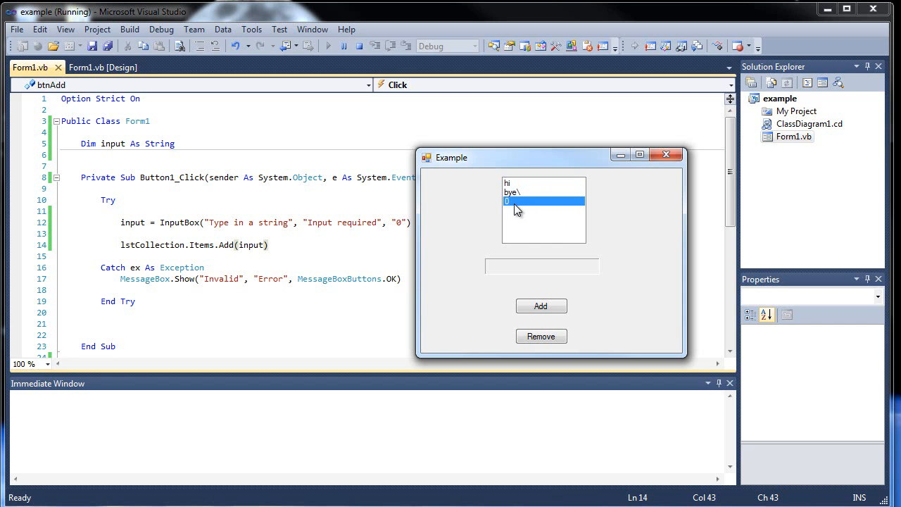
mouse_move(665, 154)
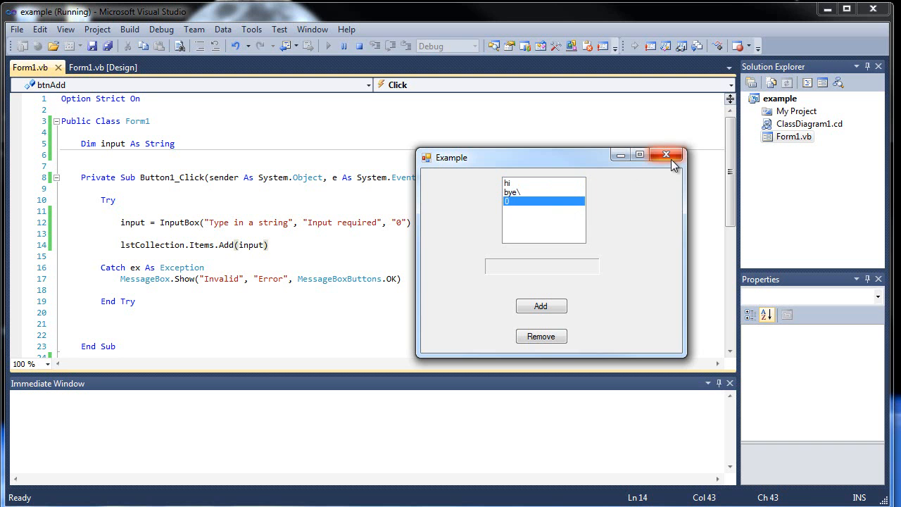
click(665, 155)
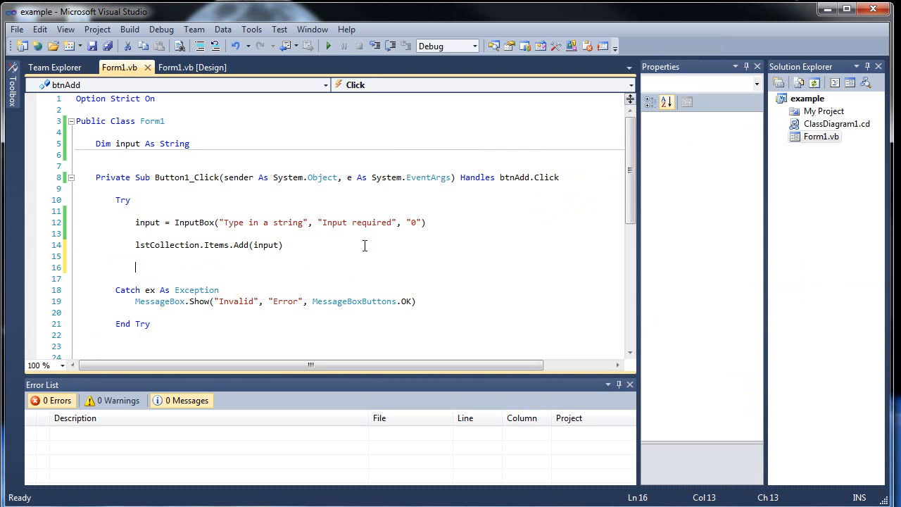
In the Add handler, set lblOutput.Text to lstCollection.Items.Count.ToString
text(lblOutput.)
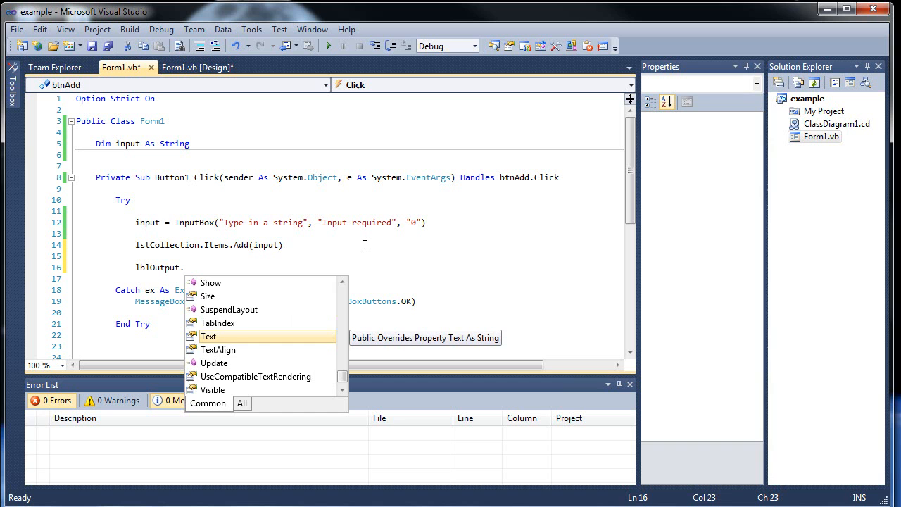
text(items)
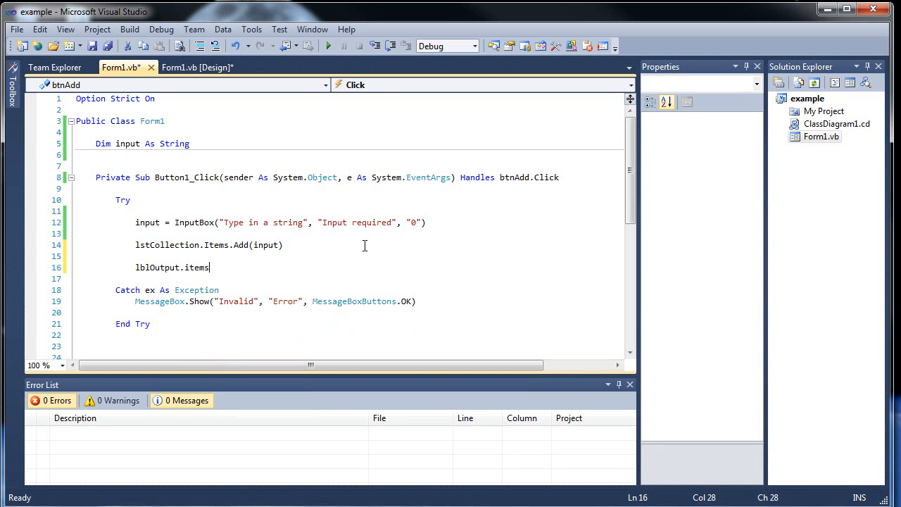
text(.c)
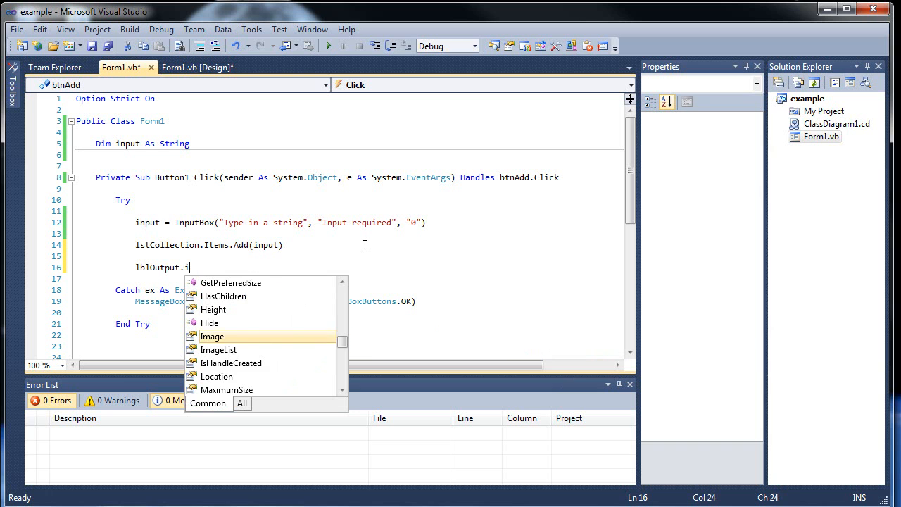
key(BackSpace)
text(Text =)
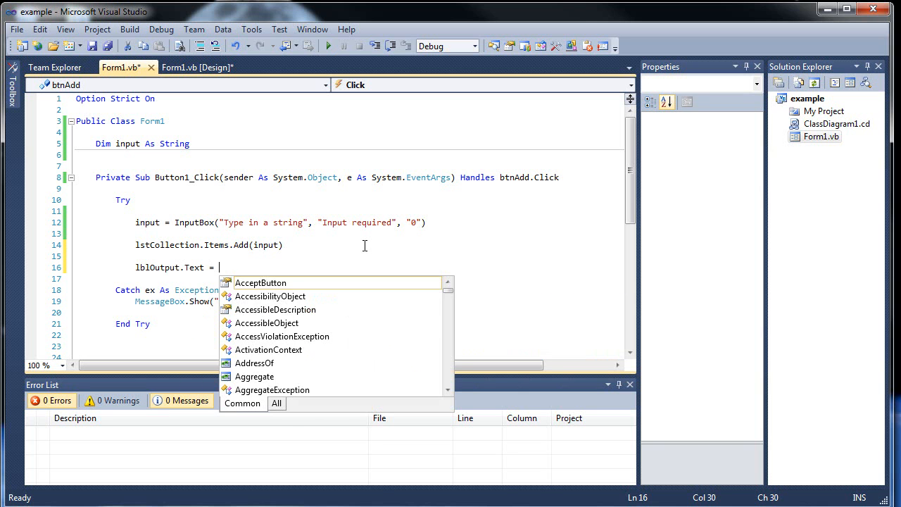
text(lstCollection)
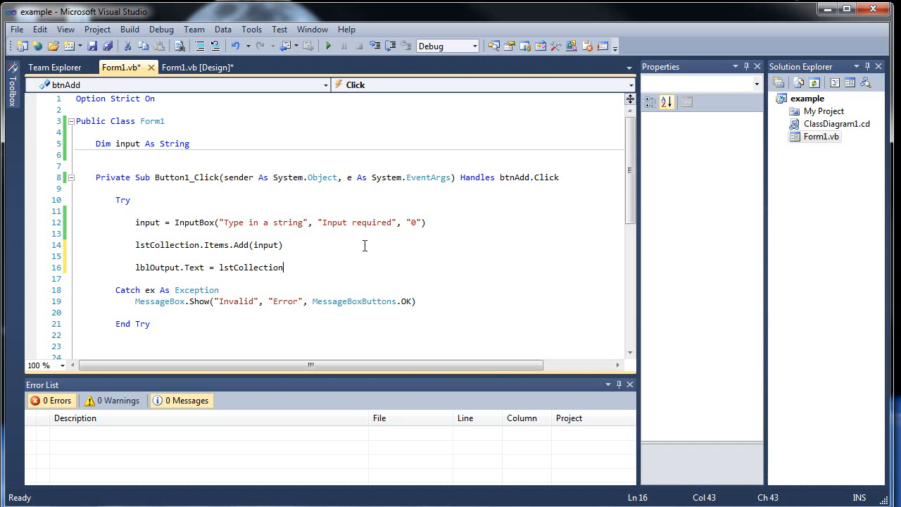
text(.)
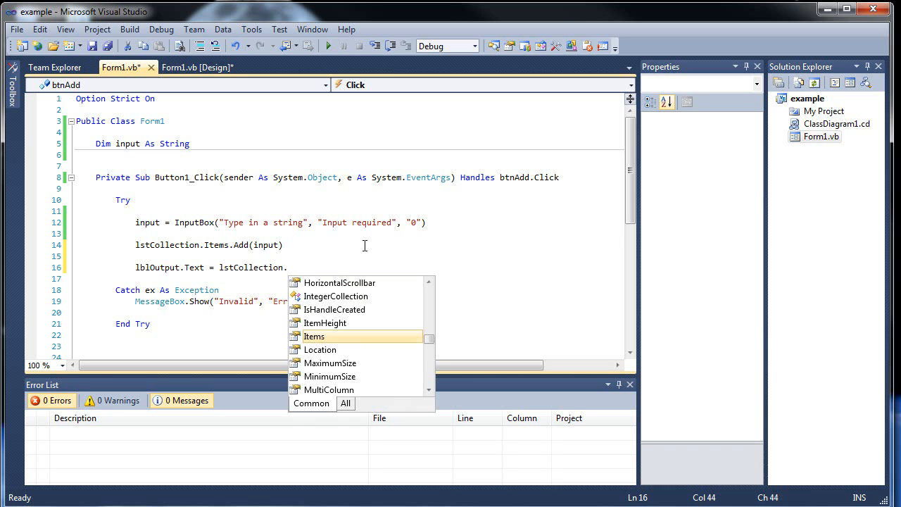
text(items.C)
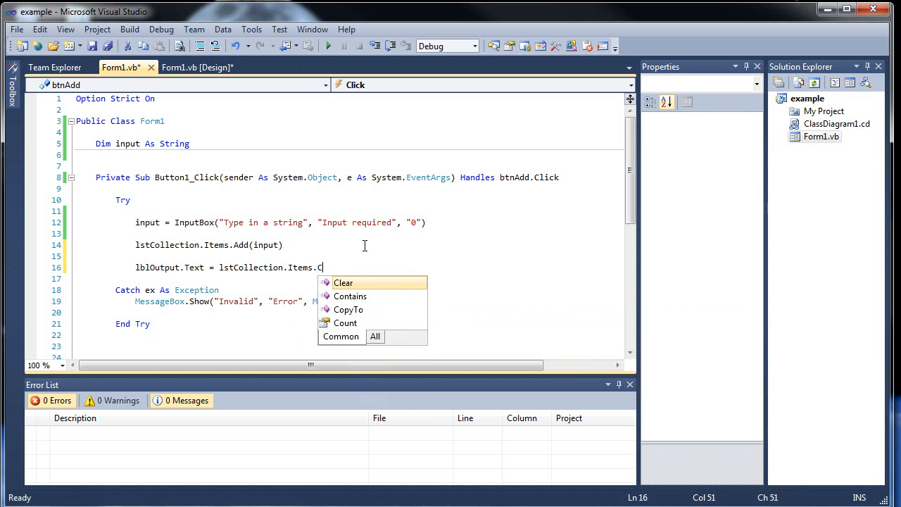
text(ount)
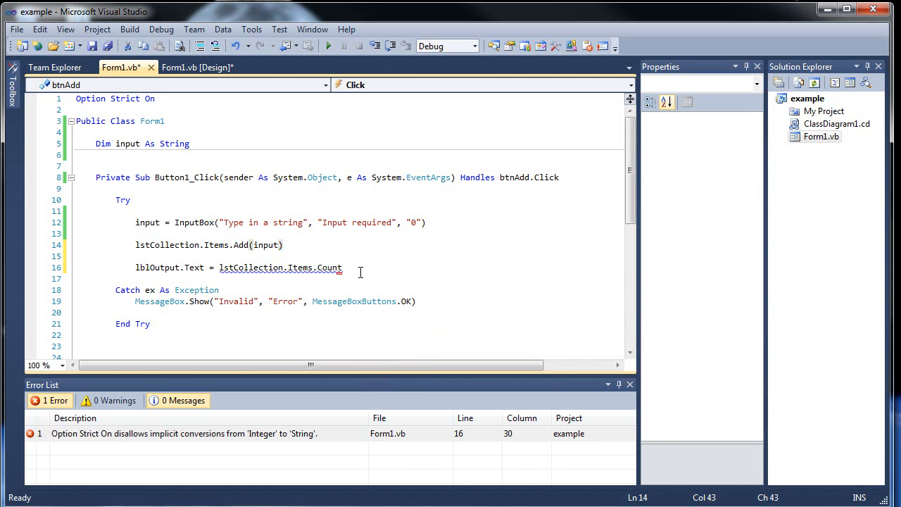
click(343, 268)
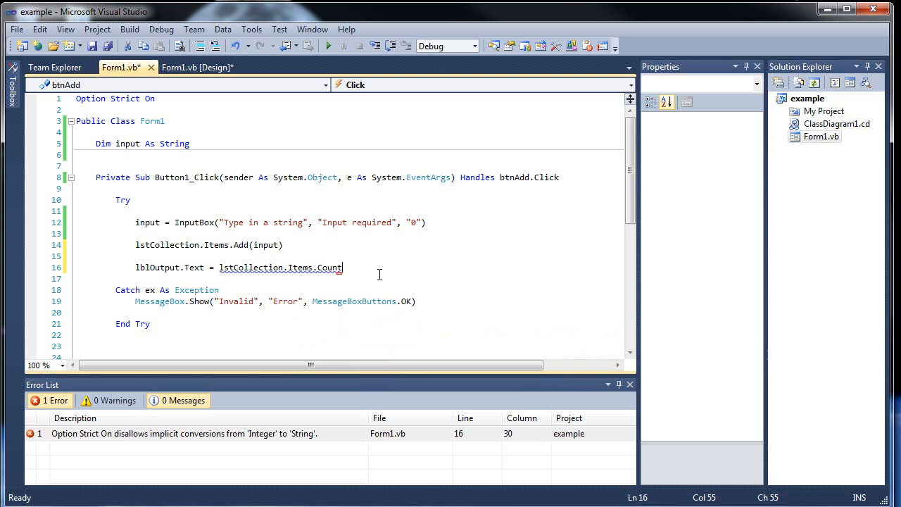
text(.ToString)
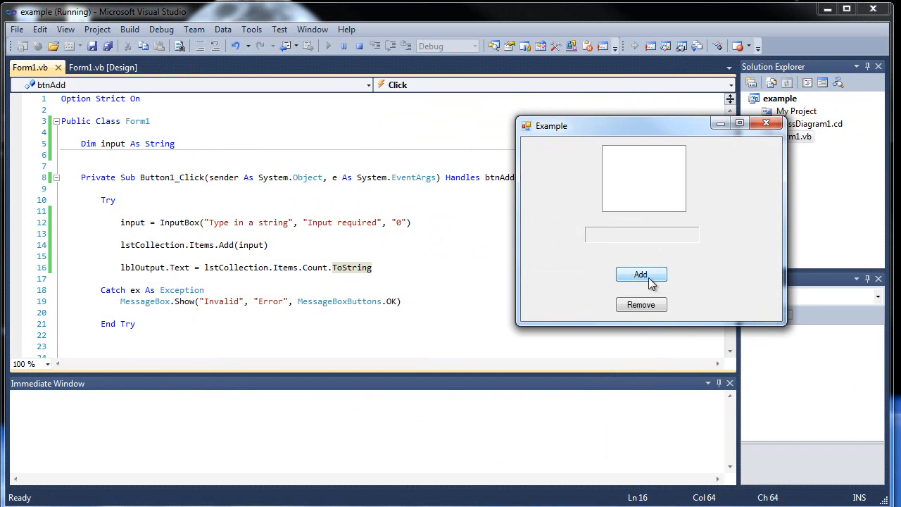
click(641, 274)
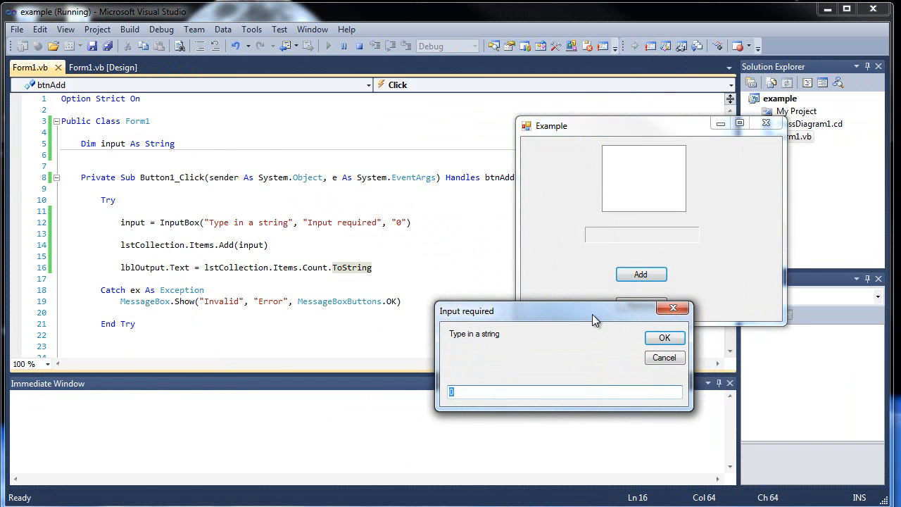
text(hi)
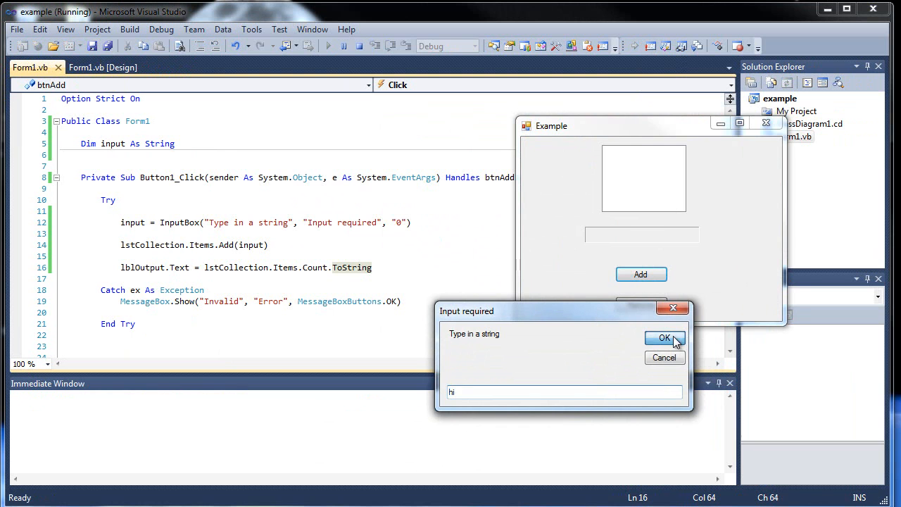
click(664, 338)
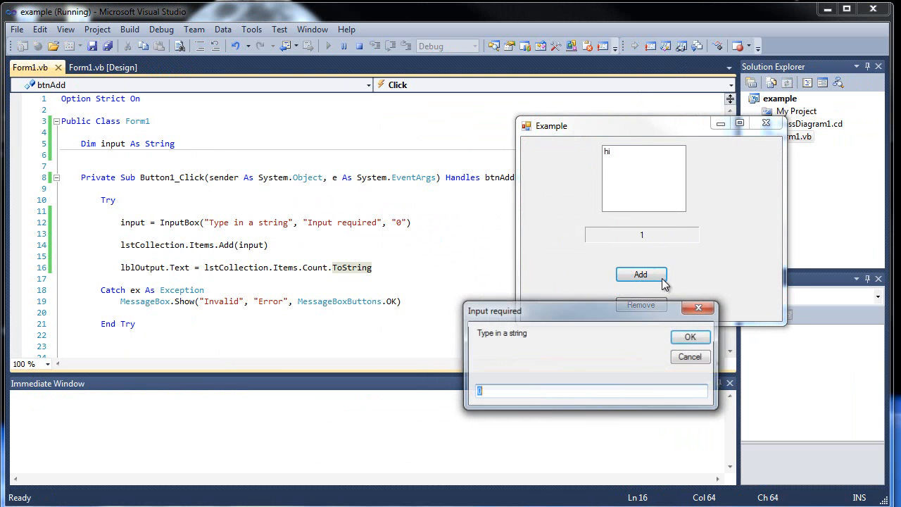
click(689, 337)
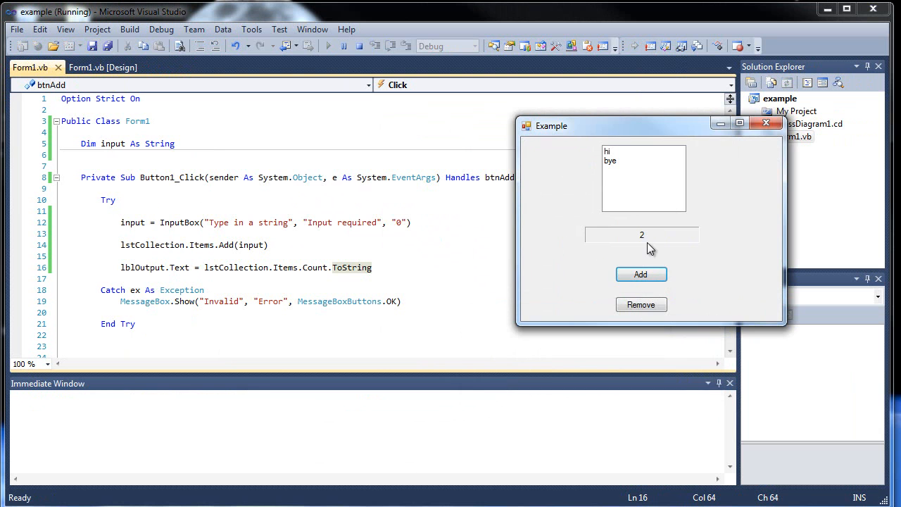
click(641, 274)
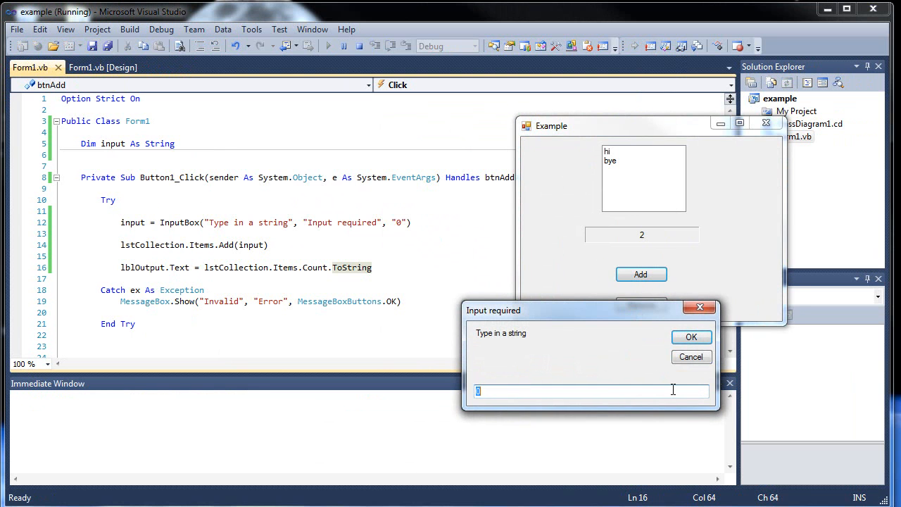
click(690, 337)
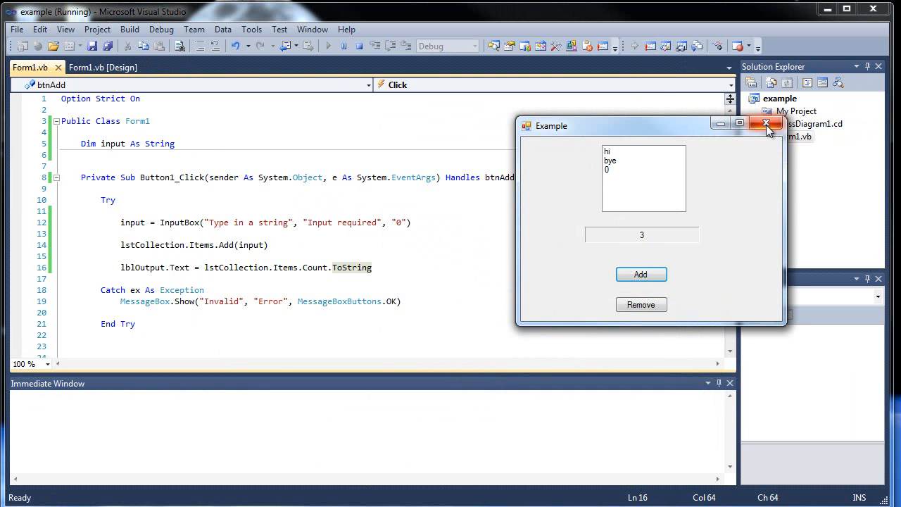
click(760, 124)
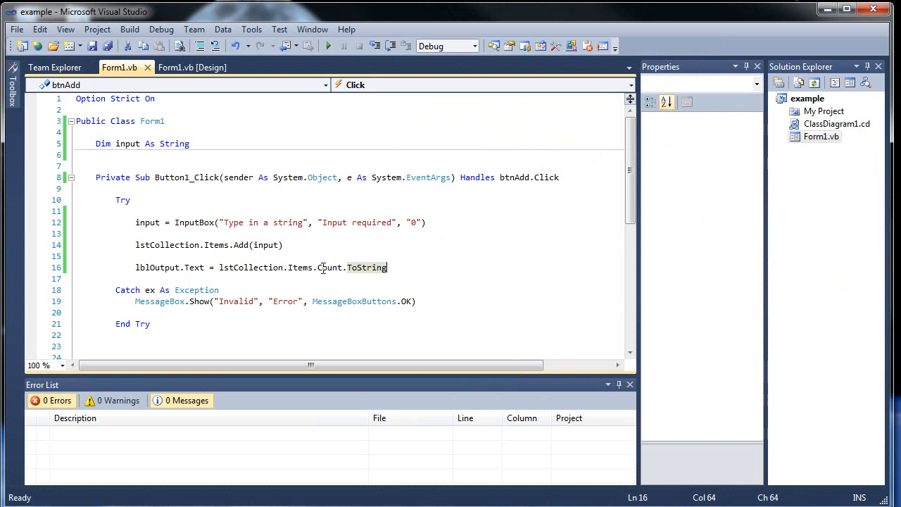
mouse_move(328, 267)
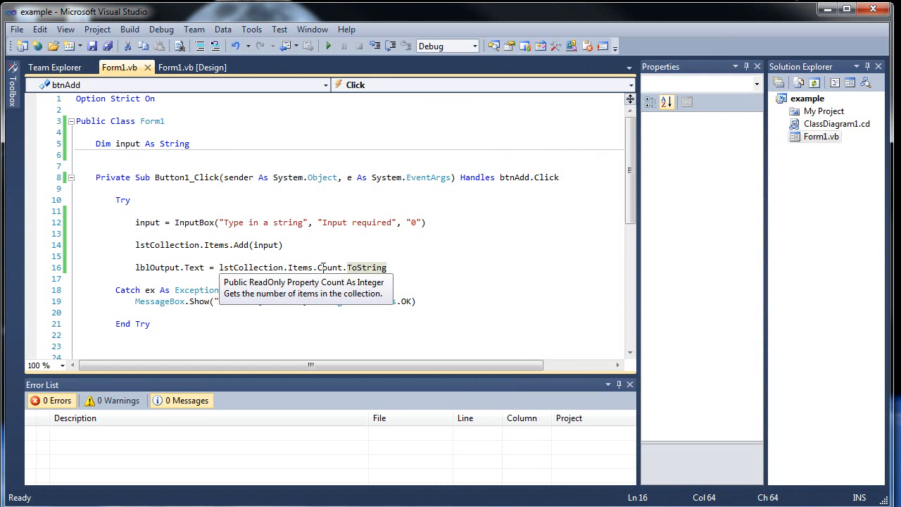
Replace Count.ToString with (0).ToString on line 16, then run the app
click(286, 245)
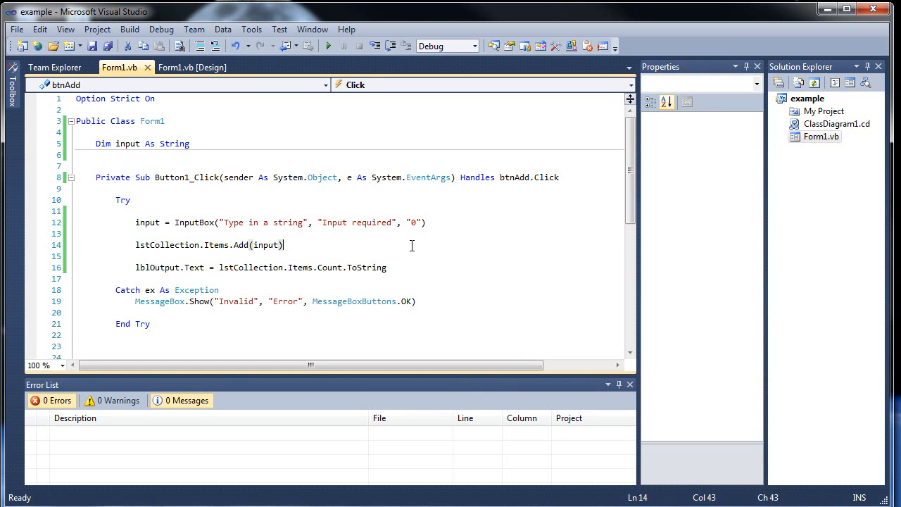
double_click(365, 267)
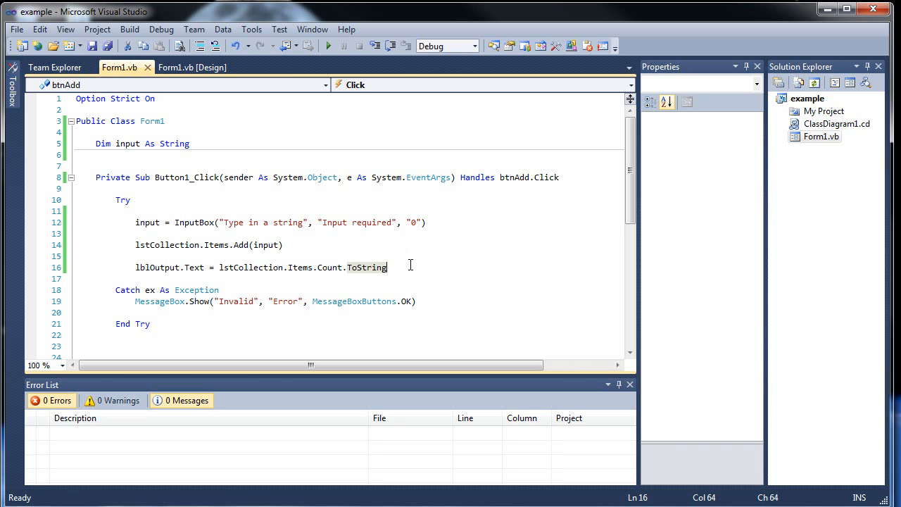
mouse_move(313, 266)
text(()
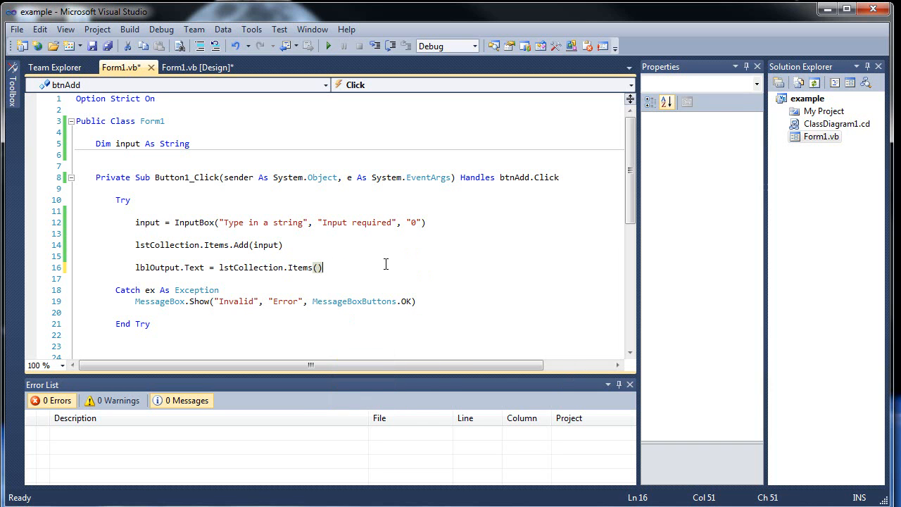
text(0)
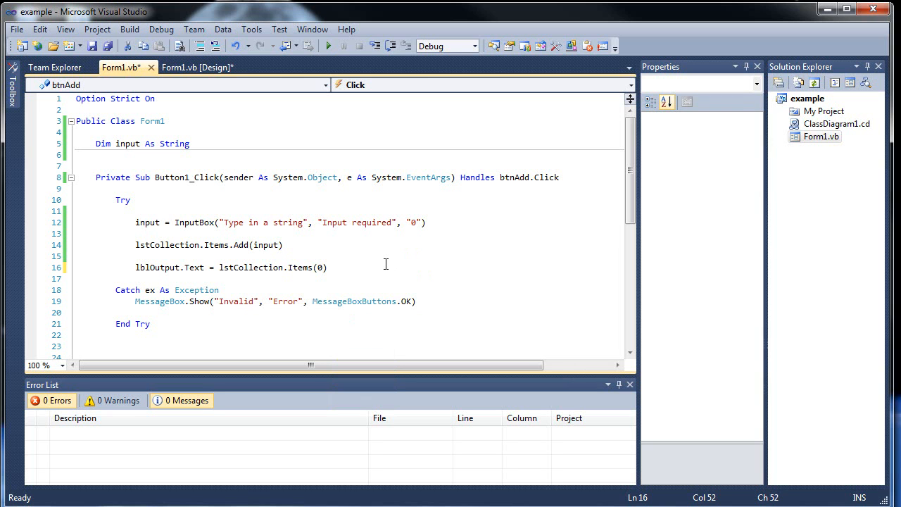
text(.ToString)
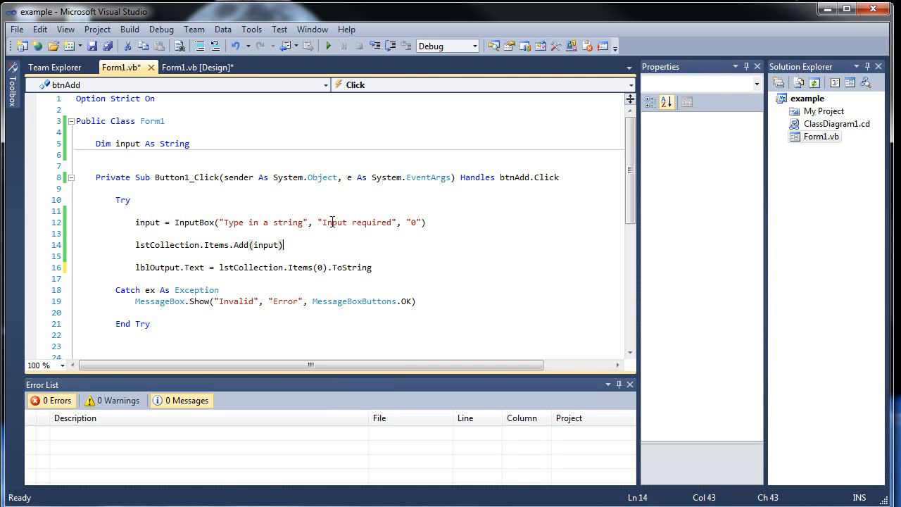
click(317, 45)
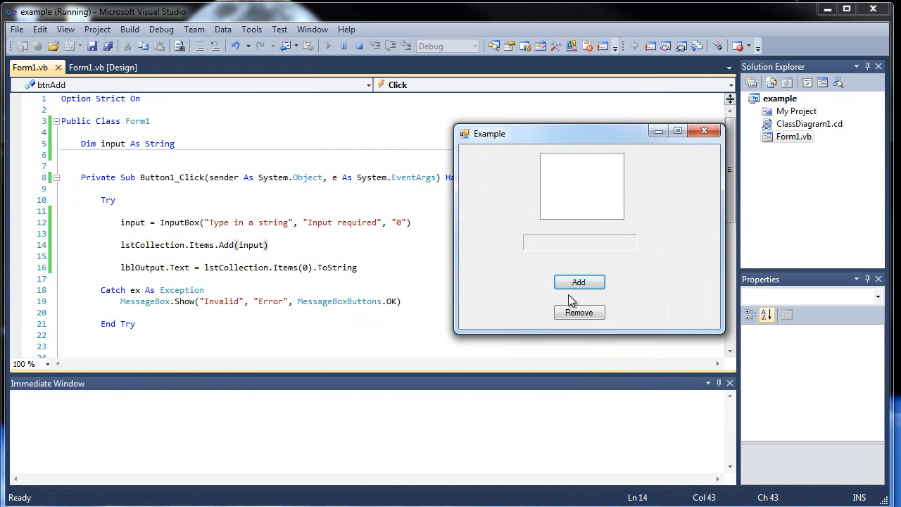
click(579, 282)
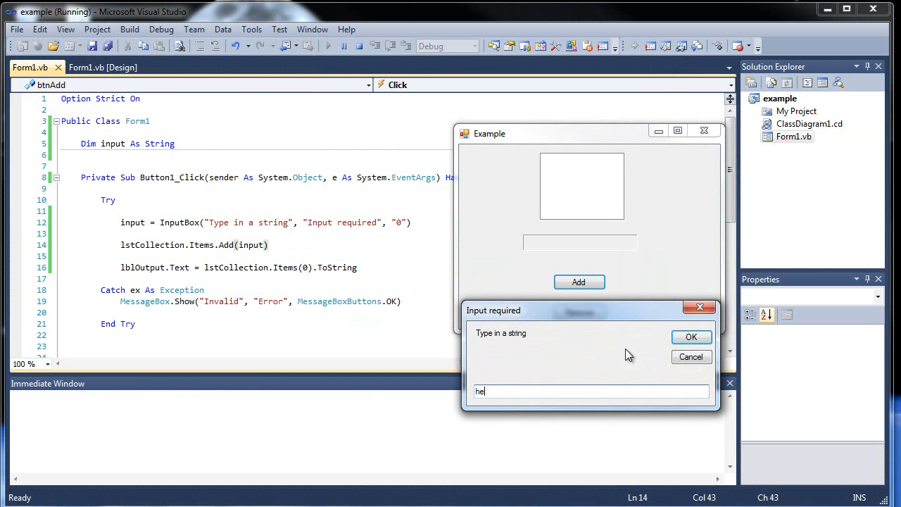
click(690, 338)
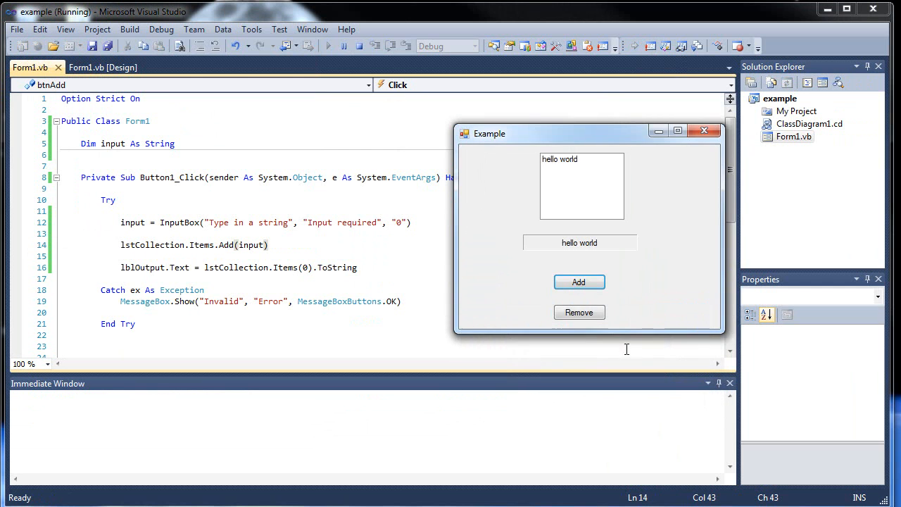
click(579, 281)
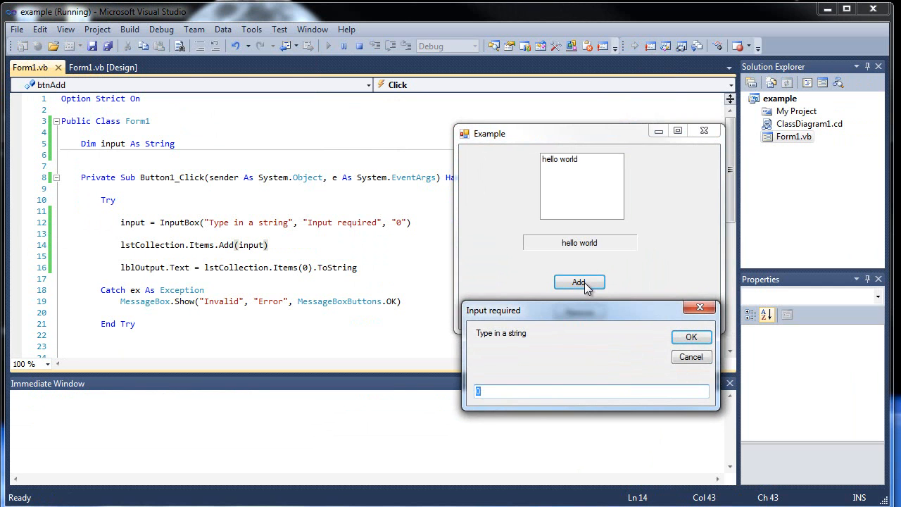
click(690, 336)
text(')
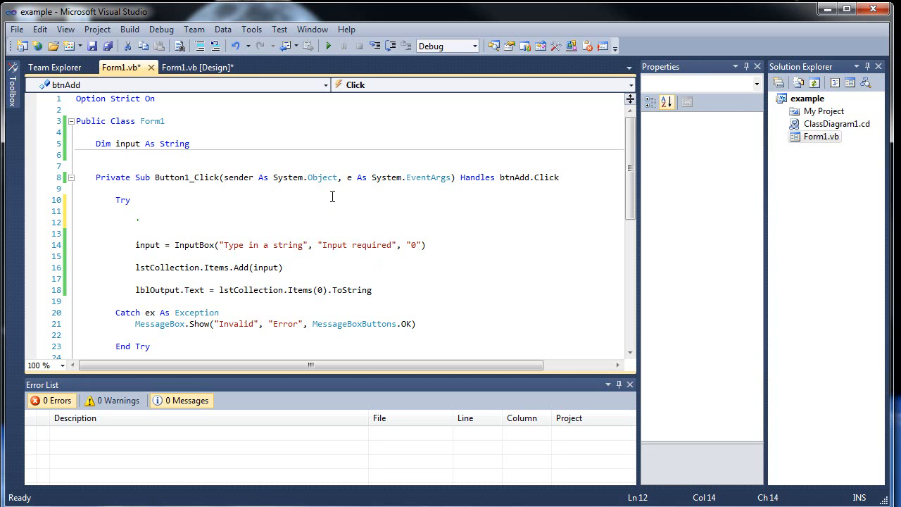
Add comment notes for .items.add, .items.count and .items(index_number)
text(.items.add)
text('.)
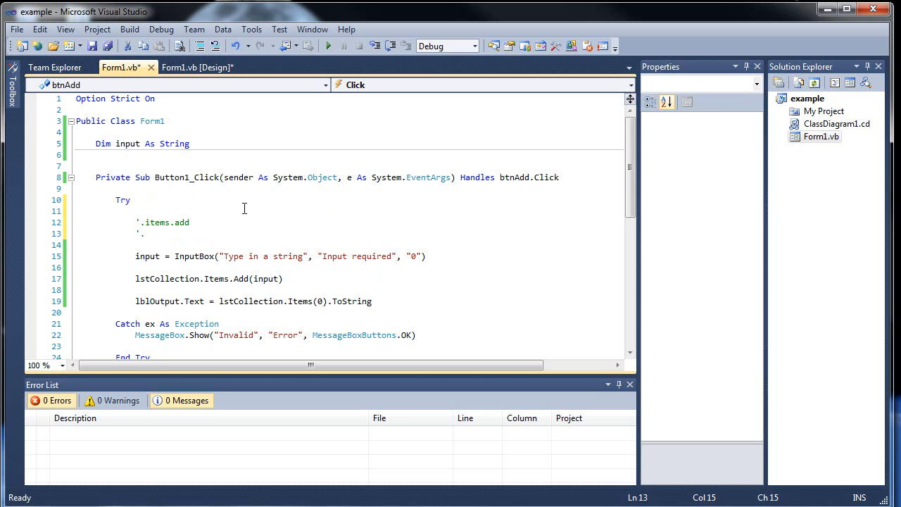
mouse_move(252, 209)
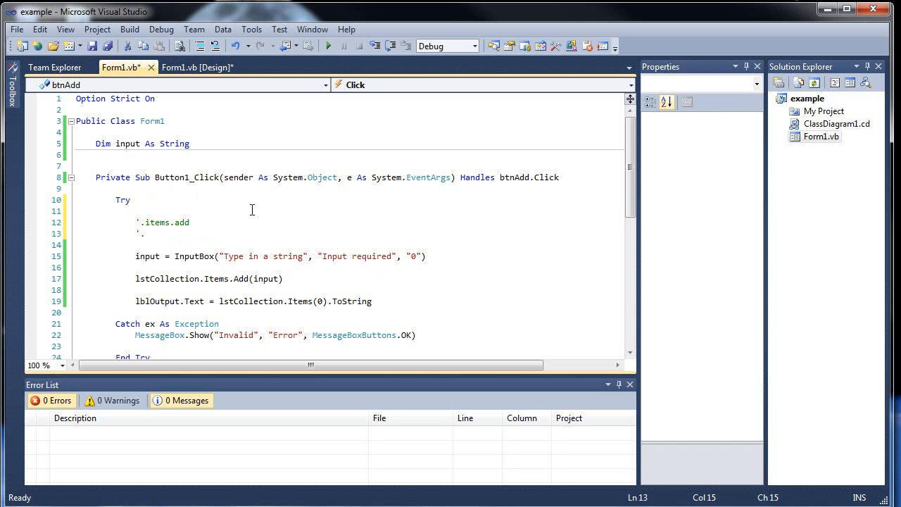
text(items)
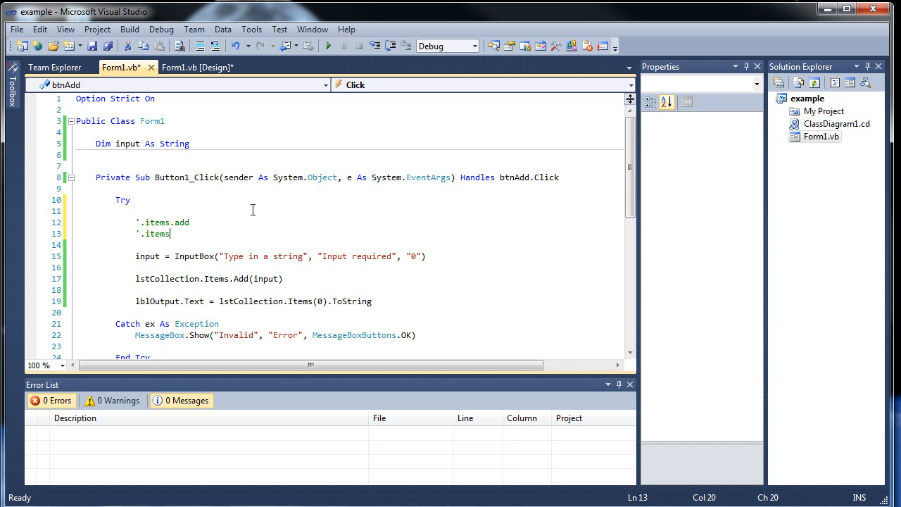
text(.count)
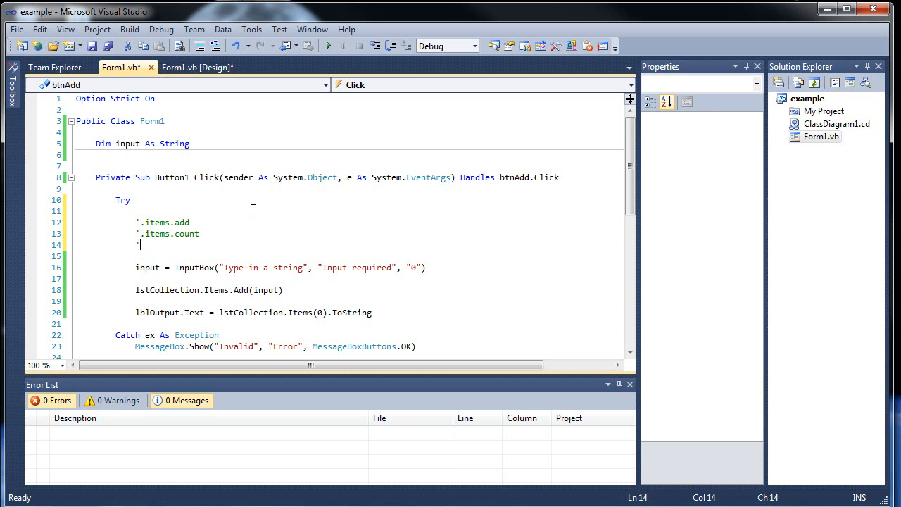
text(.items()
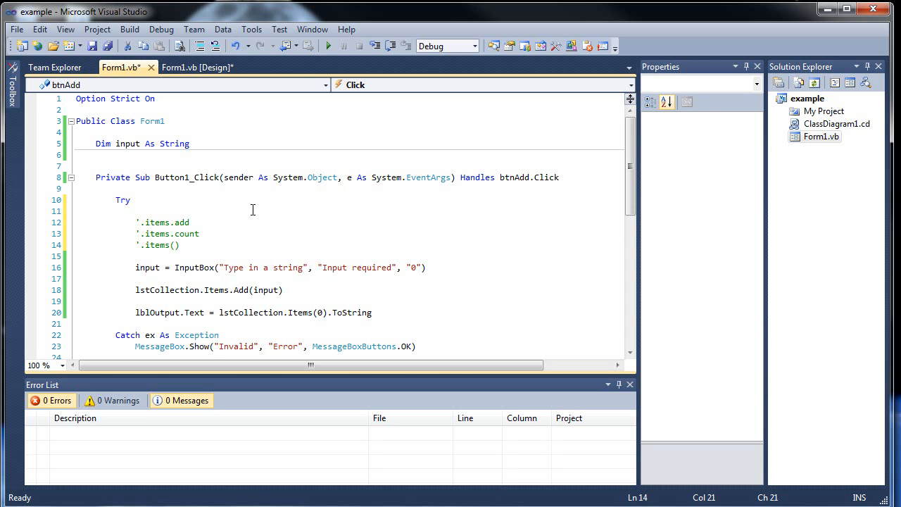
text(index_number)
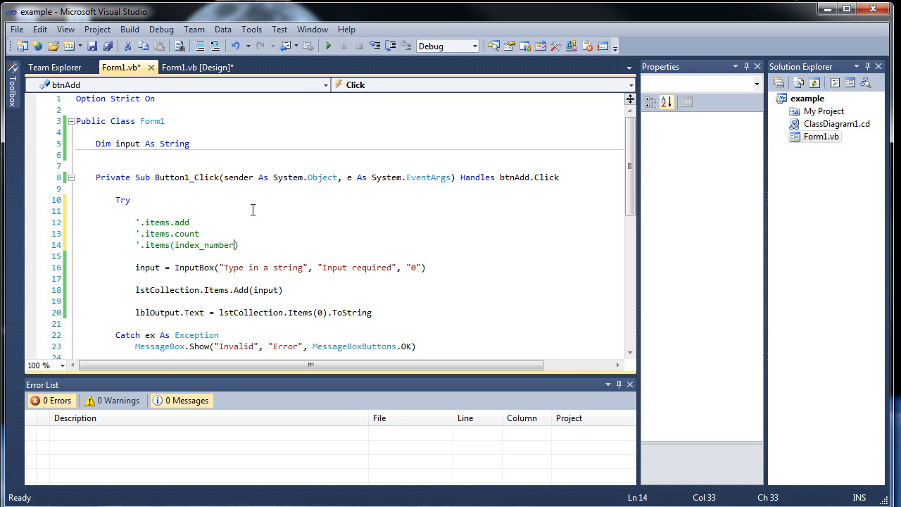
mouse_move(301, 237)
text(')
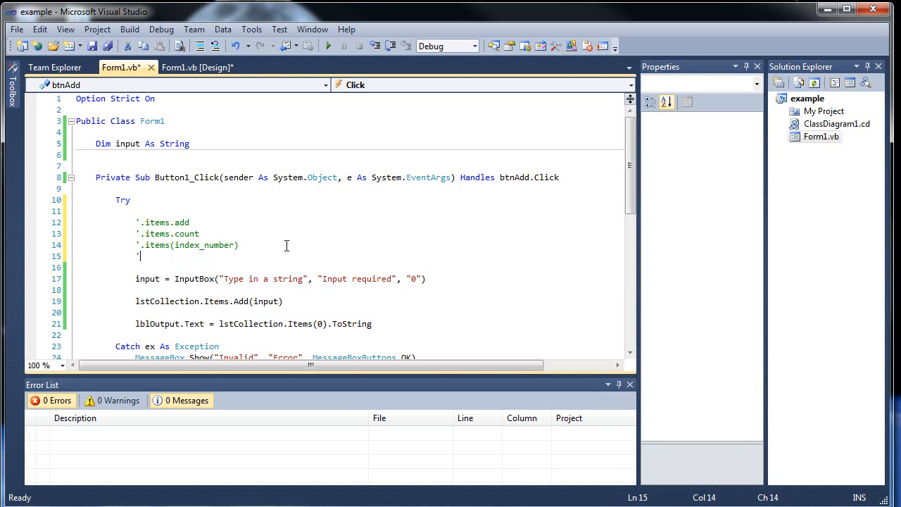
Add a comment '.selectedItem() ==> returns string of what is selected' and show the form design
text(.select)
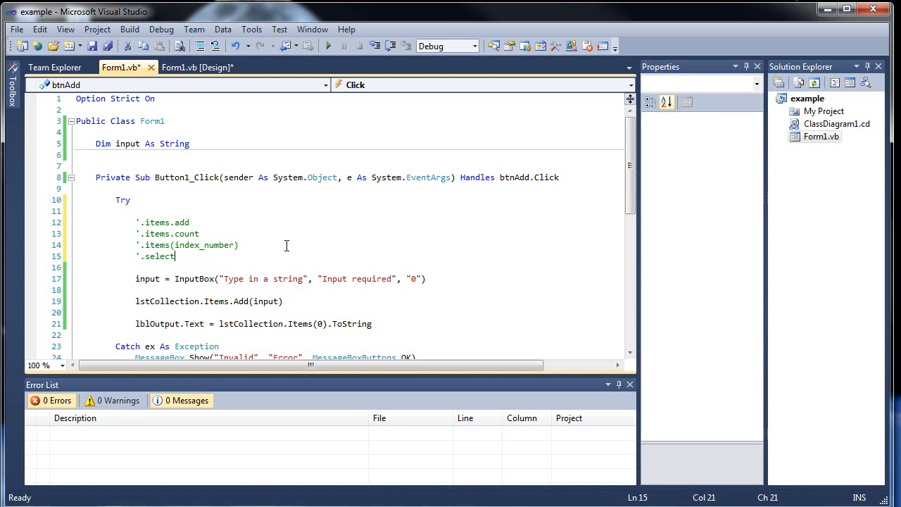
text(edItem)
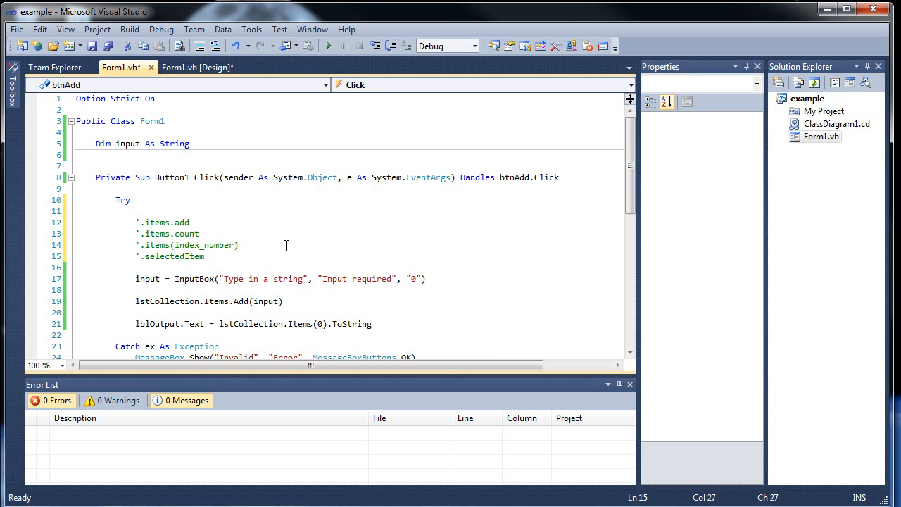
text(())
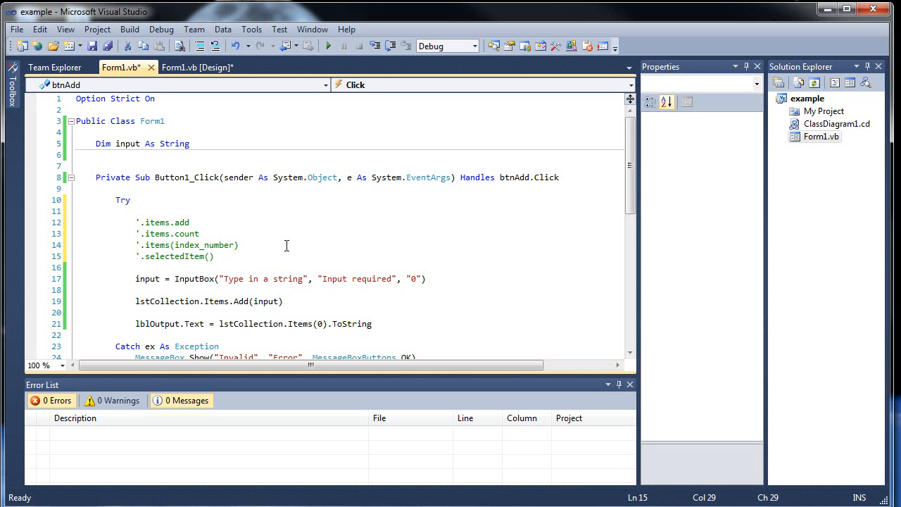
text(==>)
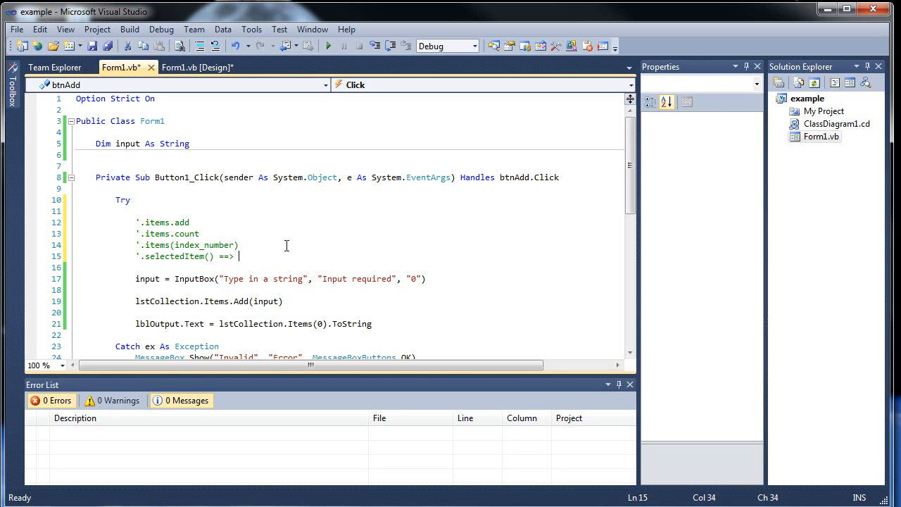
text(returns string of what i)
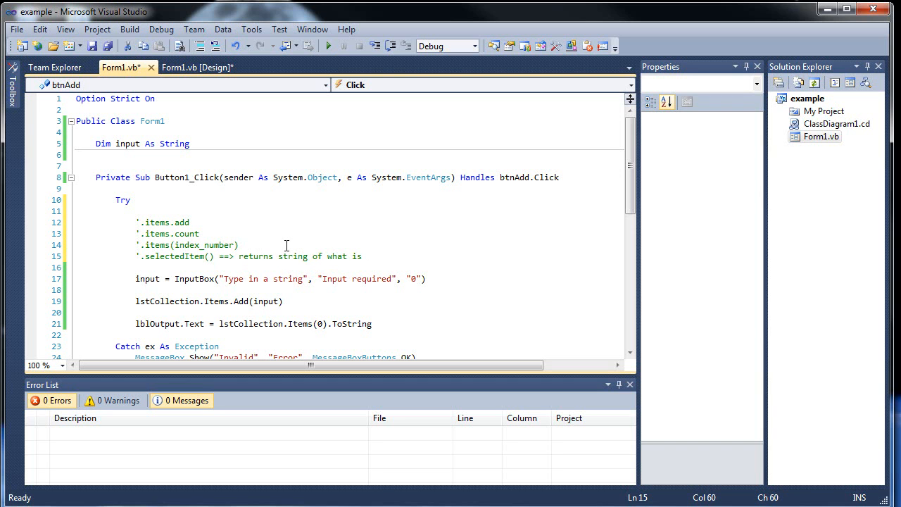
text(selected)
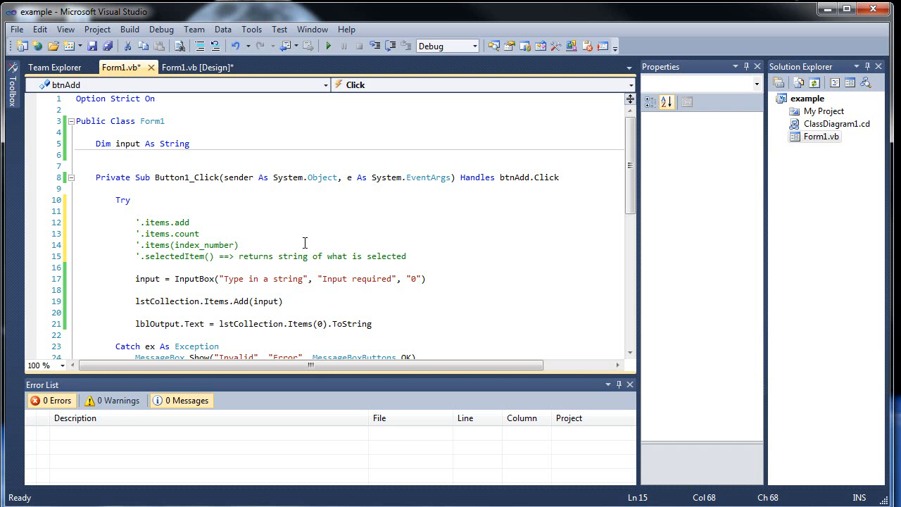
click(197, 67)
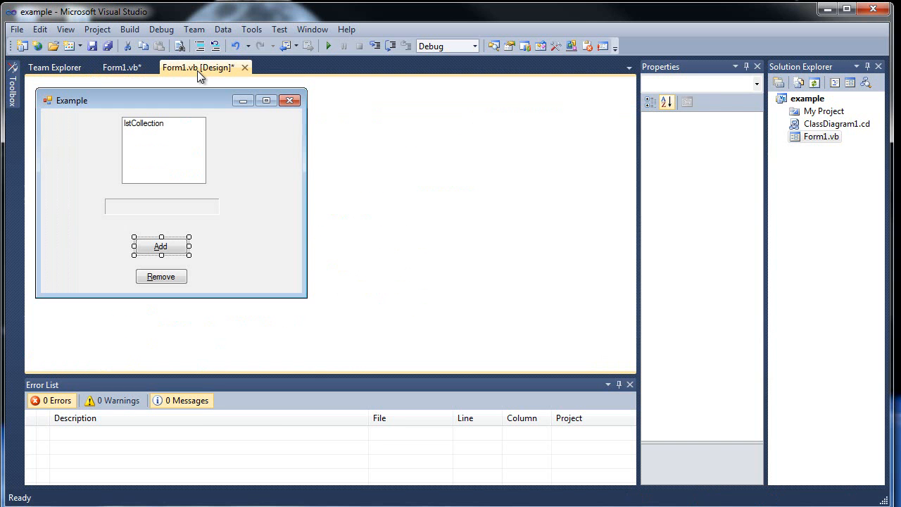
Save Form1.vb and generate an empty btnRemove_Click handler from the design view
click(121, 67)
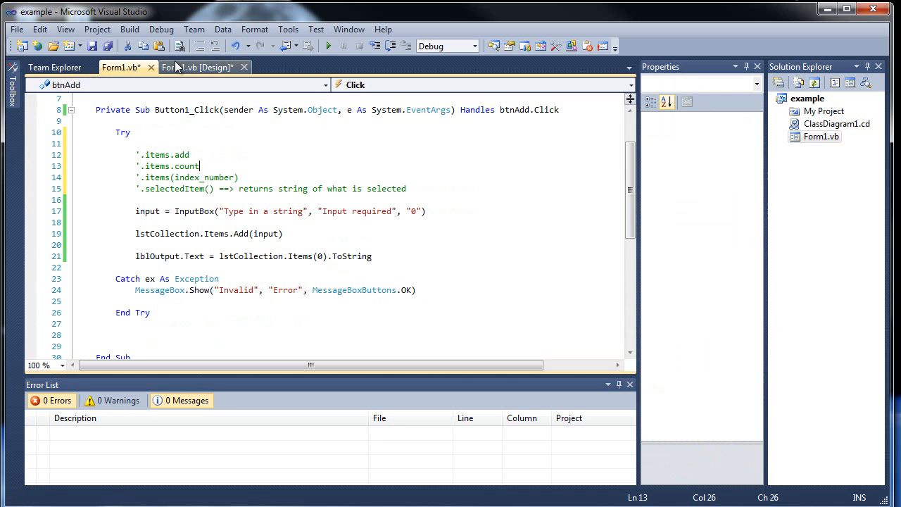
key(ctrl+s)
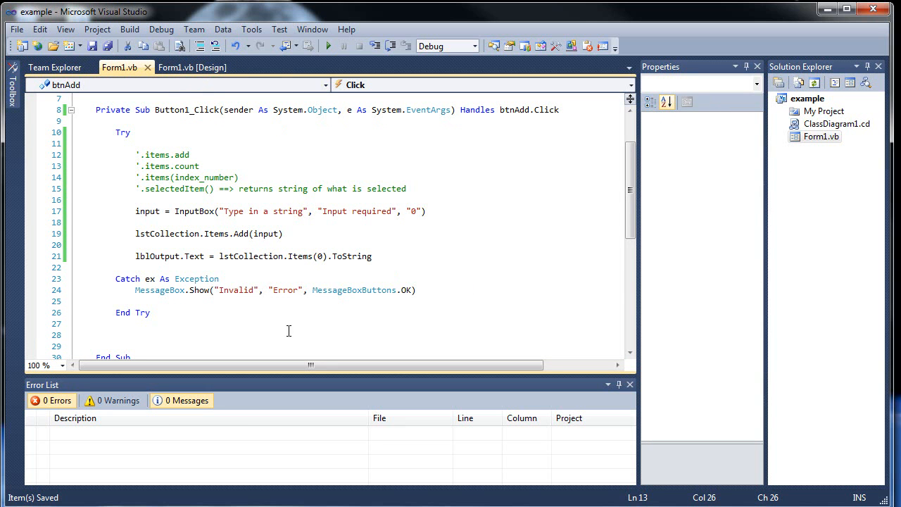
click(192, 67)
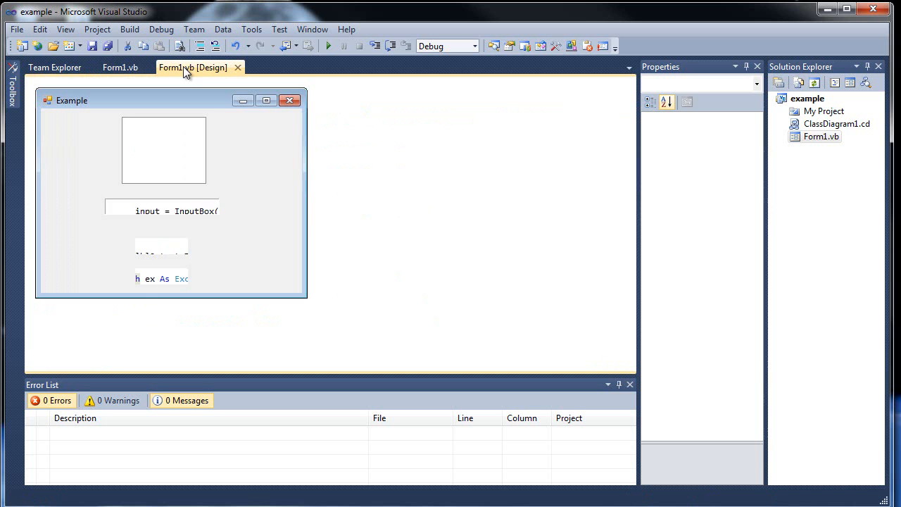
click(119, 67)
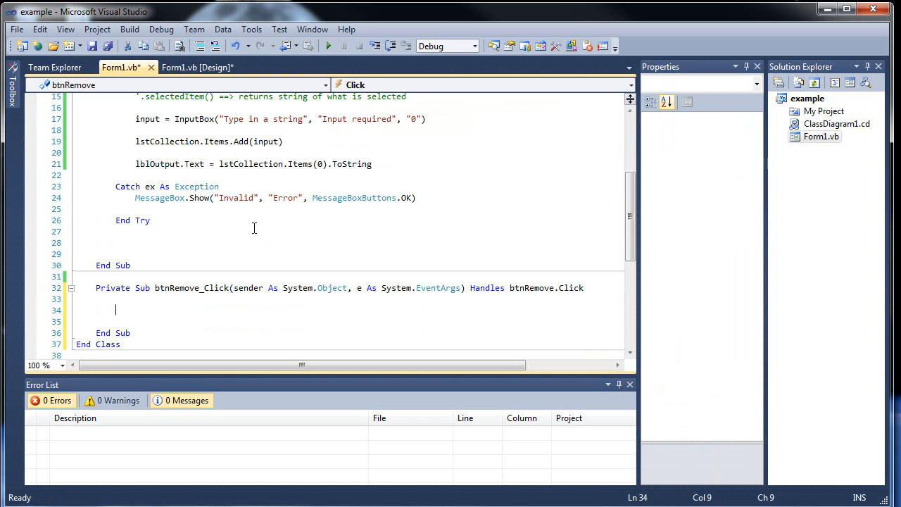
mouse_move(323, 222)
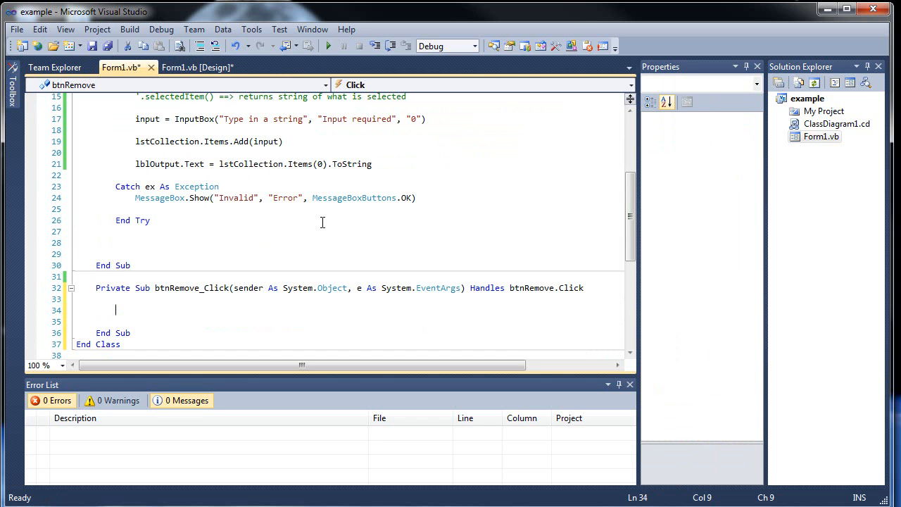
In btnRemove_Click, set lblOutput.Text to lstCollection.SelectedItem.ToString, then save all
text(lstCollection)
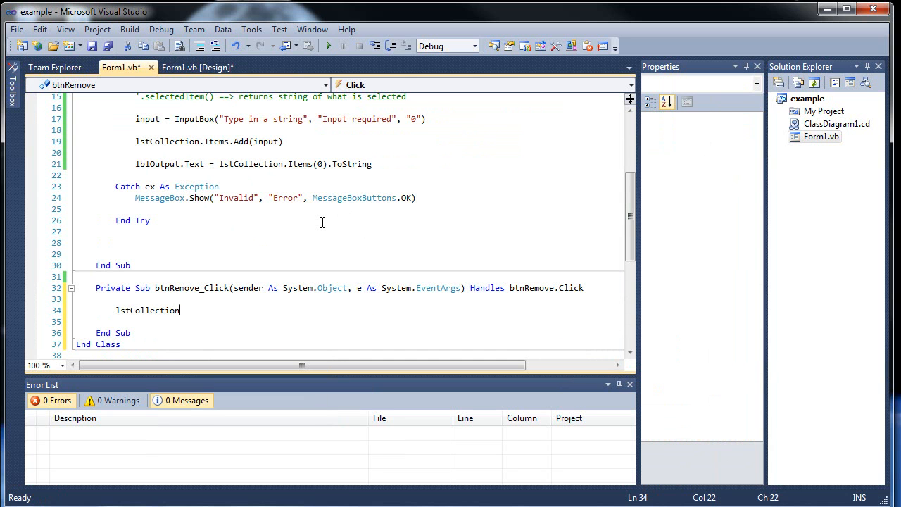
text(.se)
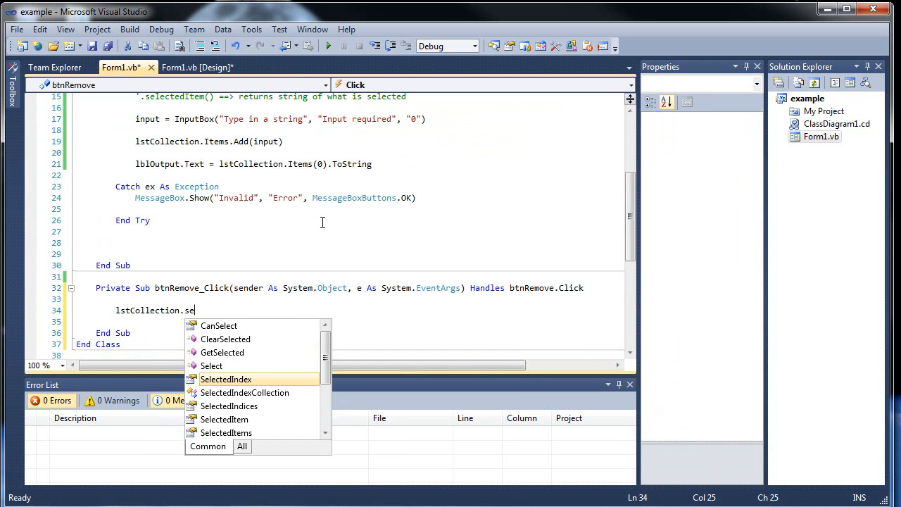
text(l)
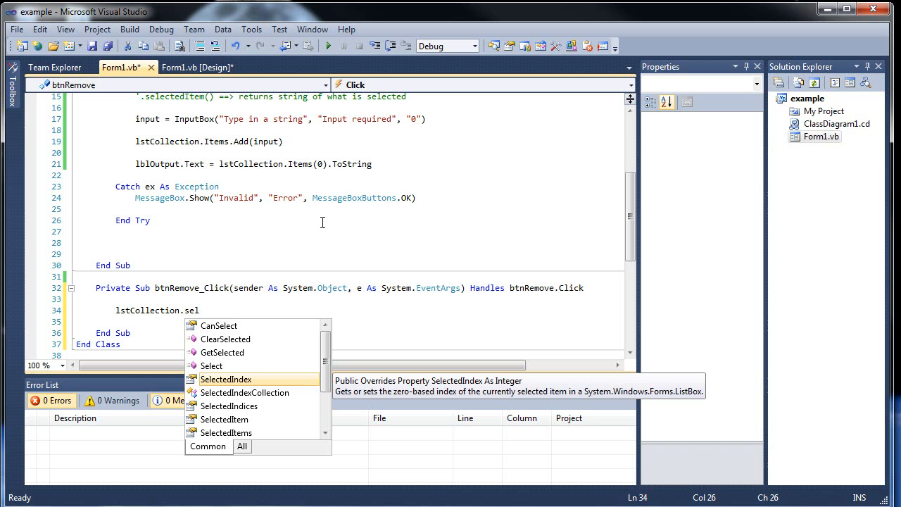
mouse_move(224, 418)
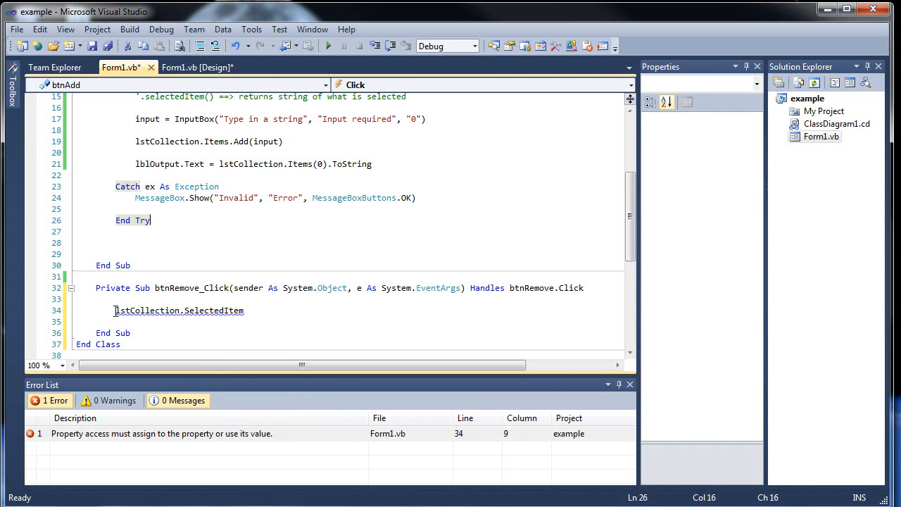
text(lblO)
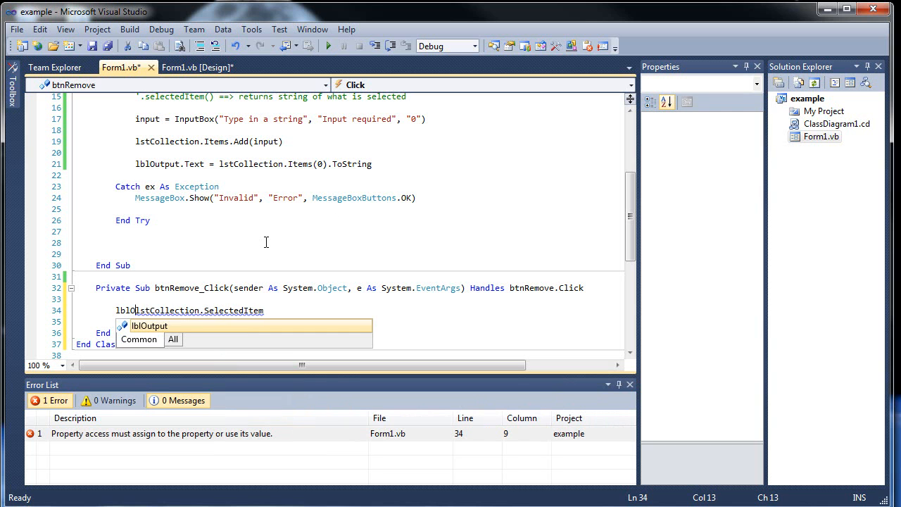
text(.Text =)
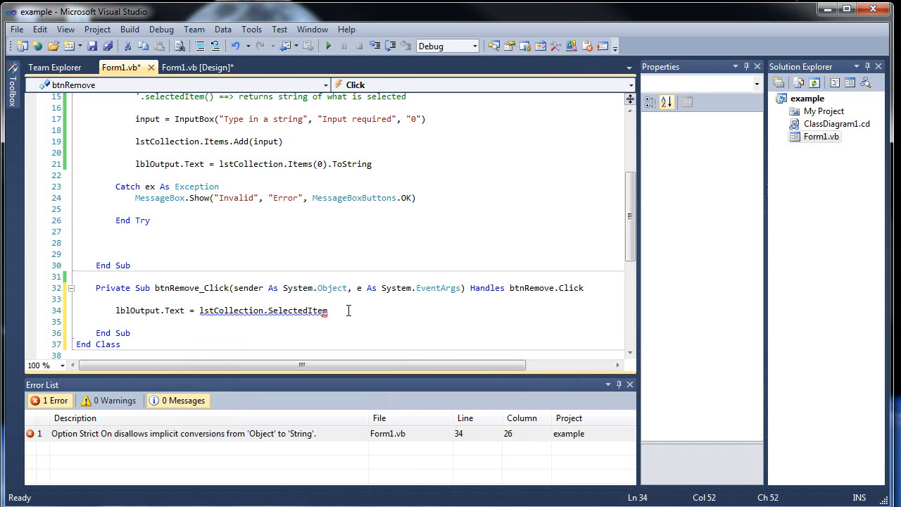
text(.ToString)
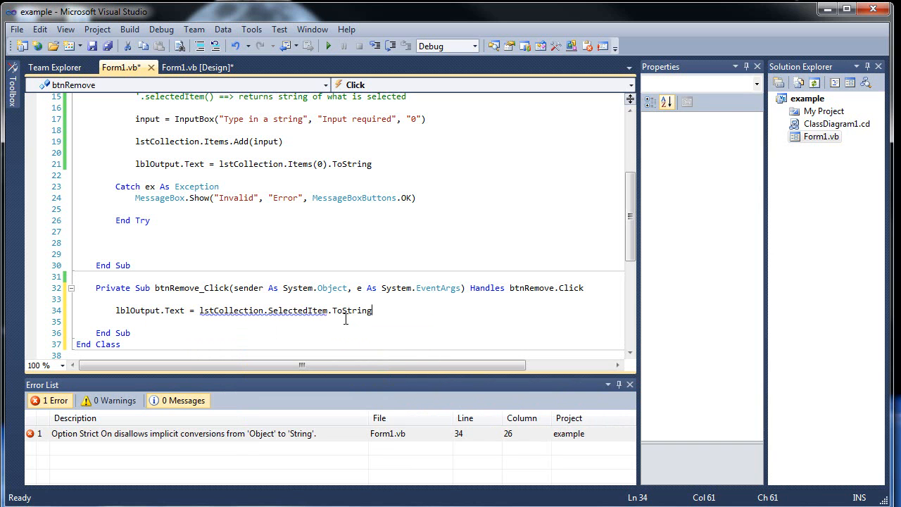
click(104, 50)
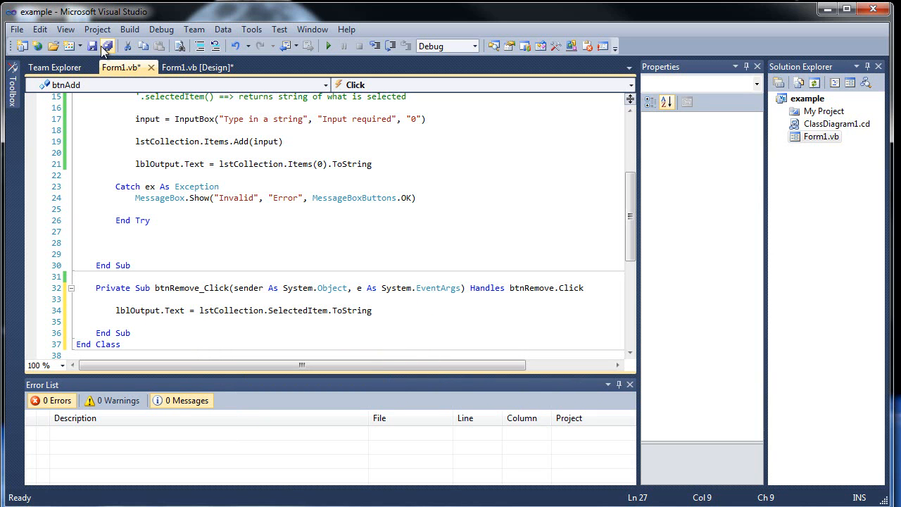
click(325, 46)
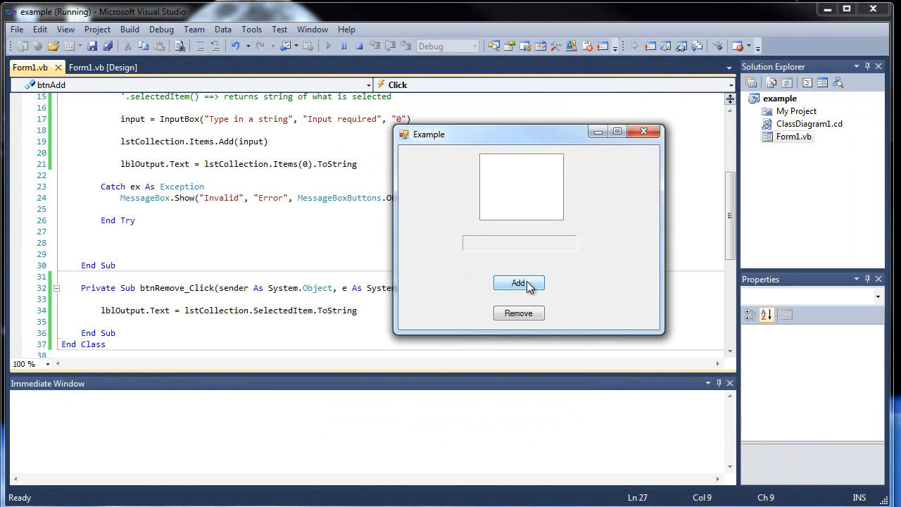
In a test run, add bye to the list and select the last entry
click(519, 283)
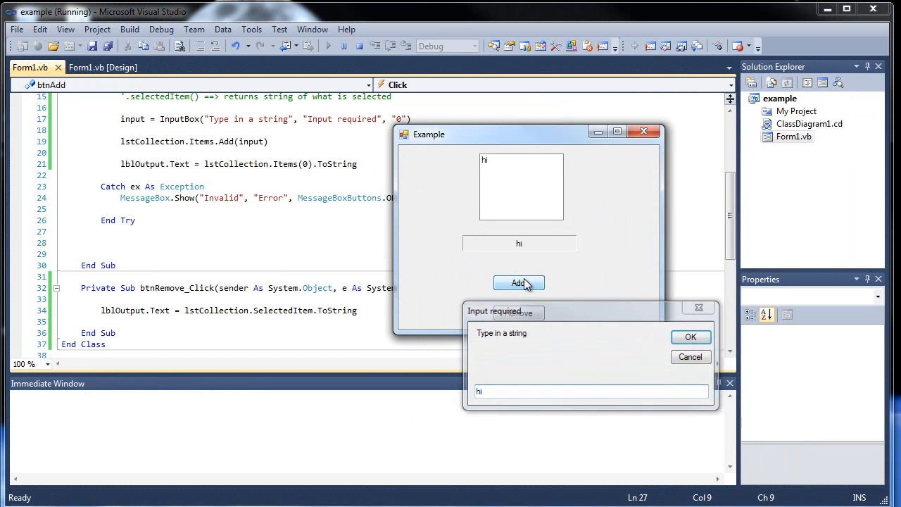
text(by)
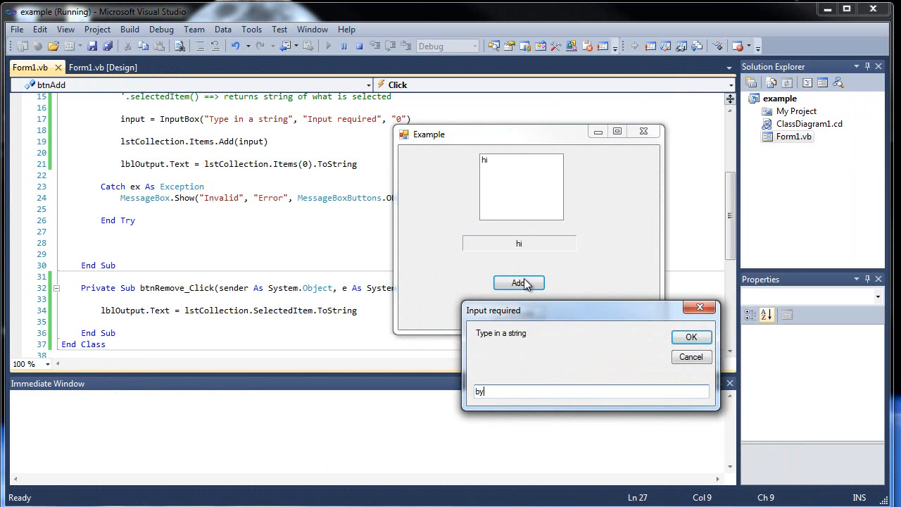
click(691, 337)
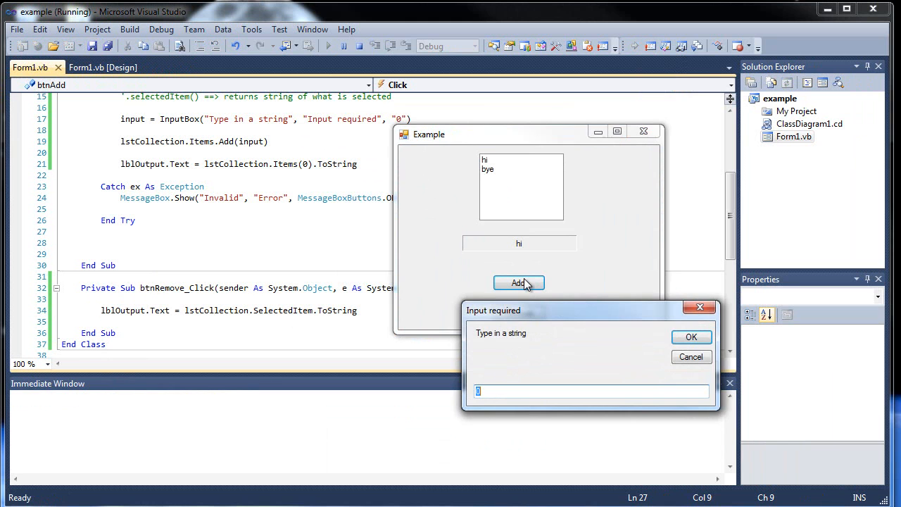
click(691, 337)
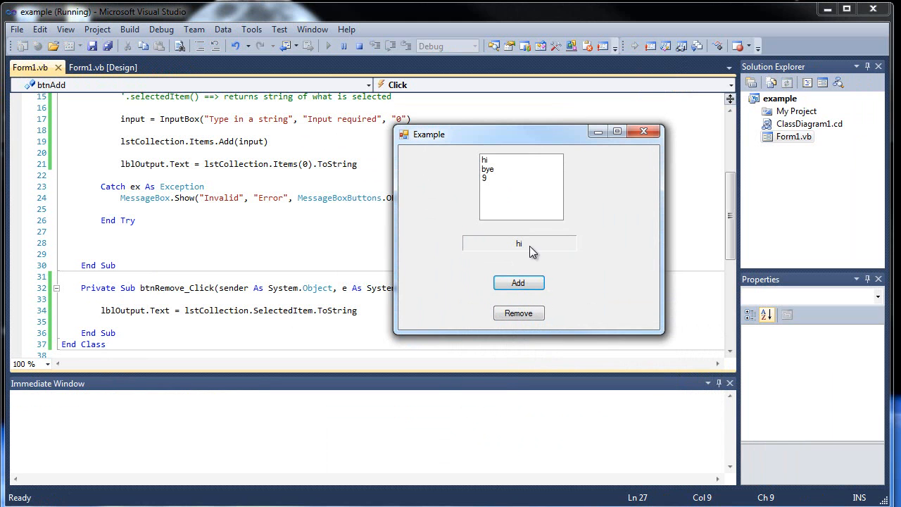
click(494, 177)
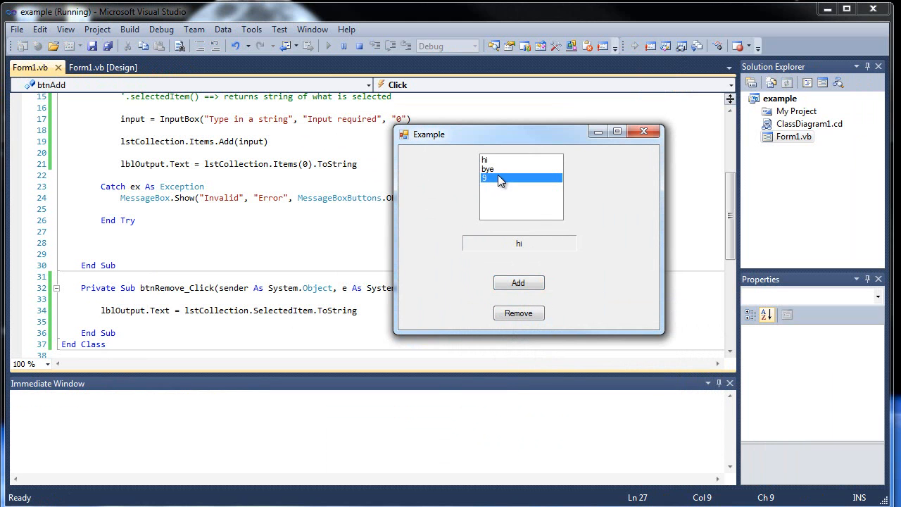
Try Remove, then change line 34 to use SelectedIndex and relaunch the app
click(519, 312)
text(nd)
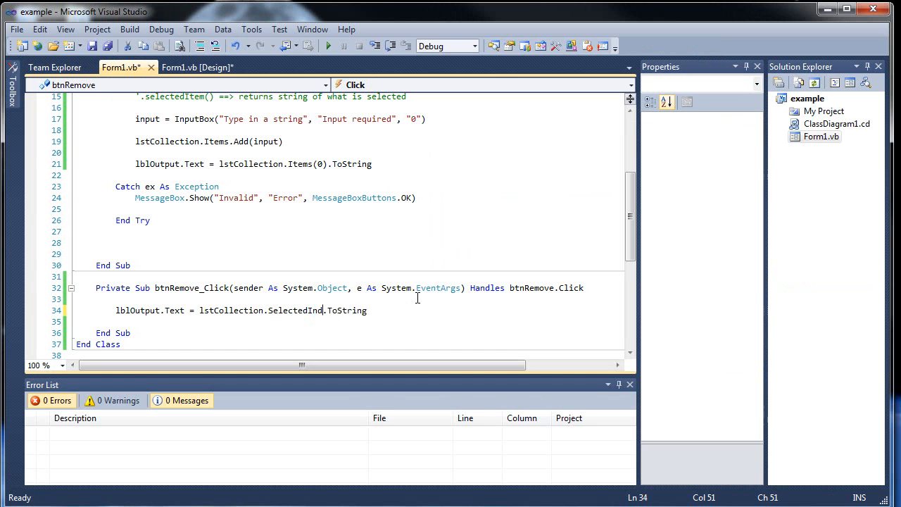
text(ex)
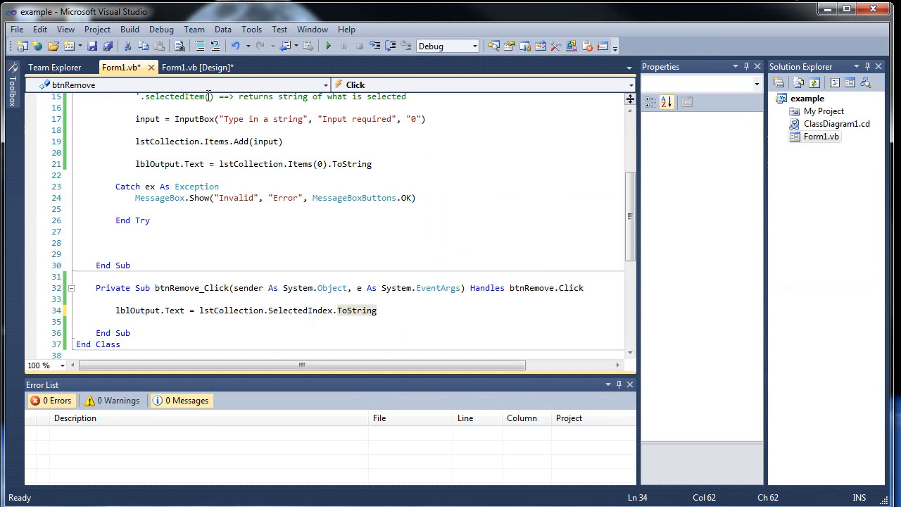
click(327, 45)
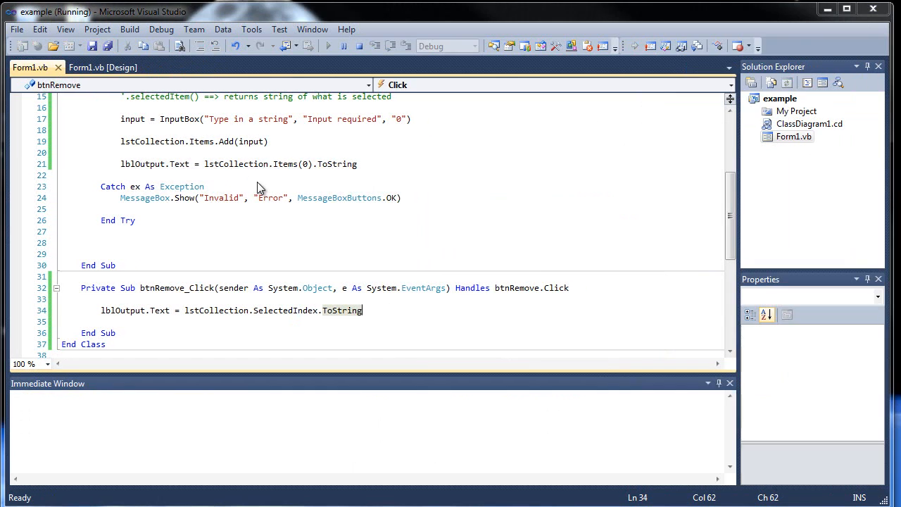
Add hi, bye and 0, select bye, see index 1 after Remove, then close the app
click(524, 282)
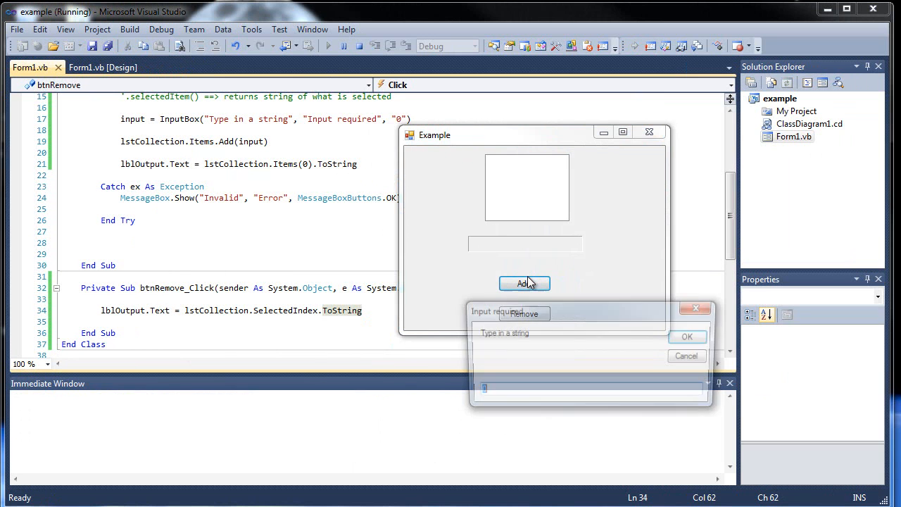
text(hi)
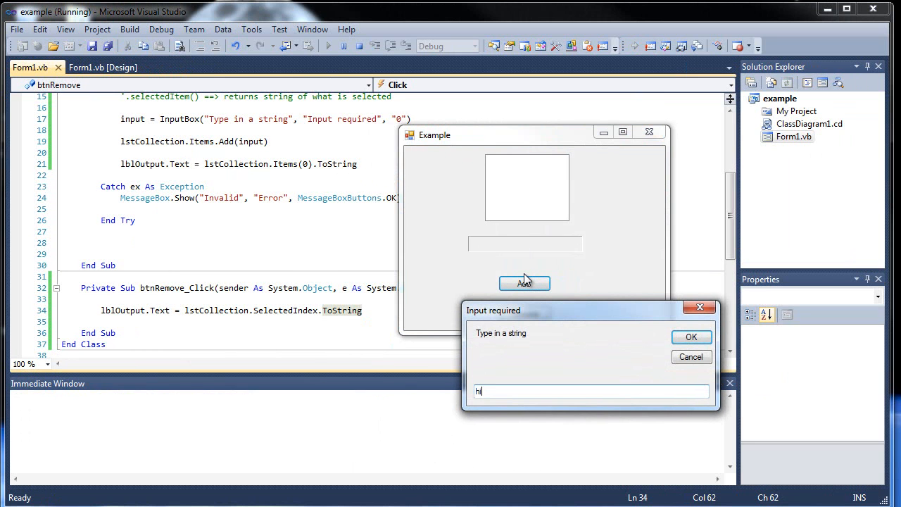
click(524, 283)
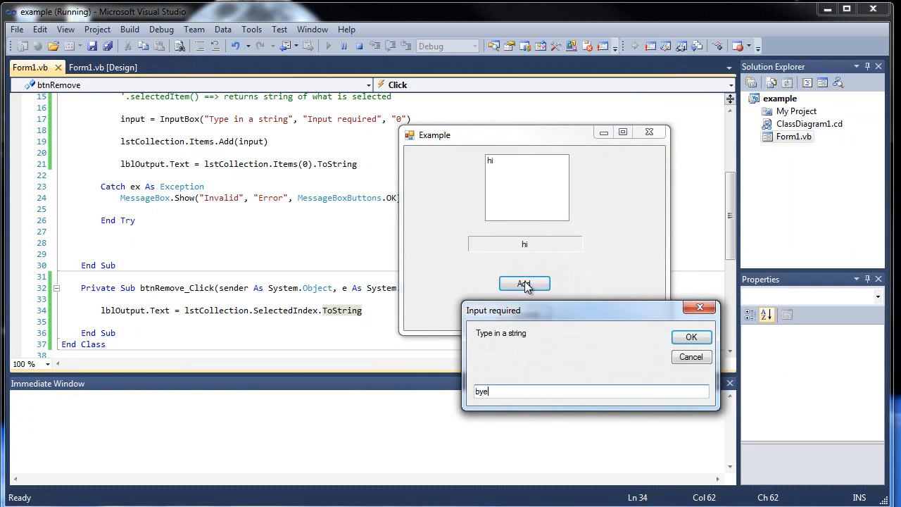
click(692, 337)
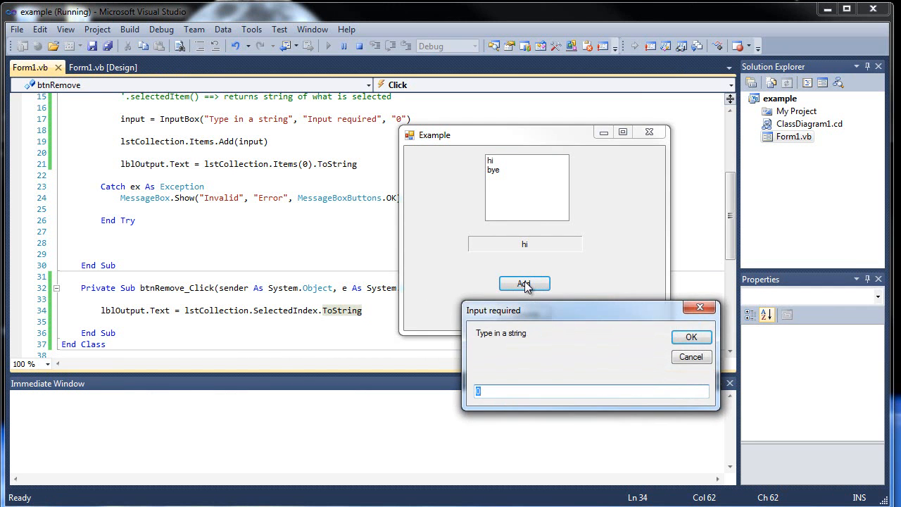
click(691, 336)
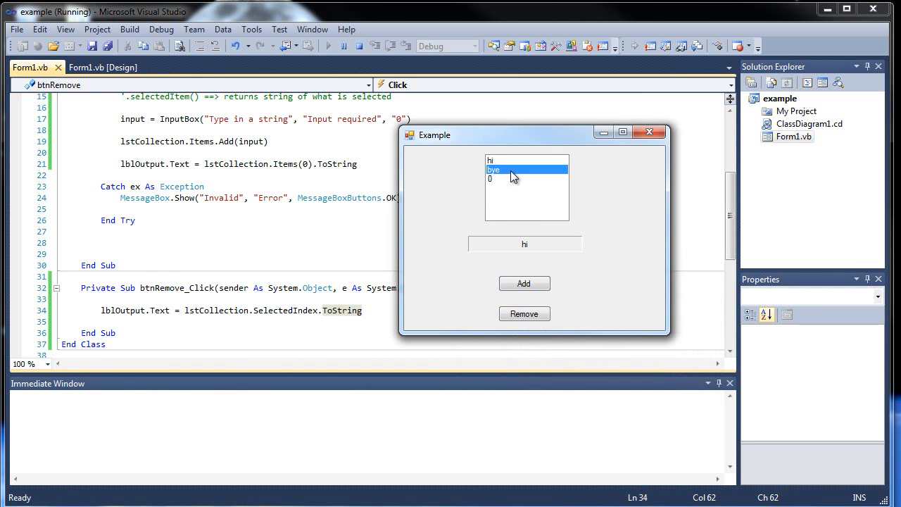
click(525, 313)
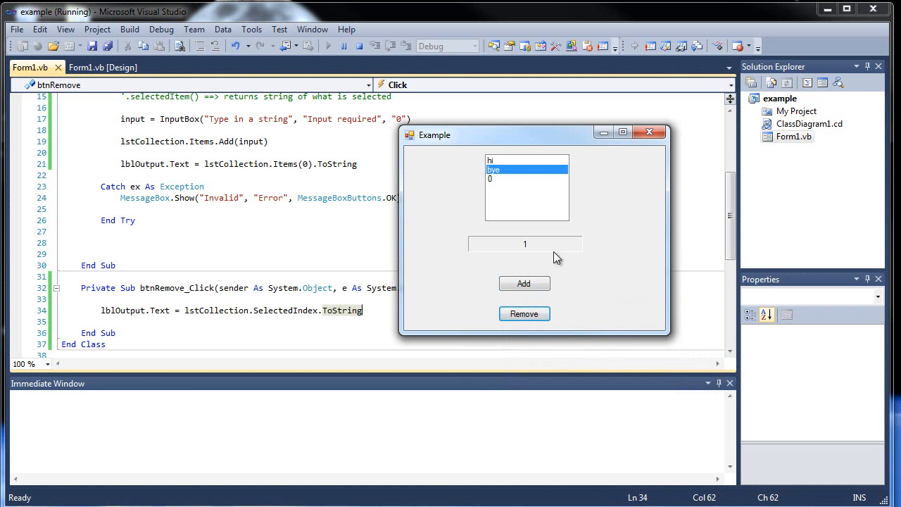
click(650, 132)
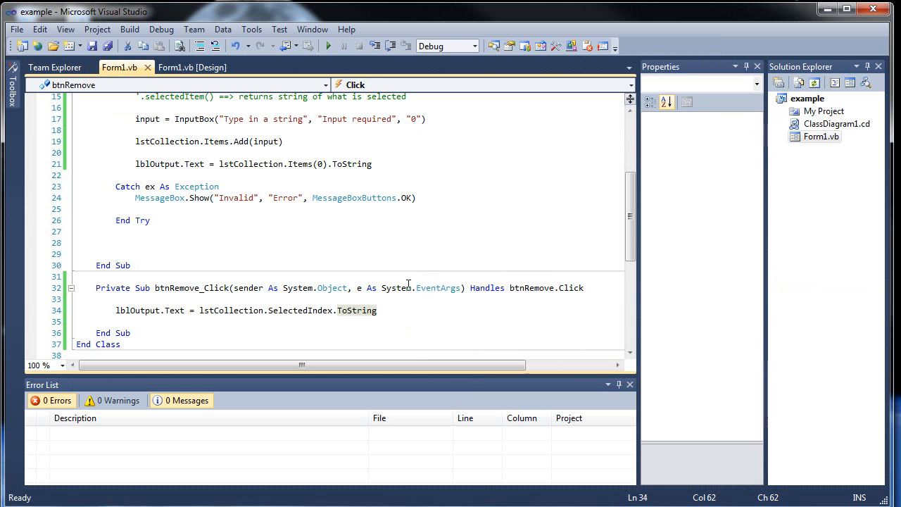
Back in the form's code, write lstCollection.Items.RemoveAt() on line 34 using IntelliSense
click(199, 67)
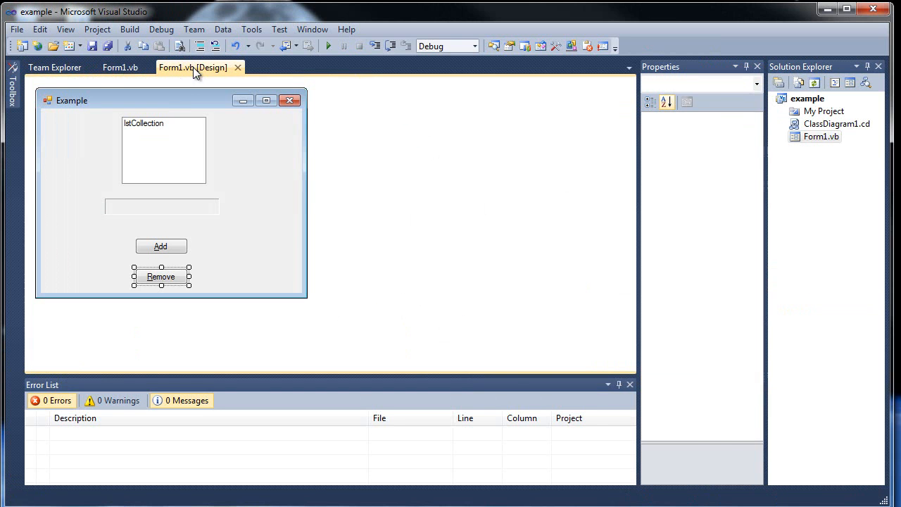
click(111, 67)
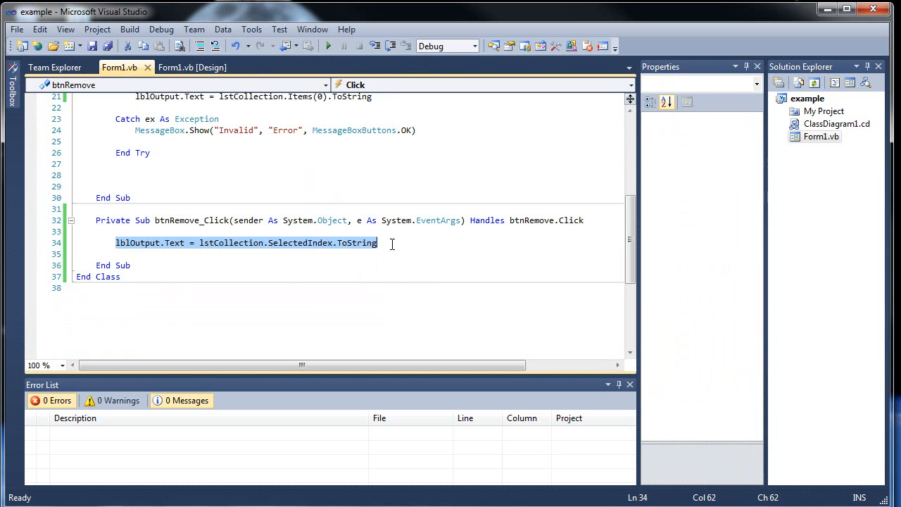
mouse_move(418, 231)
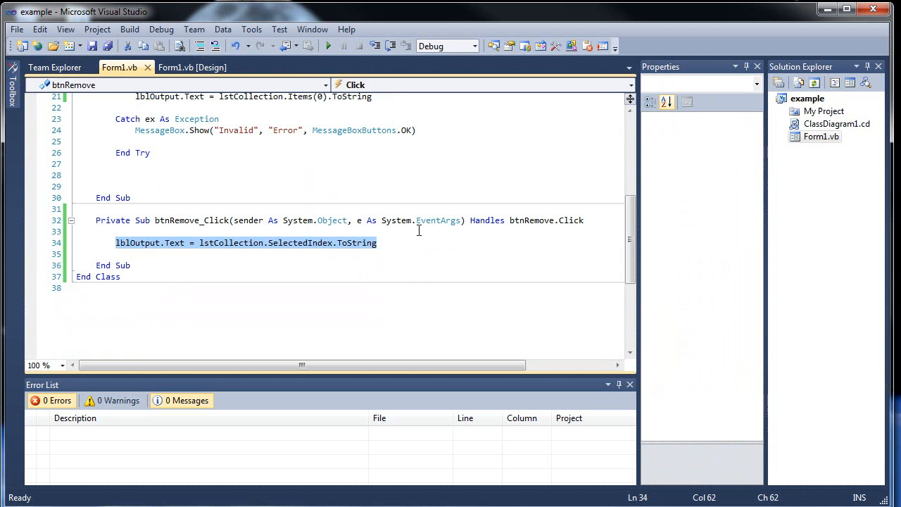
text(lstCollection)
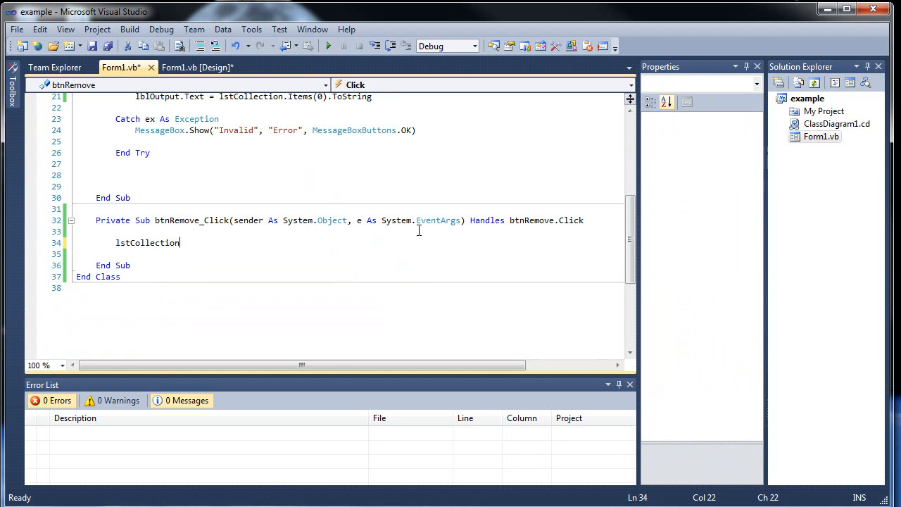
text(.item)
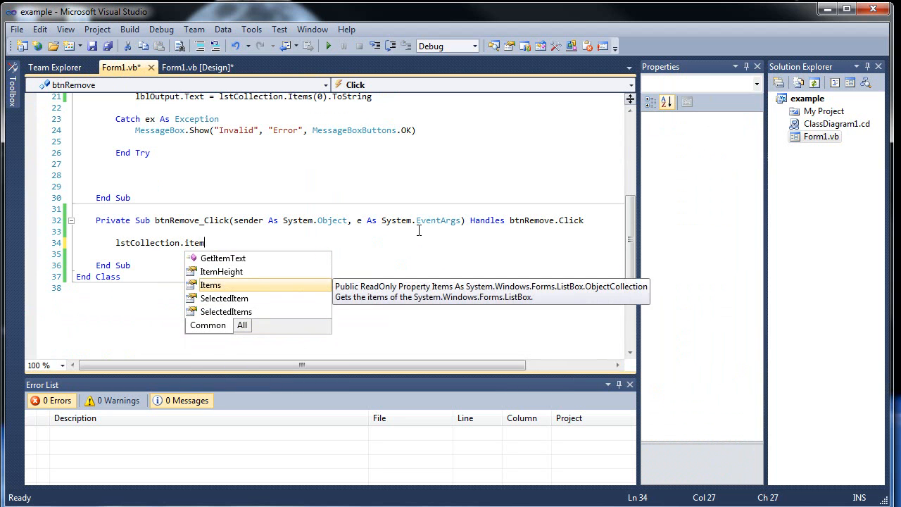
text(s.Re)
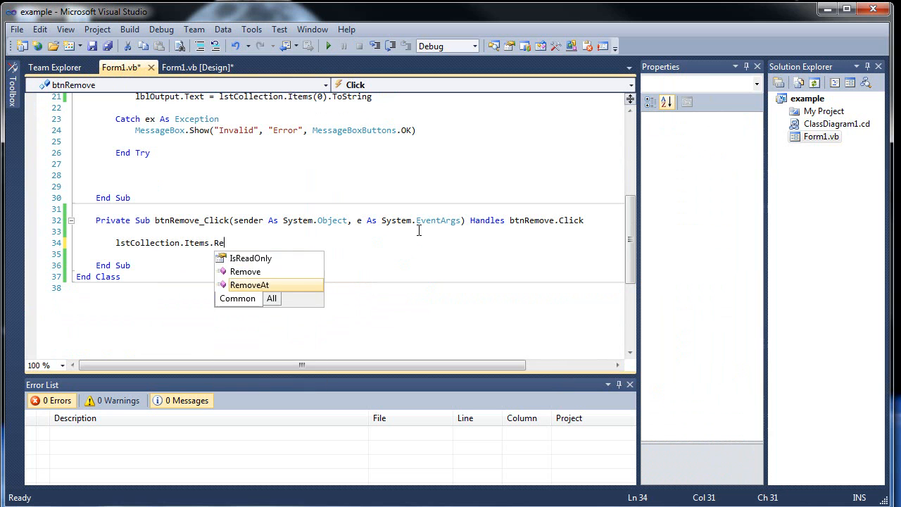
key(Tab)
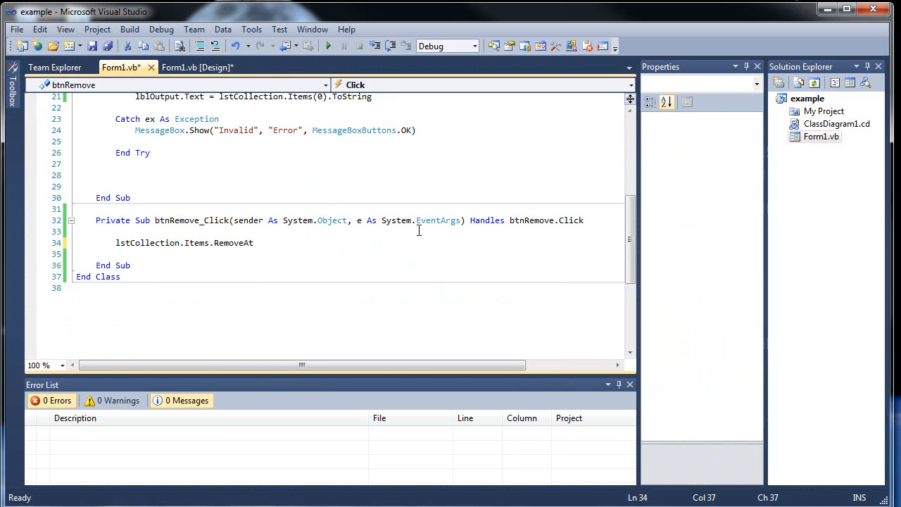
text(())
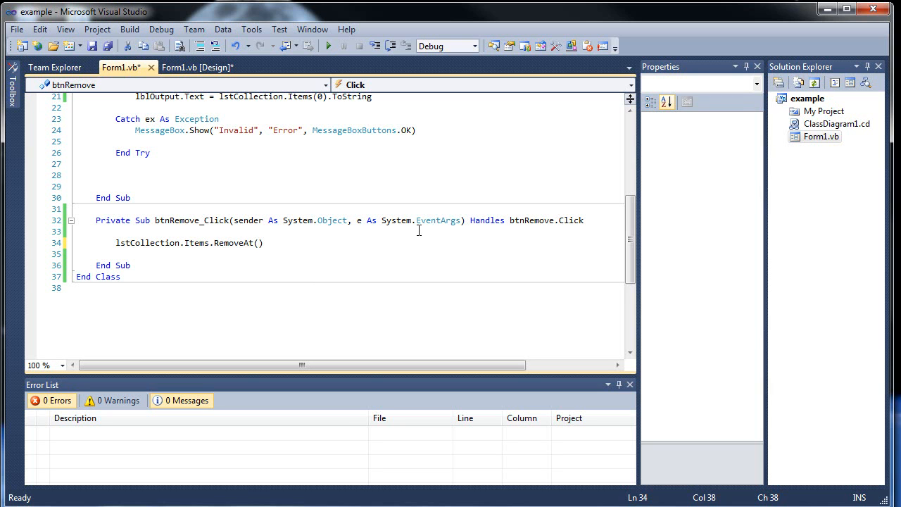
Pass lstCollection.SelectedIndex as the RemoveAt argument
text(1)
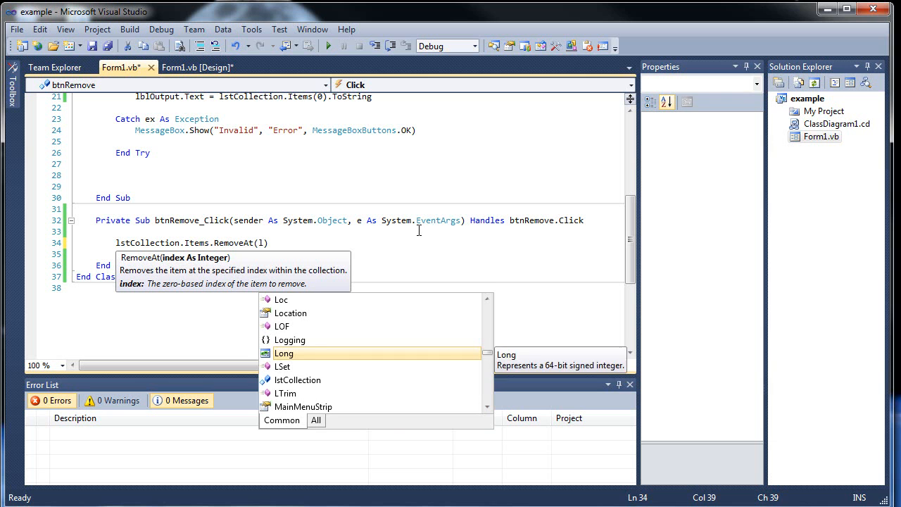
text(lstCollection)
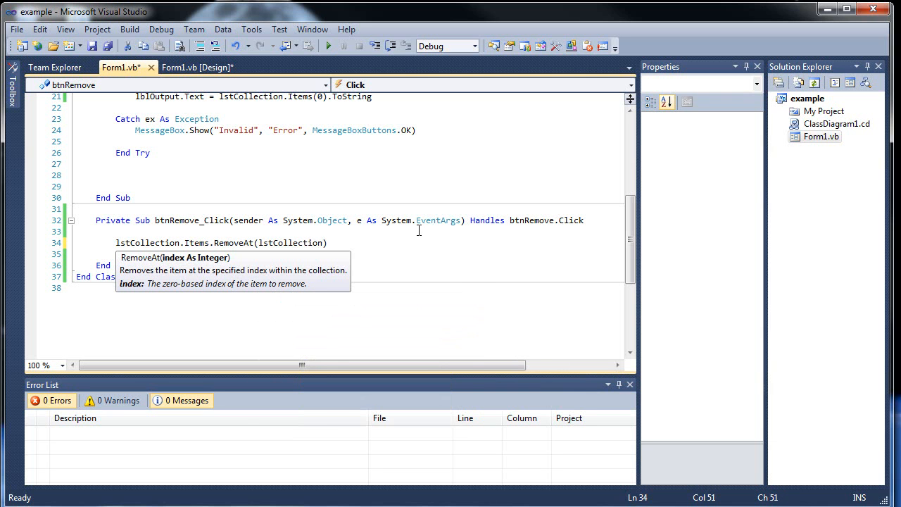
text(.)
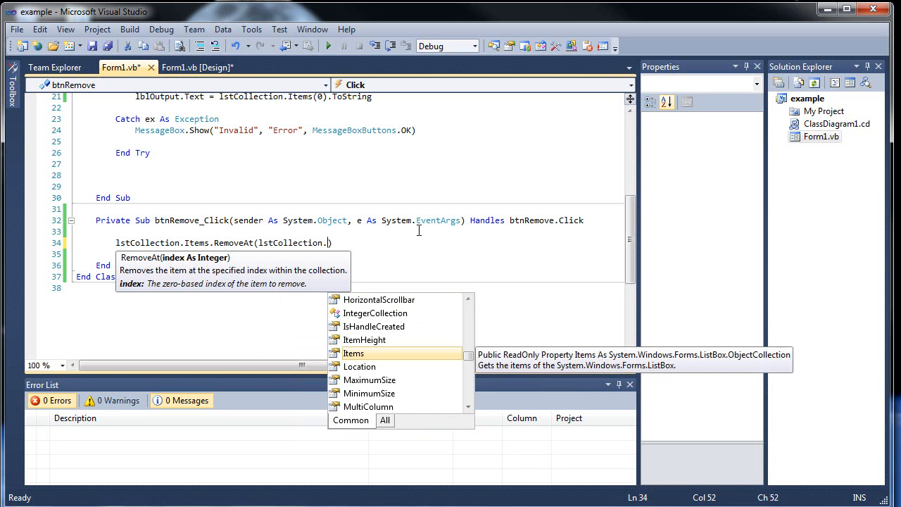
text(Selecte)
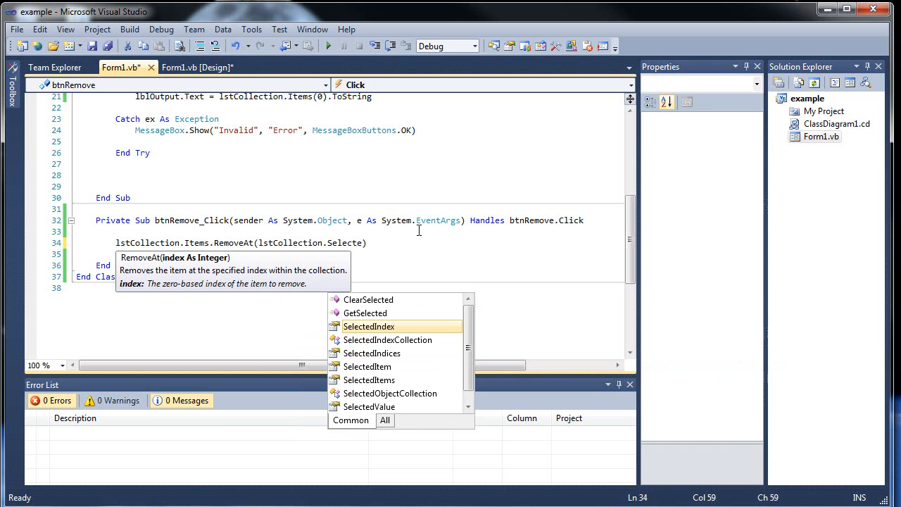
text(dIndex)
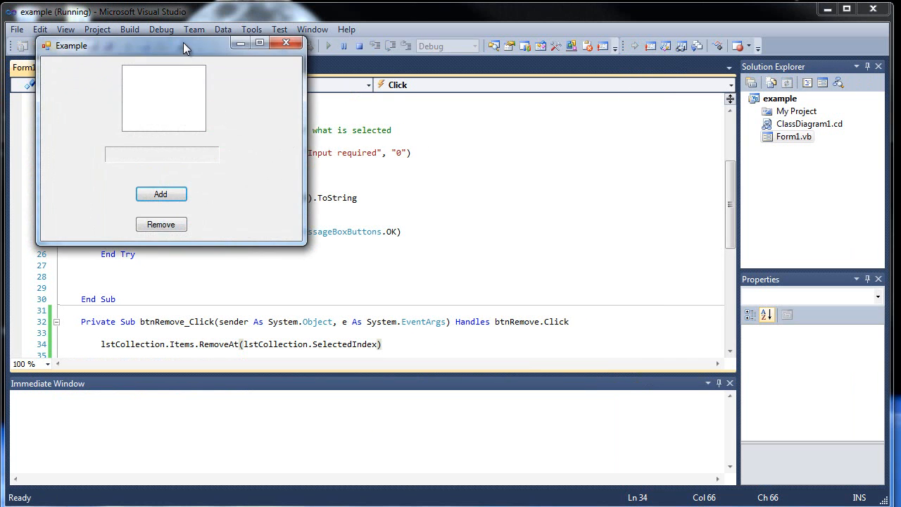
Add bye, select it and Remove it so only hi remains, then close the form
click(160, 193)
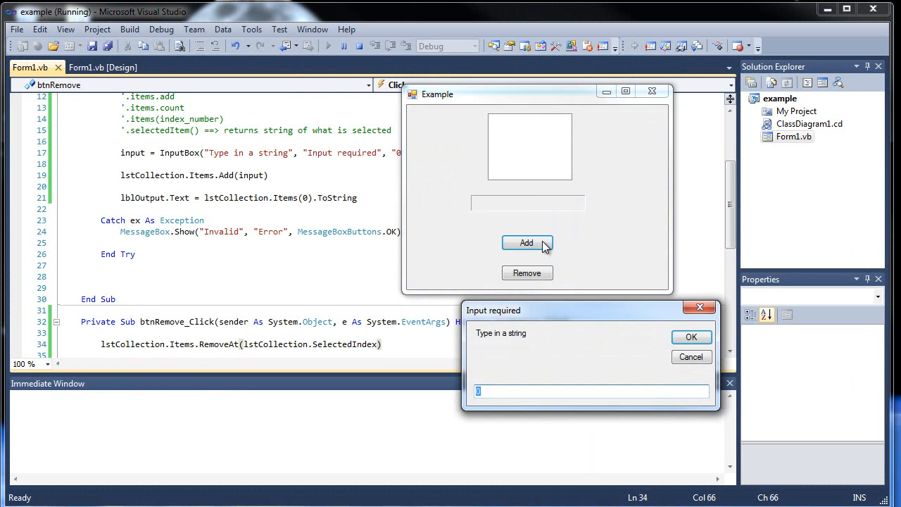
text(bye)
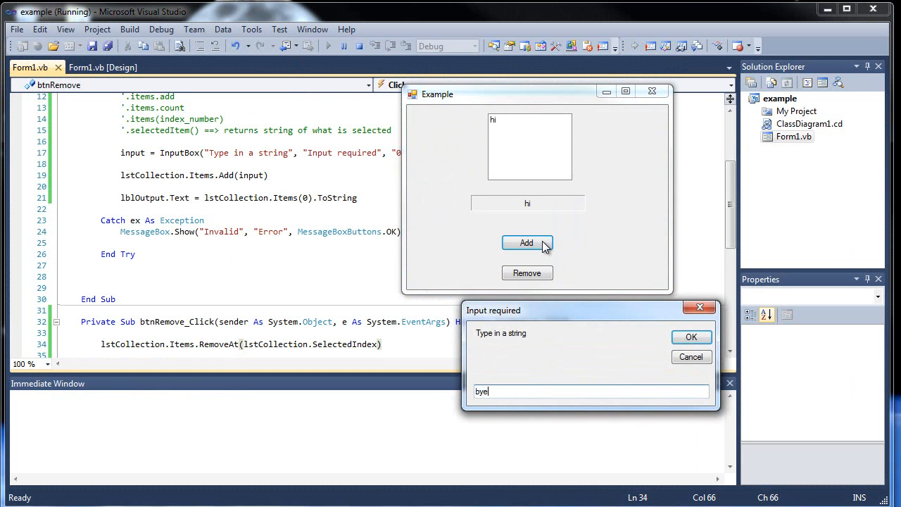
click(691, 337)
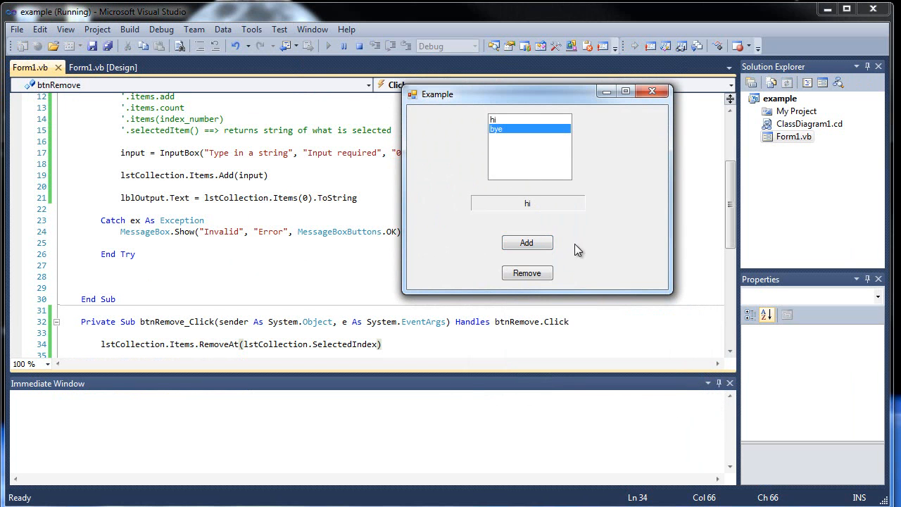
click(527, 272)
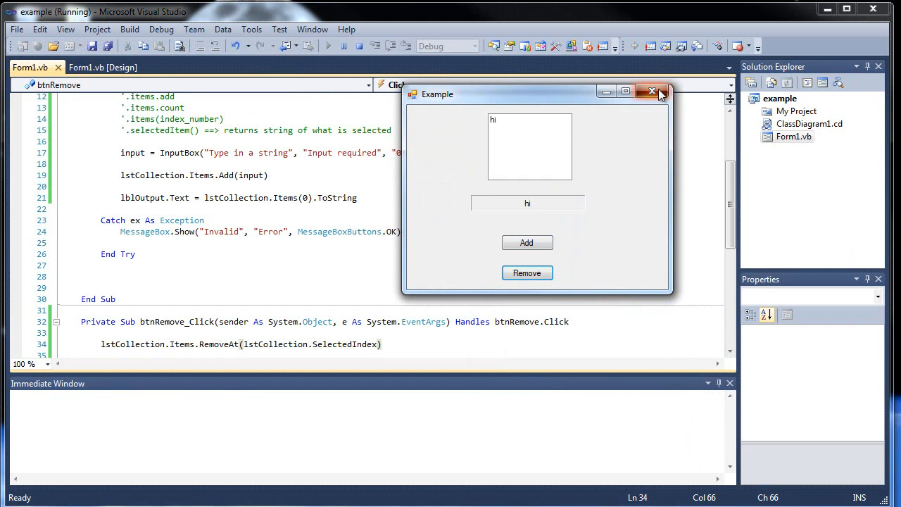
click(650, 92)
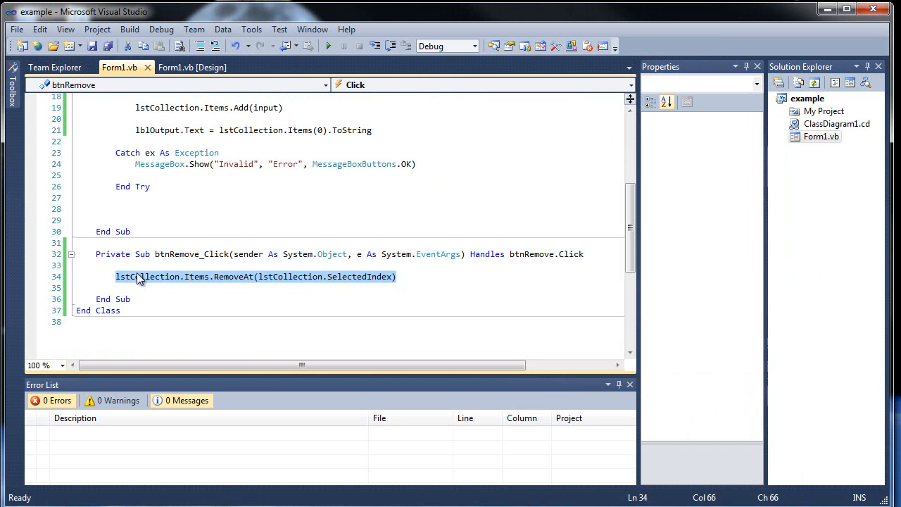
Comment out the RemoveAt(lstCollection.SelectedIndex) line and add lstCollection.Items.Clear() below it
text(')
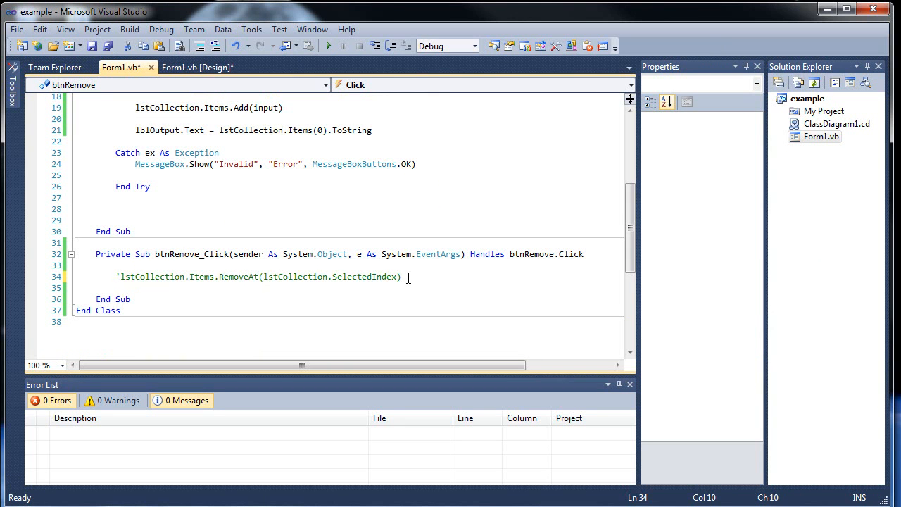
text(lstCollection.Items.RemoveAt(lstCollection.SelectedIndex))
click(346, 287)
text(lstCollection.Items.Clear())
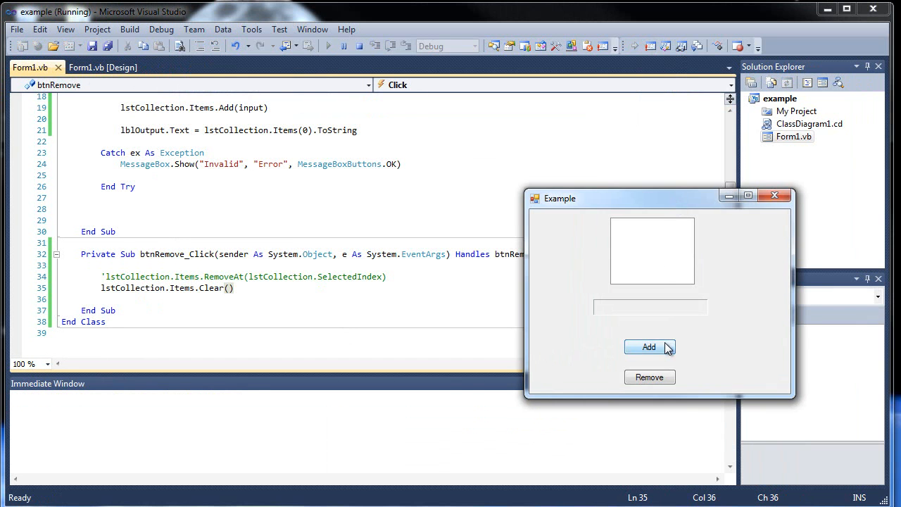
Add items a and b, empty the list with Remove, then close the form
click(649, 346)
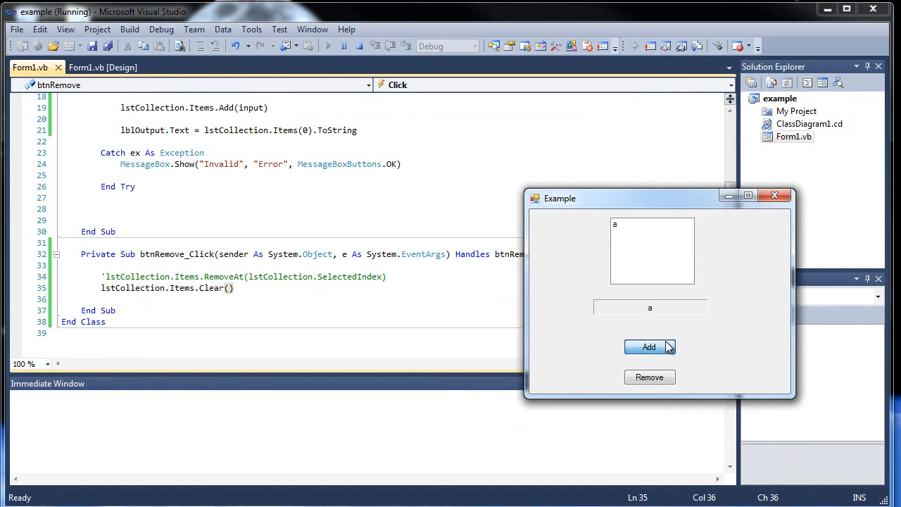
click(649, 347)
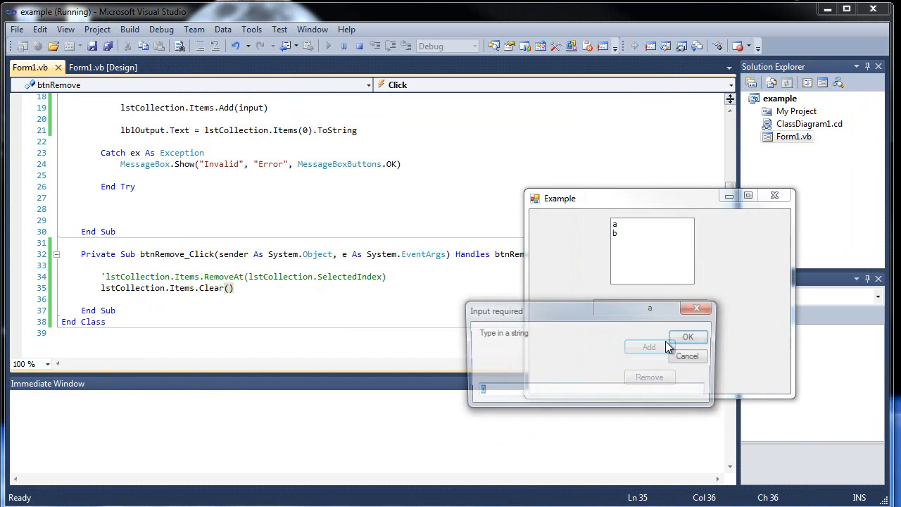
click(687, 336)
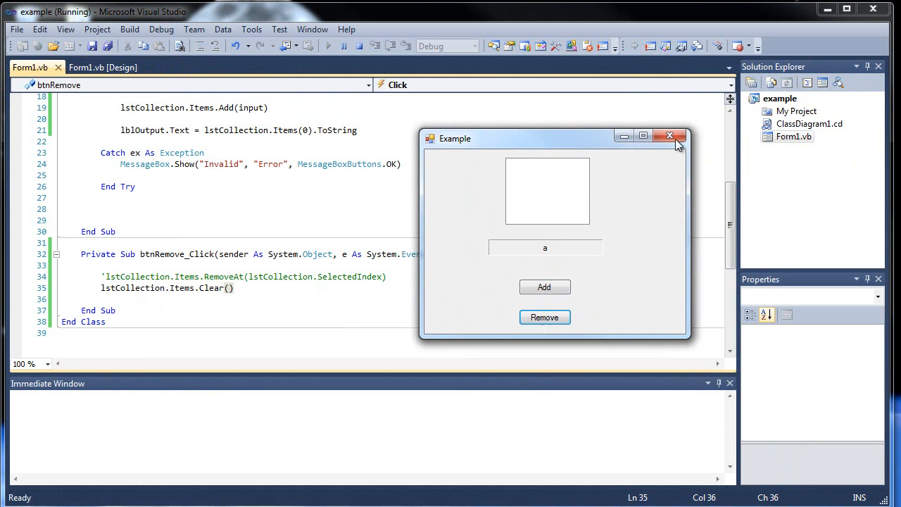
click(677, 135)
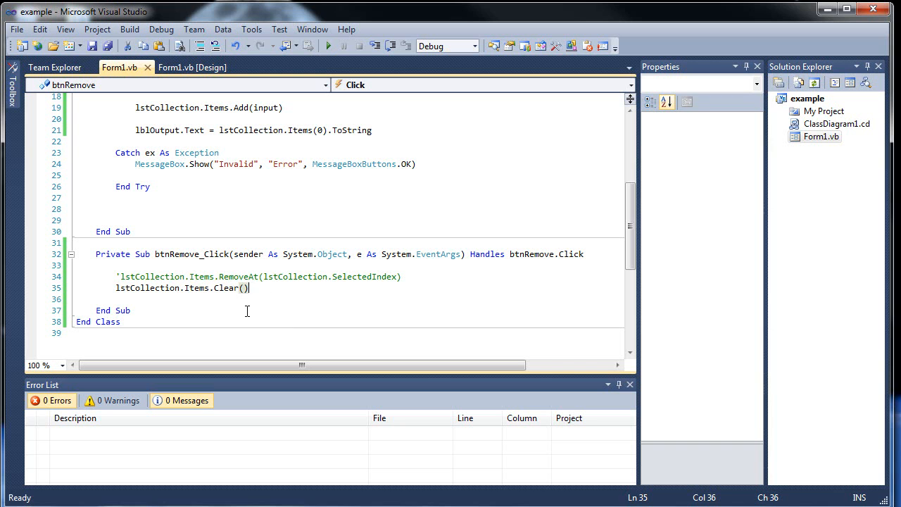
mouse_move(288, 293)
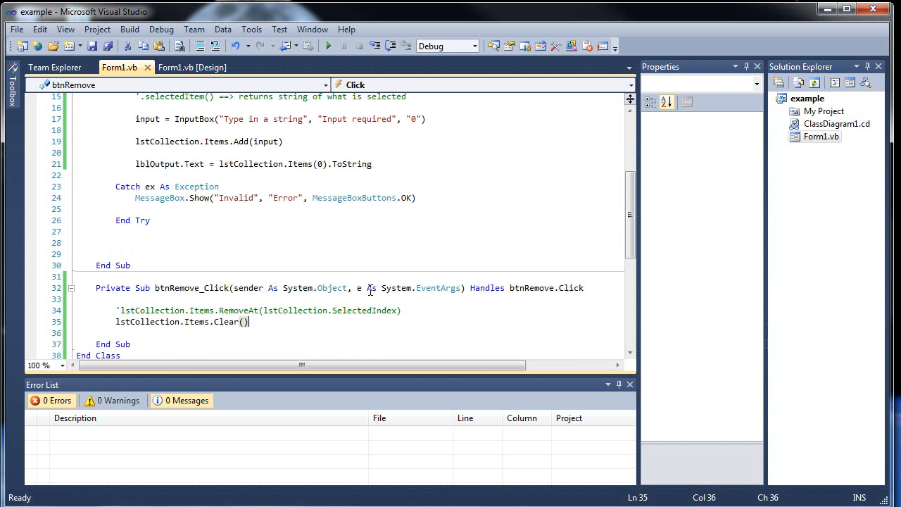
scroll(down, 3)
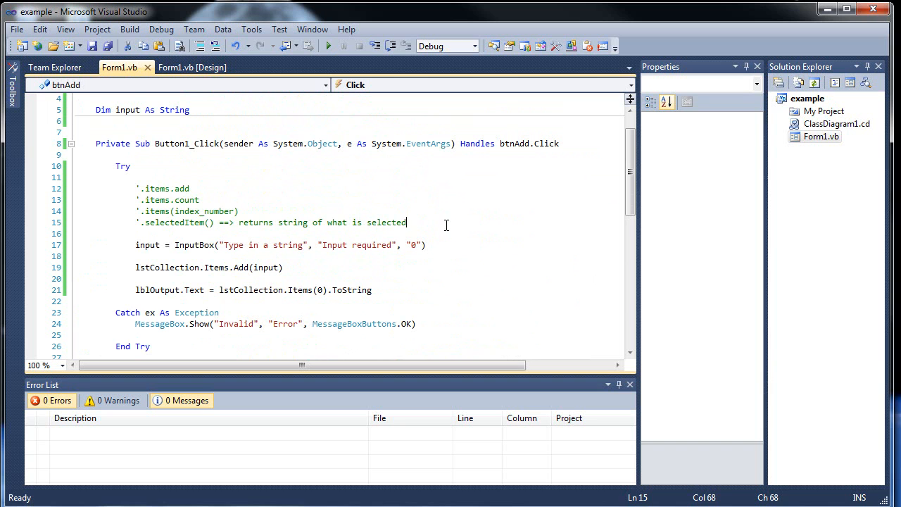
Add a comment note for items.RemoveAt(.SelectedIndex) below the method notes
key(Enter)
text(')
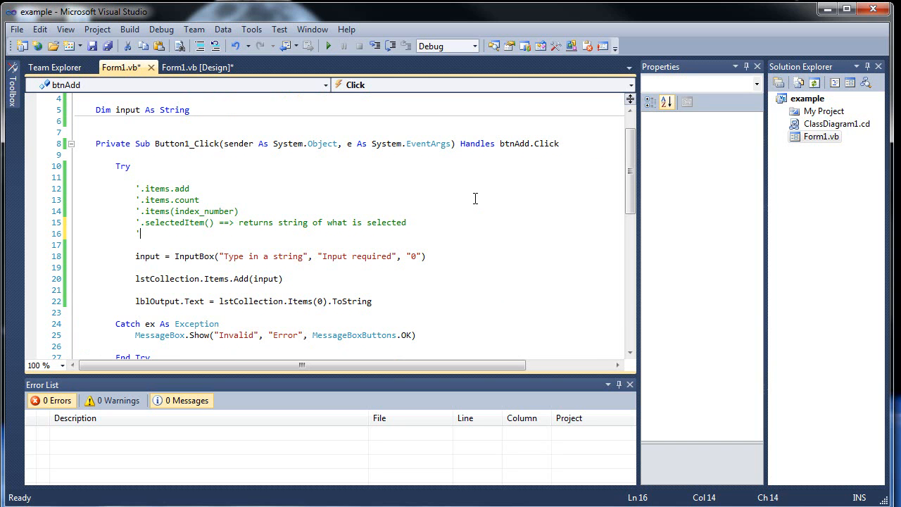
text(items)
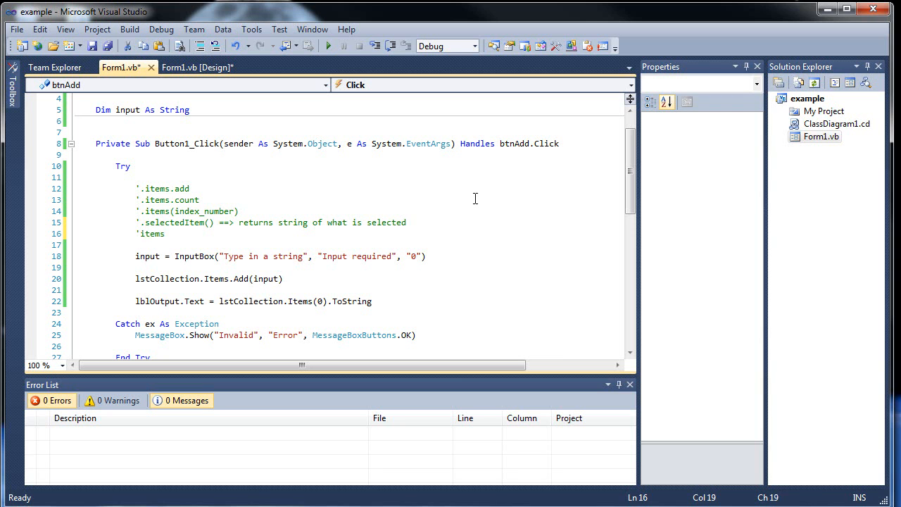
text(.remo)
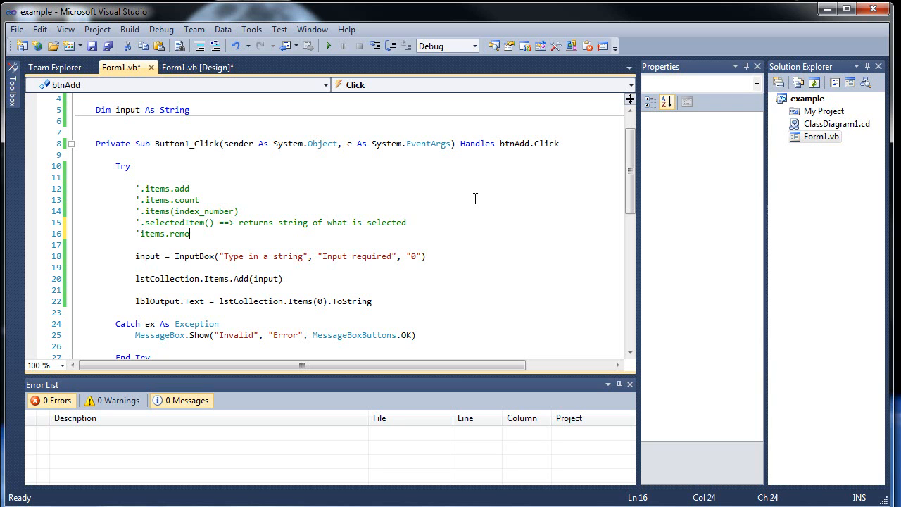
text(ve)
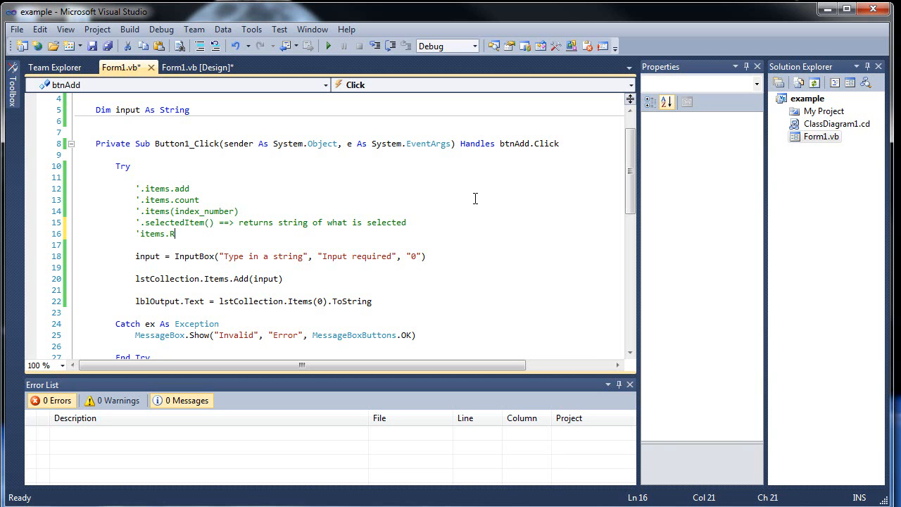
text(emoveAt()
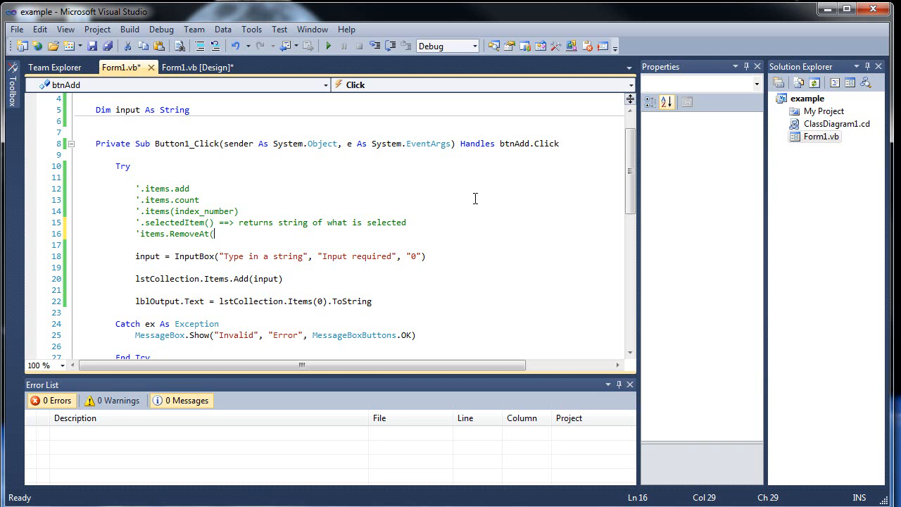
text())
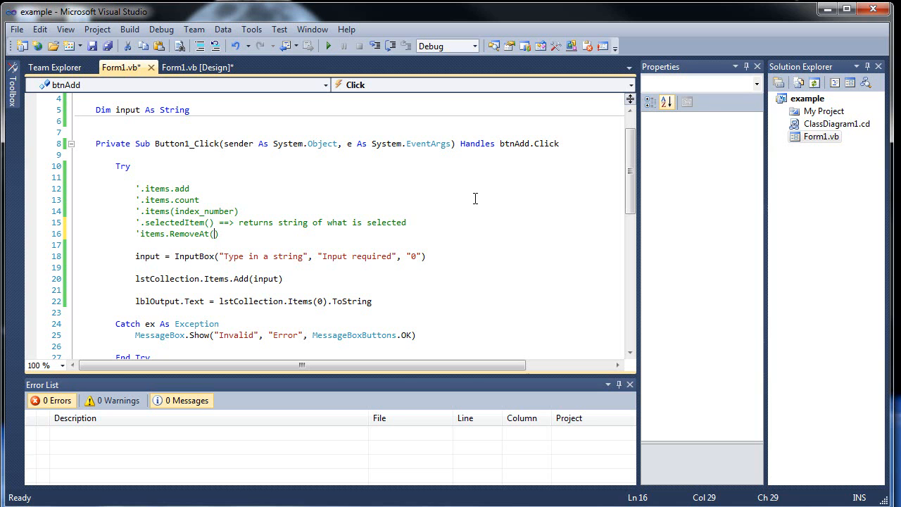
text(.s)
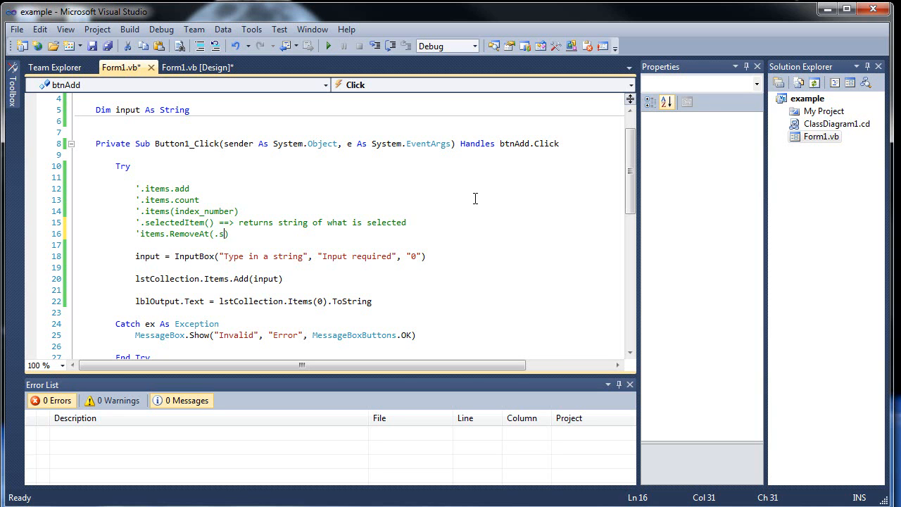
text(electedIndex)
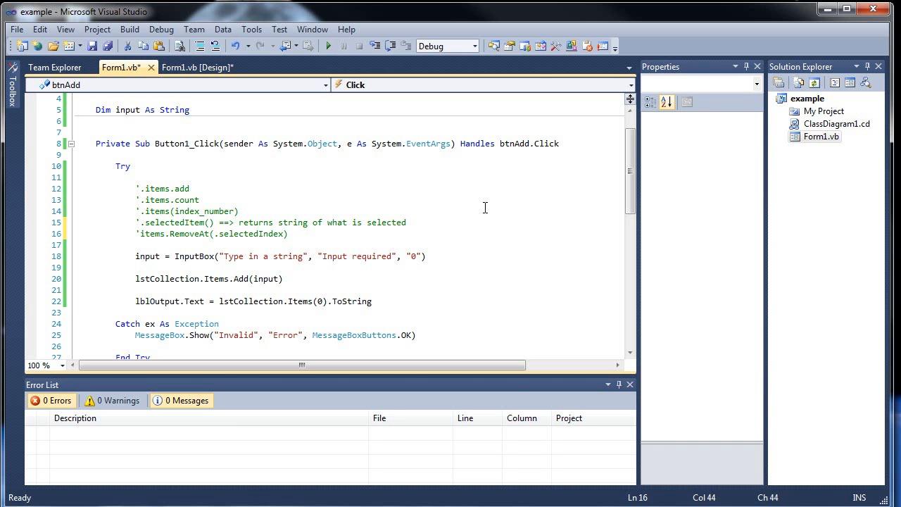
Add an items.Clear() note and append .ToString to the add, count and index notes
text('.)
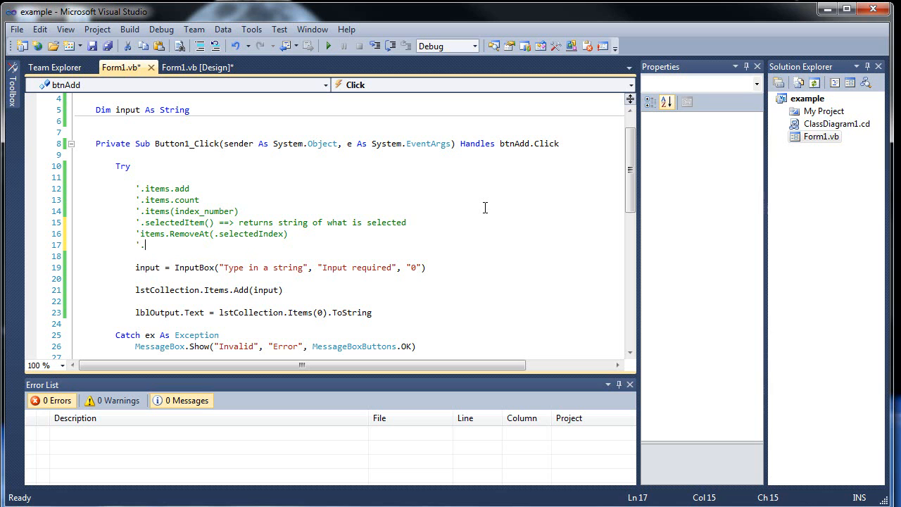
text(items.Clear()
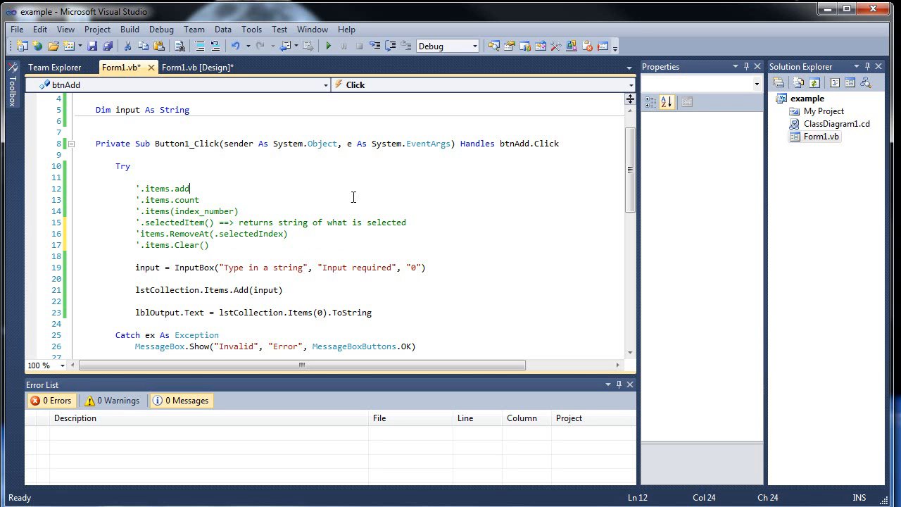
mouse_move(354, 210)
text(.)
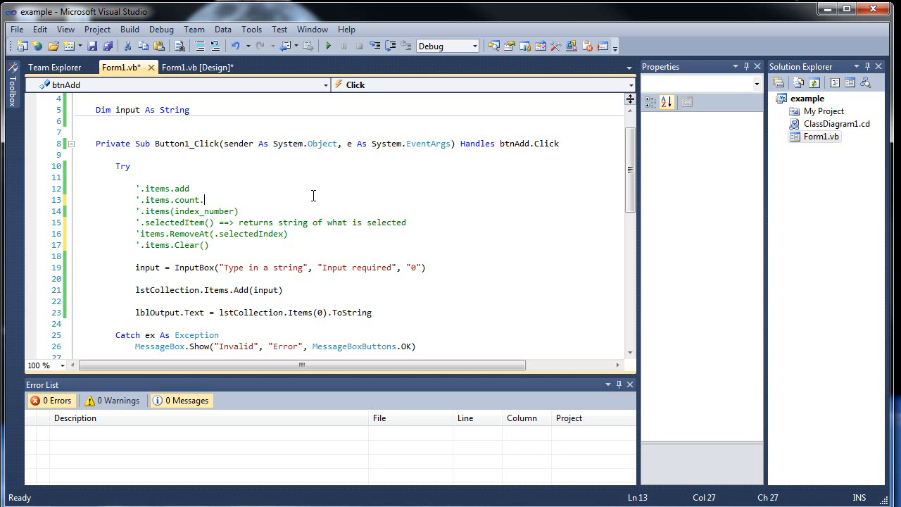
text(ToString)
click(379, 189)
text(.)
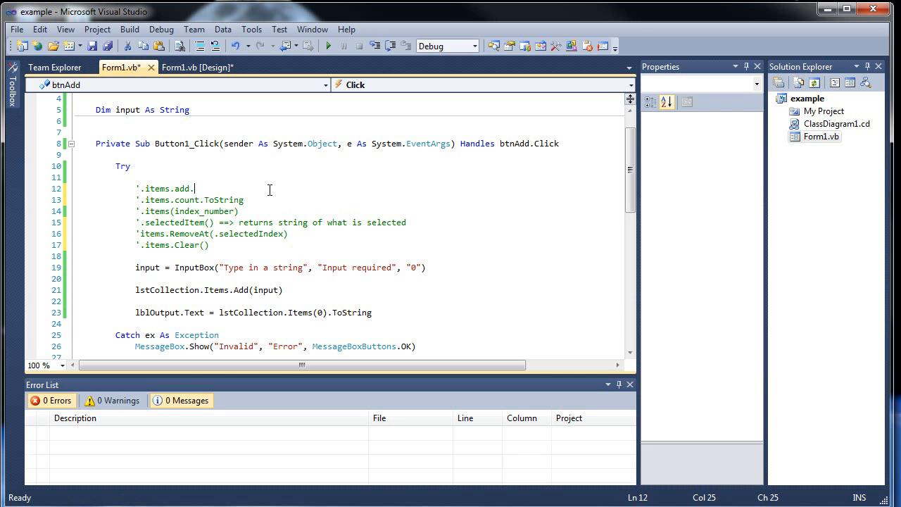
text(ToString)
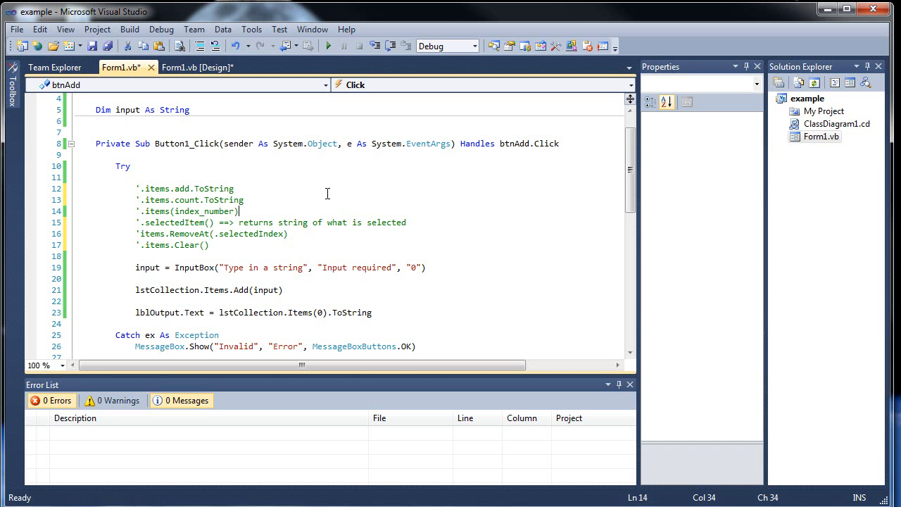
text(.ToStri)
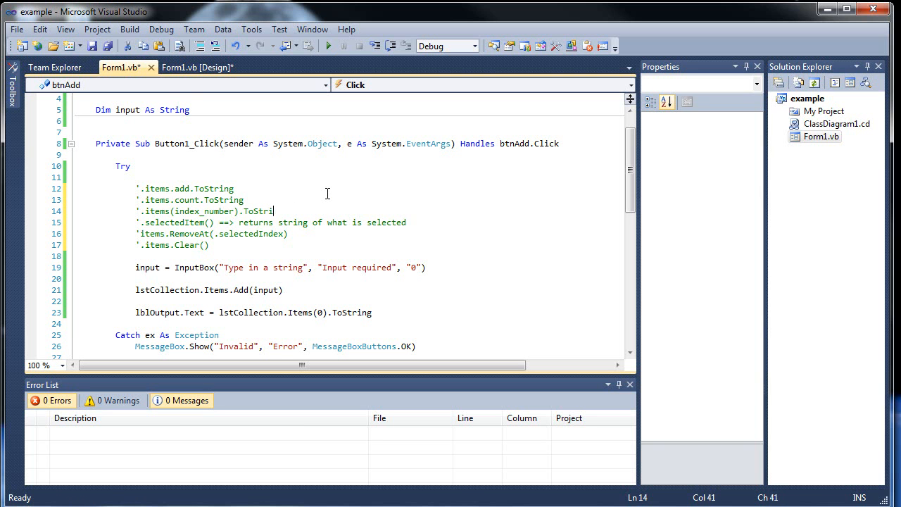
scroll(down, 3)
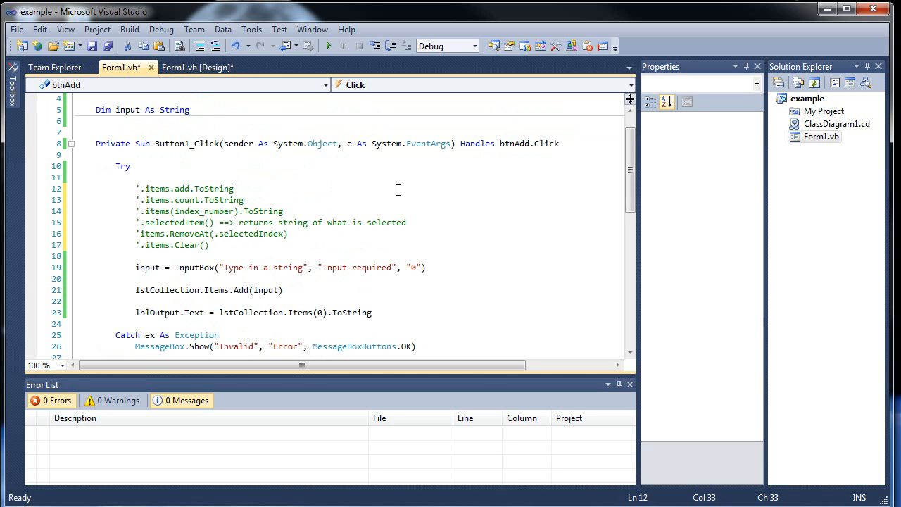
mouse_move(420, 196)
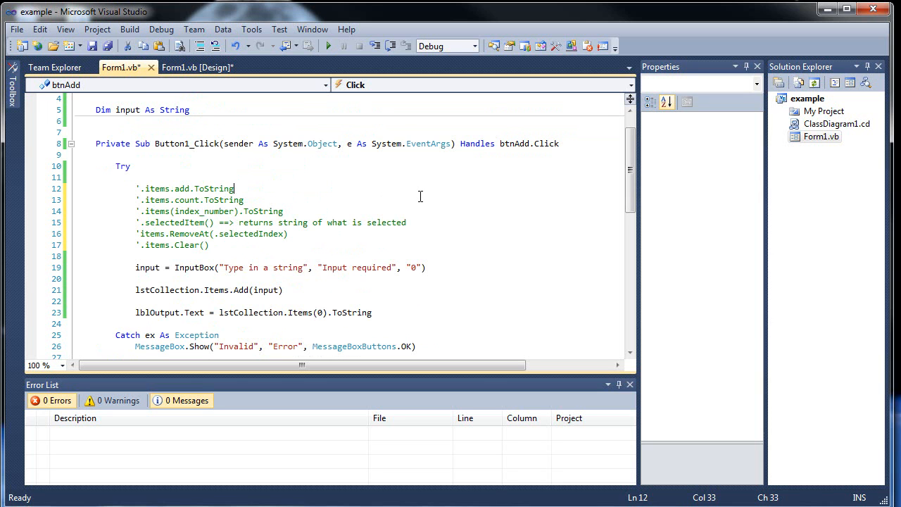
mouse_move(163, 195)
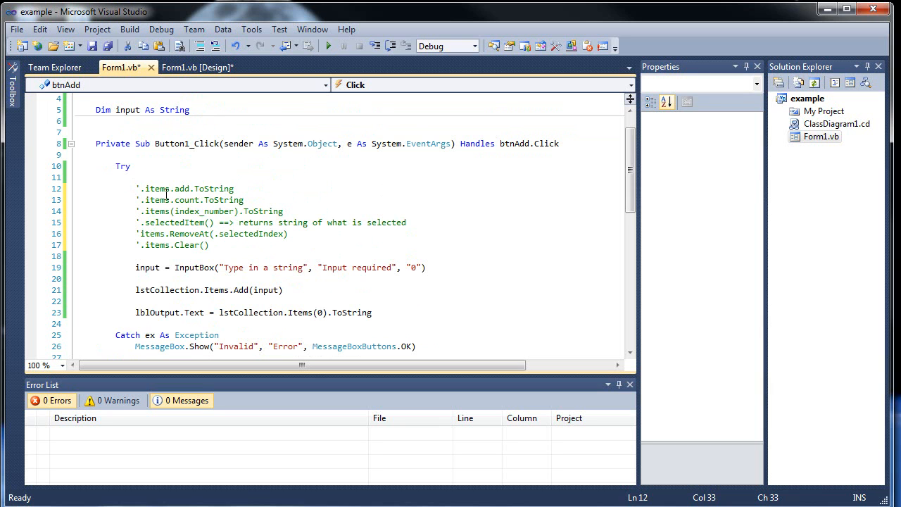